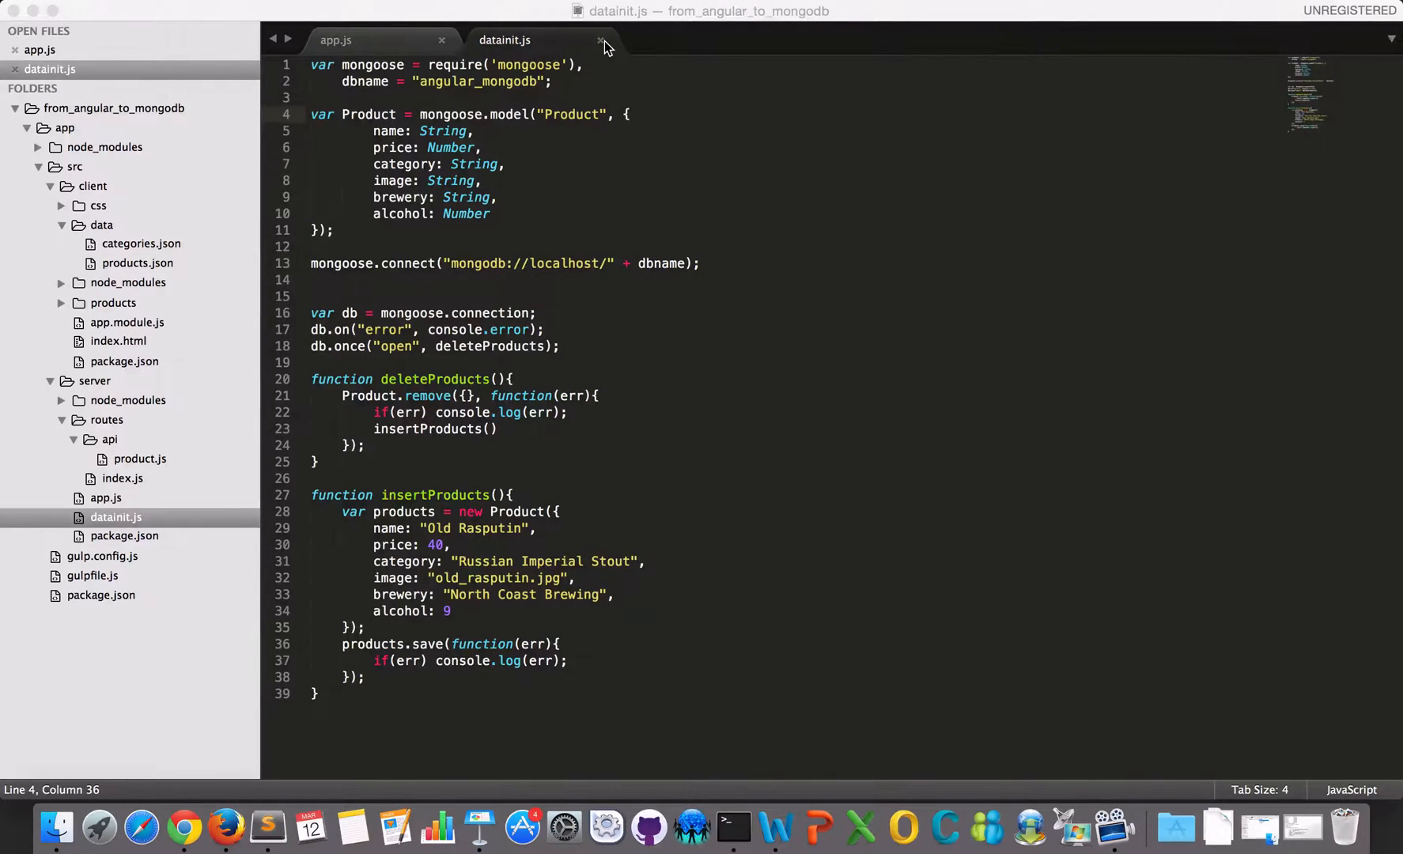
Close datainit.js and collapse the client and api folders, leaving app.js open.
left_click(600, 40)
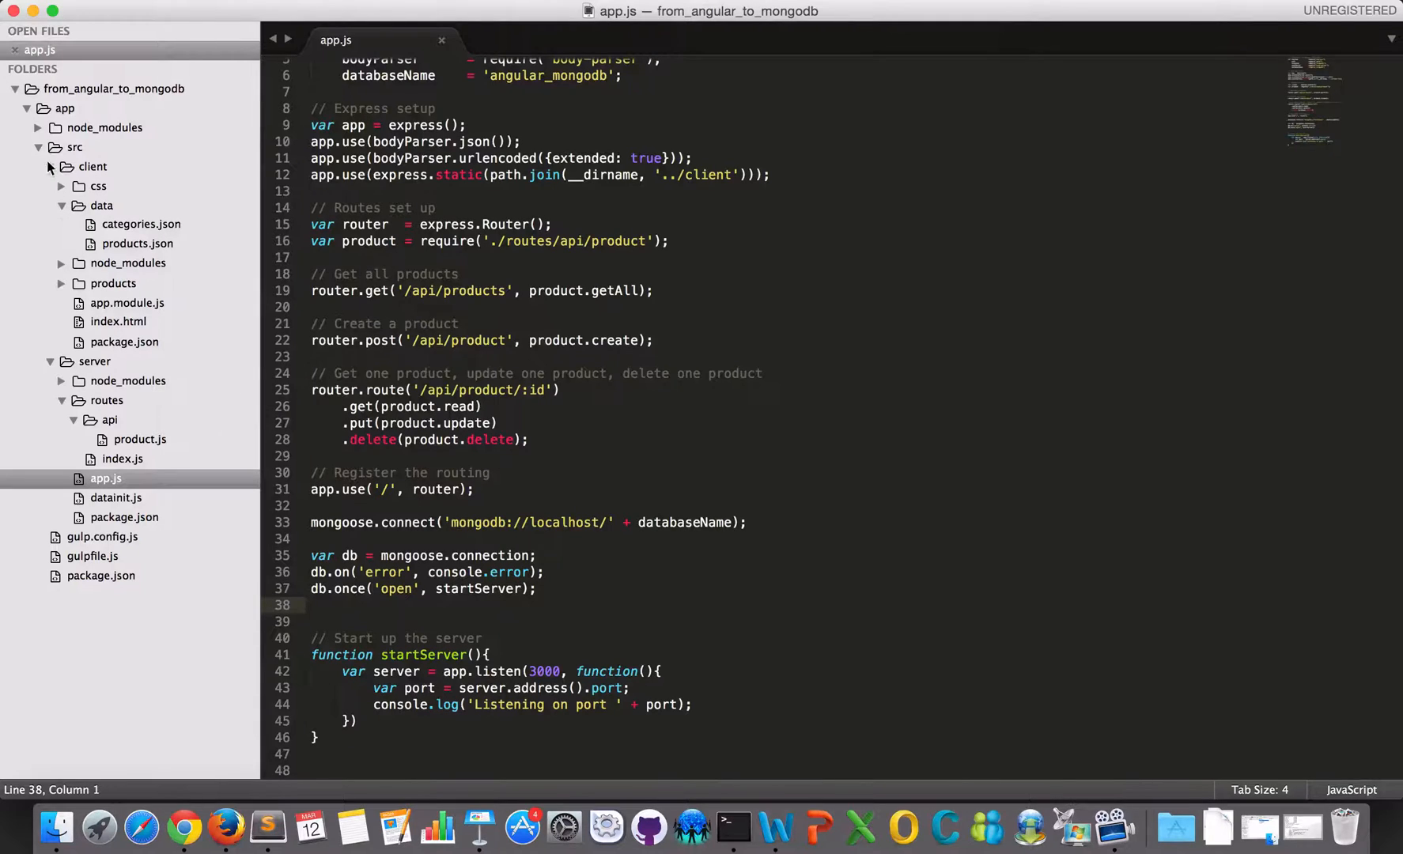
left_click(49, 148)
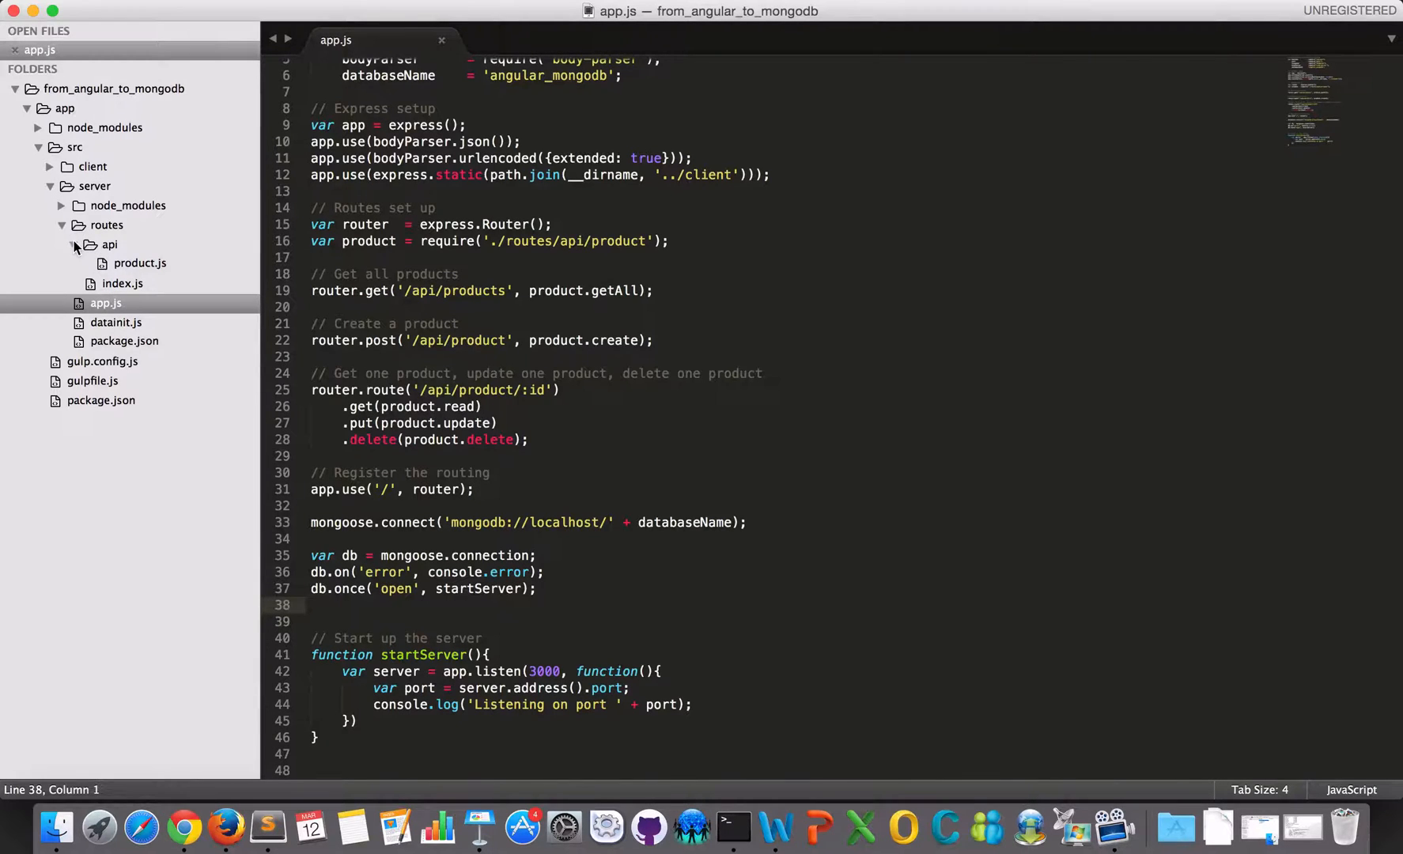
left_click(108, 244)
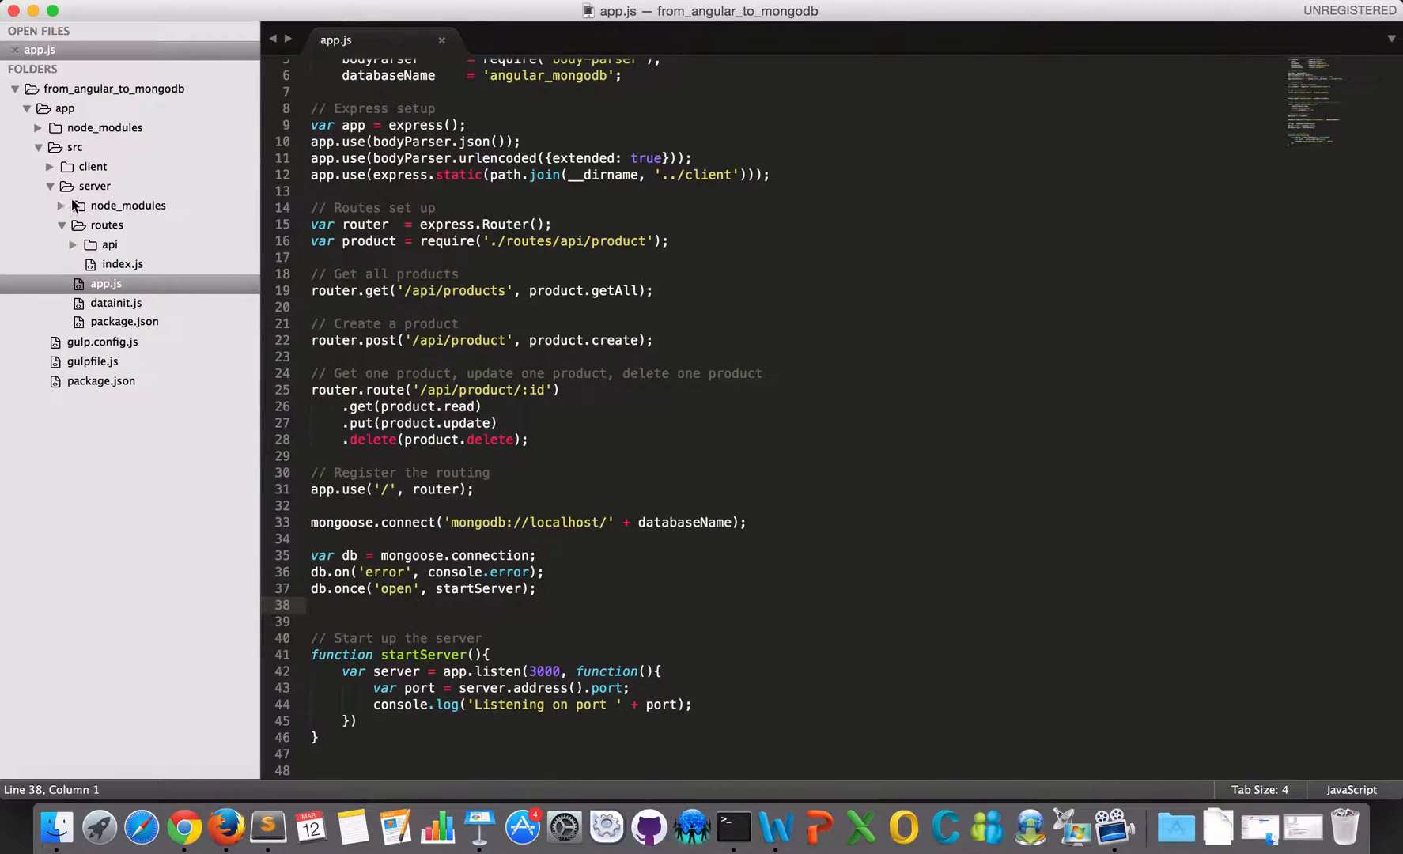
mouse_move(107, 225)
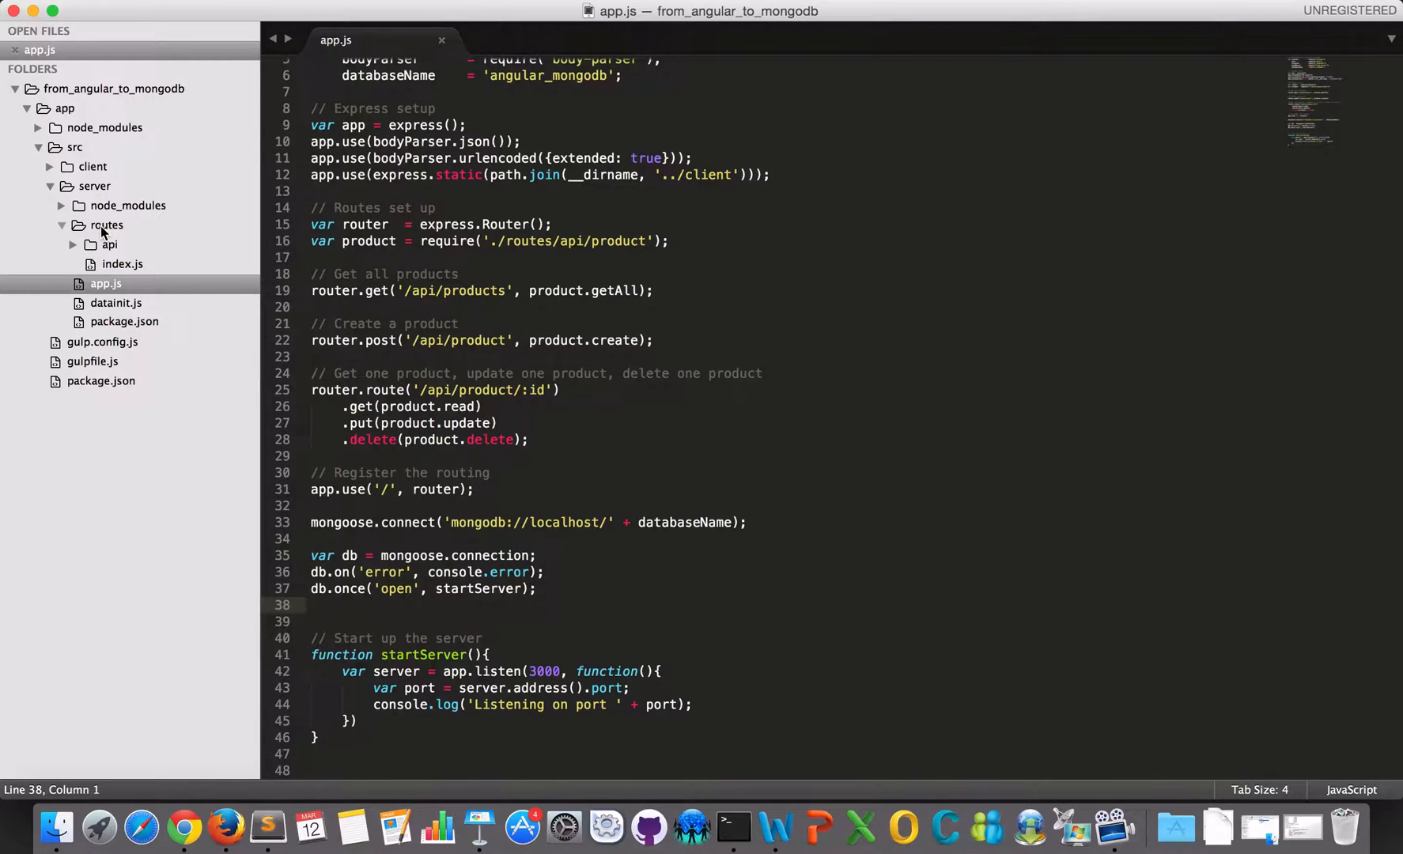
Rename the routes folder to controllers and update app.js's product require path.
right_click(107, 225)
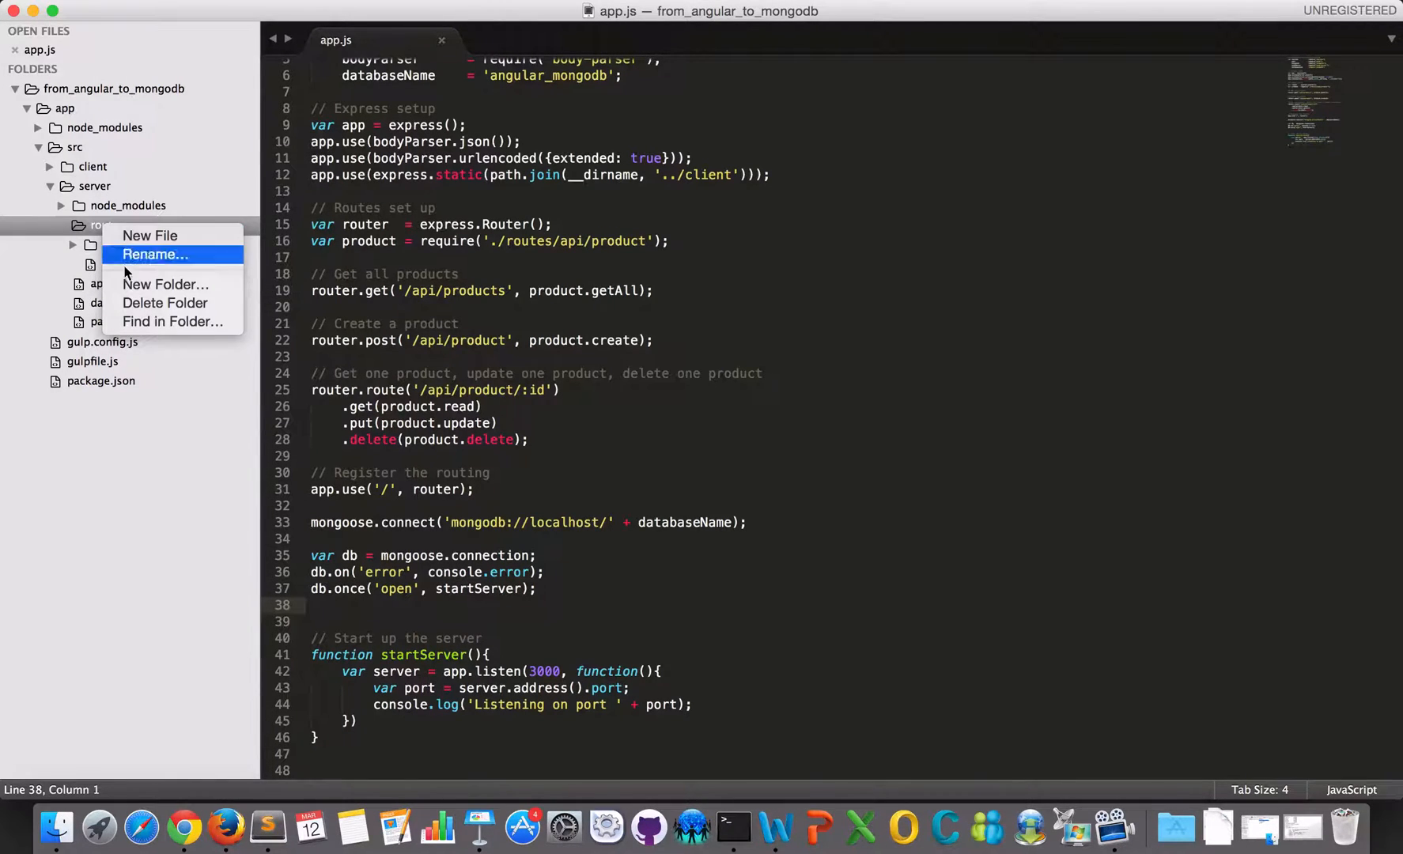
left_click(154, 254)
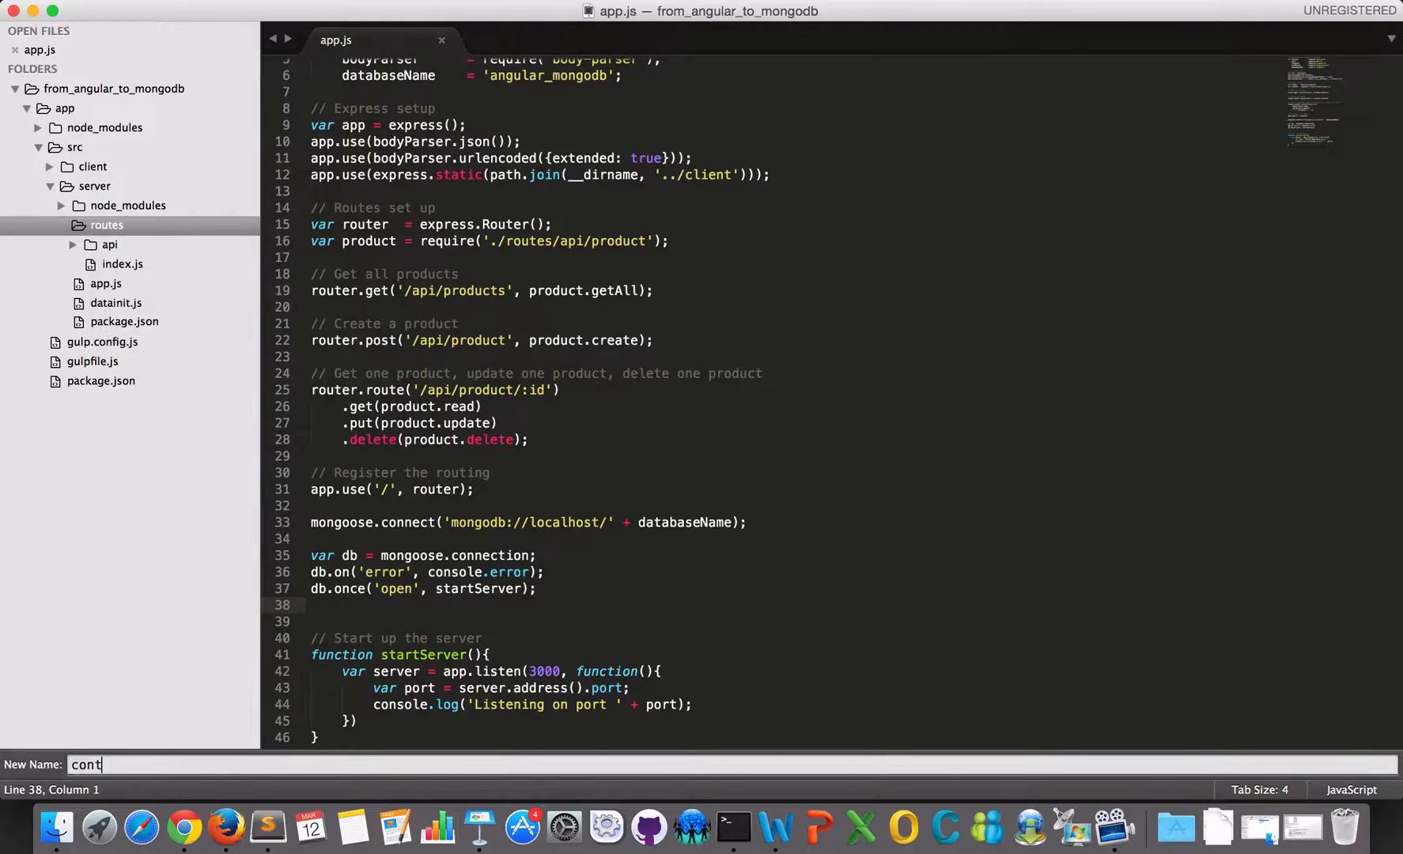
key("Escape")
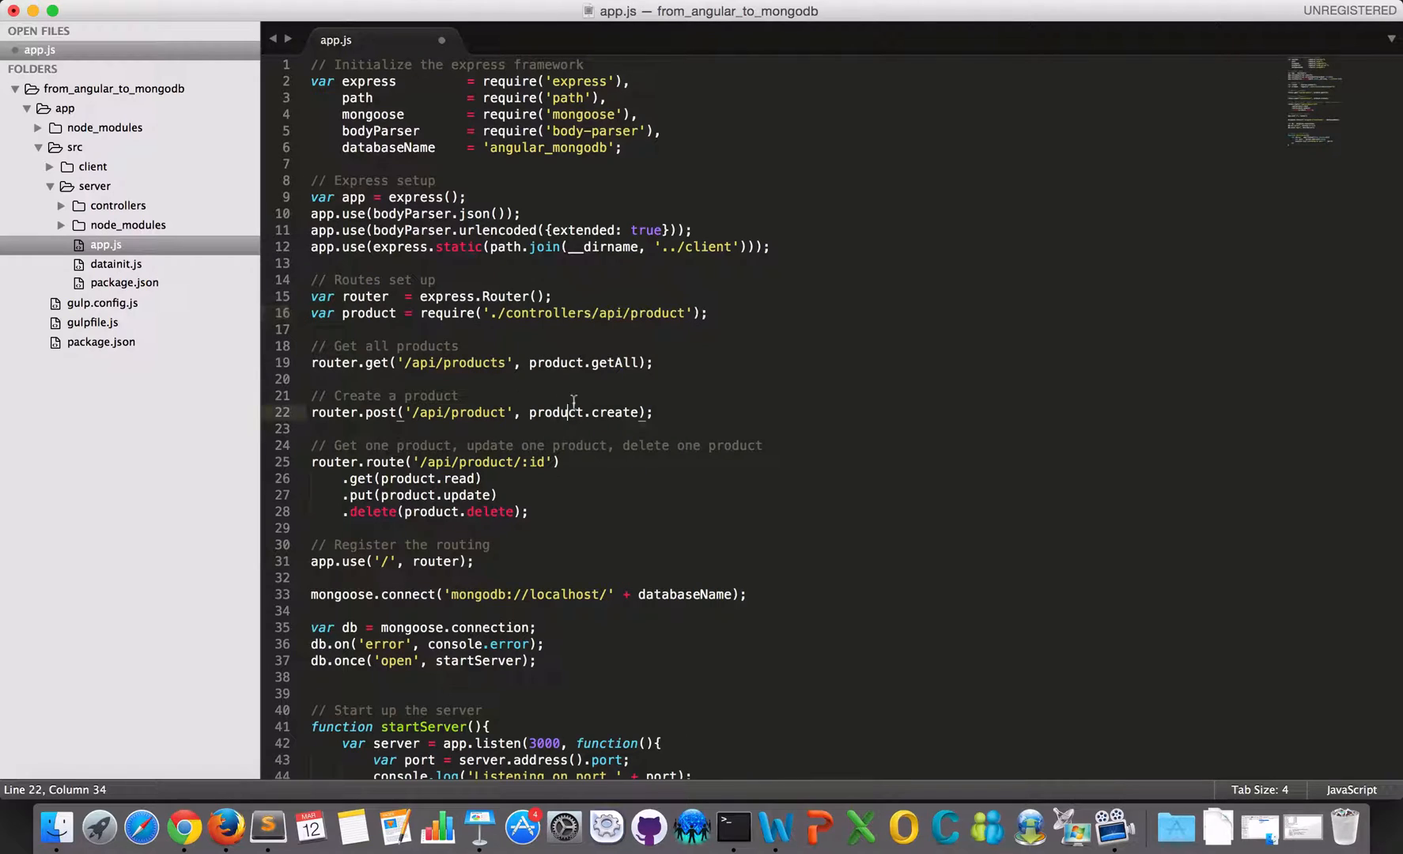
scroll("down", 3)
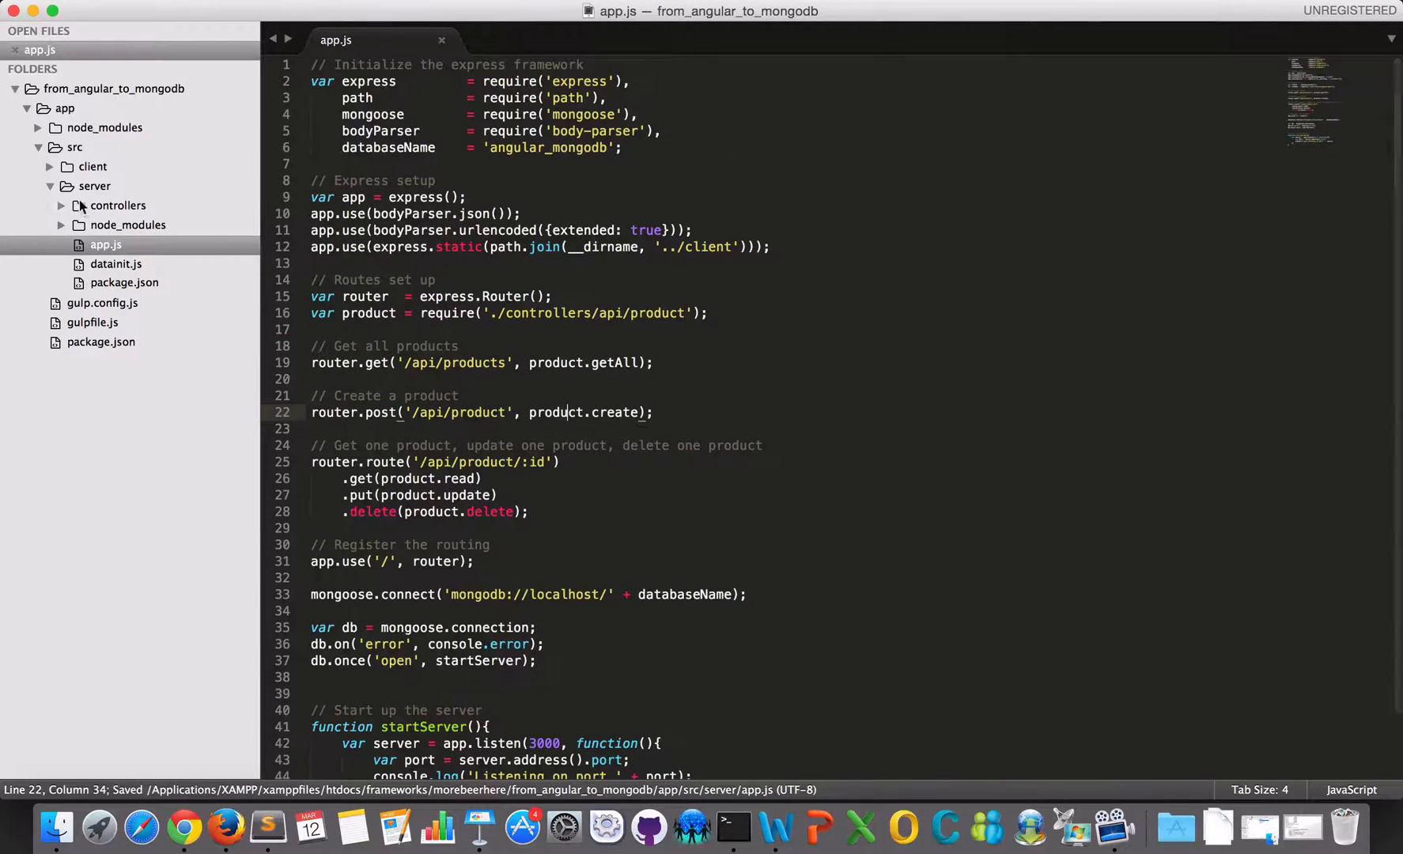
Create a models folder inside the server folder.
right_click(95, 186)
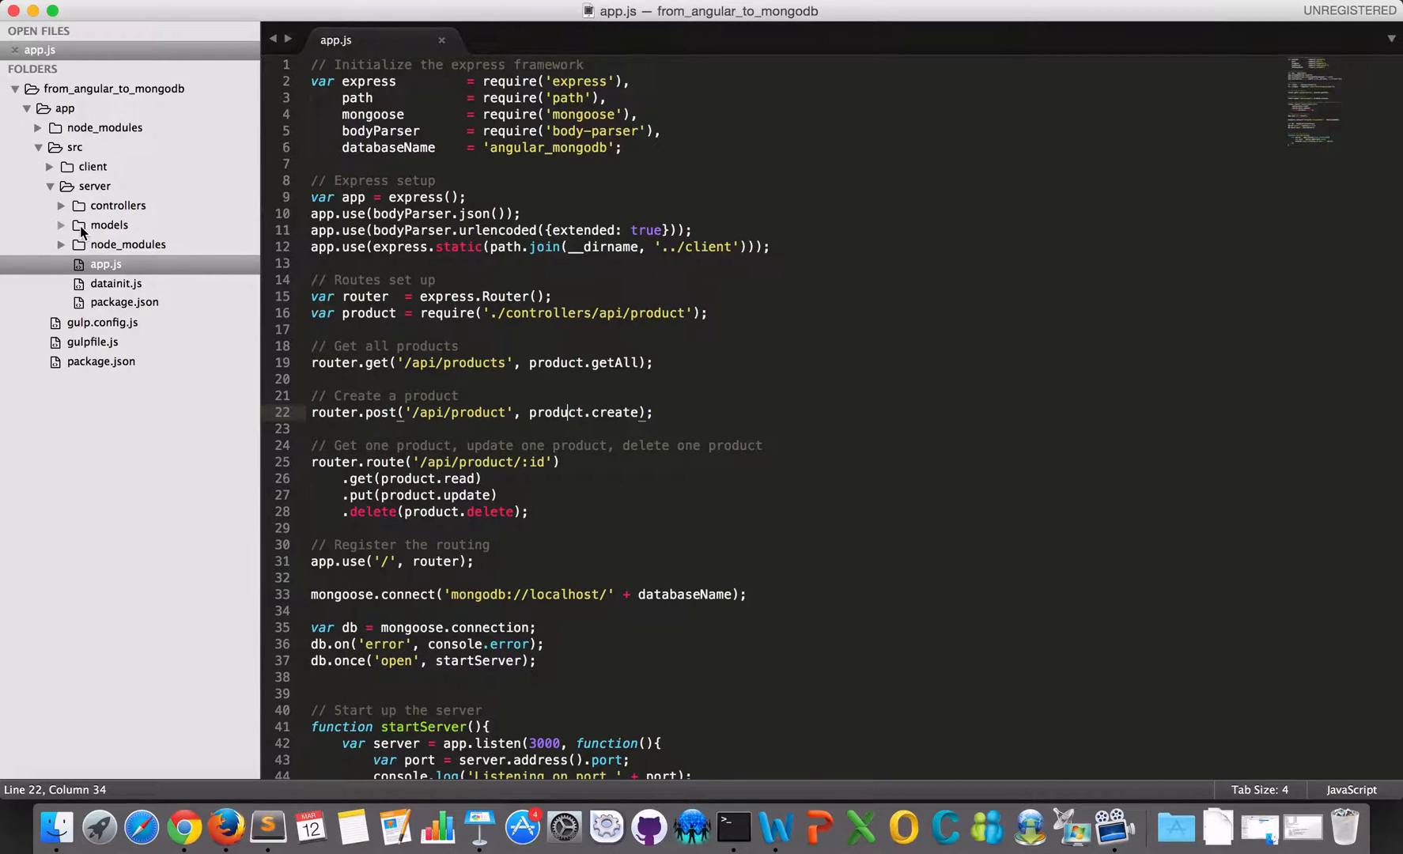
right_click(109, 224)
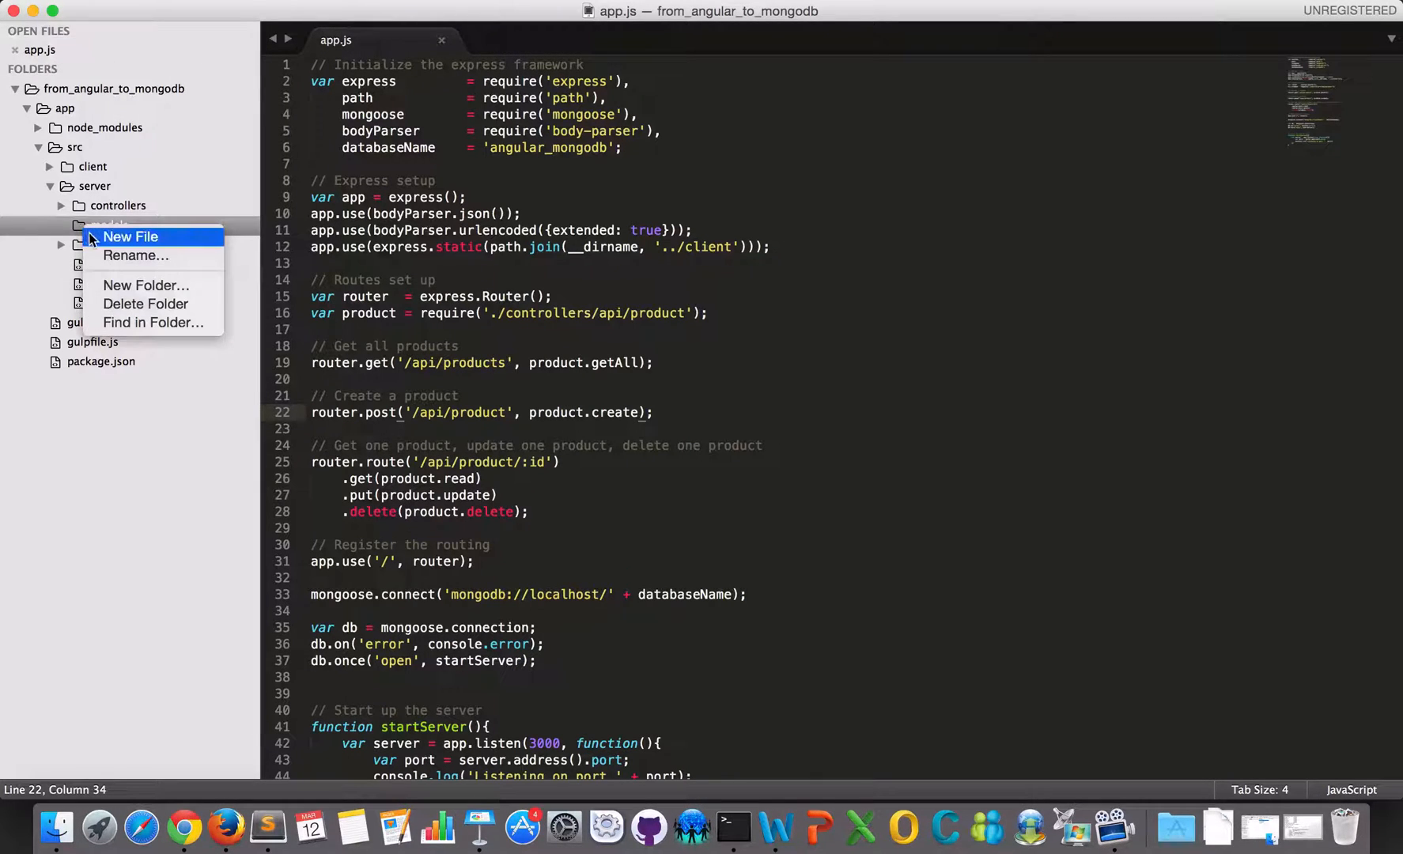
Save a new empty file in the models folder as products.js.
left_click(131, 237)
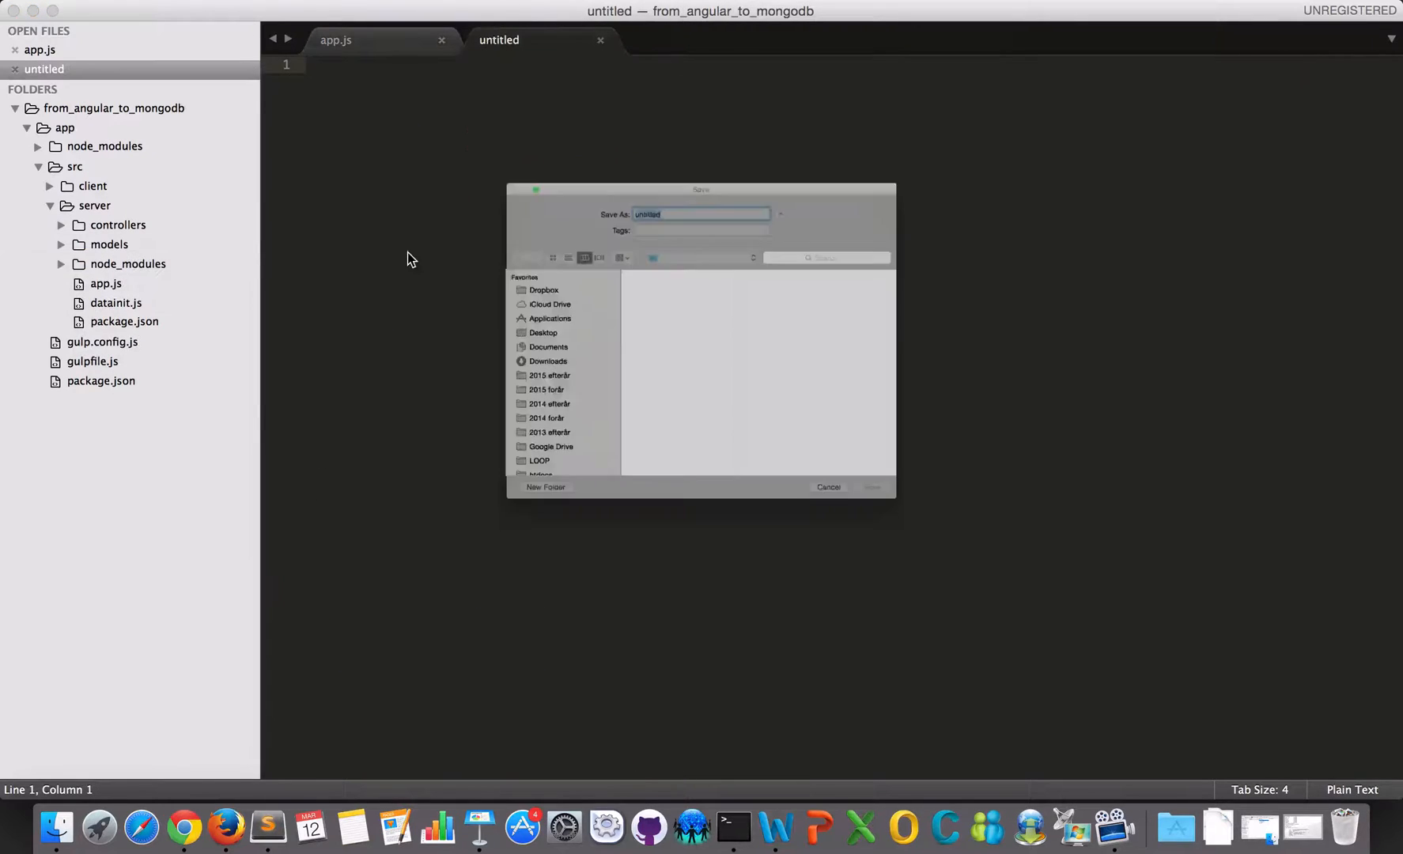
type("p")
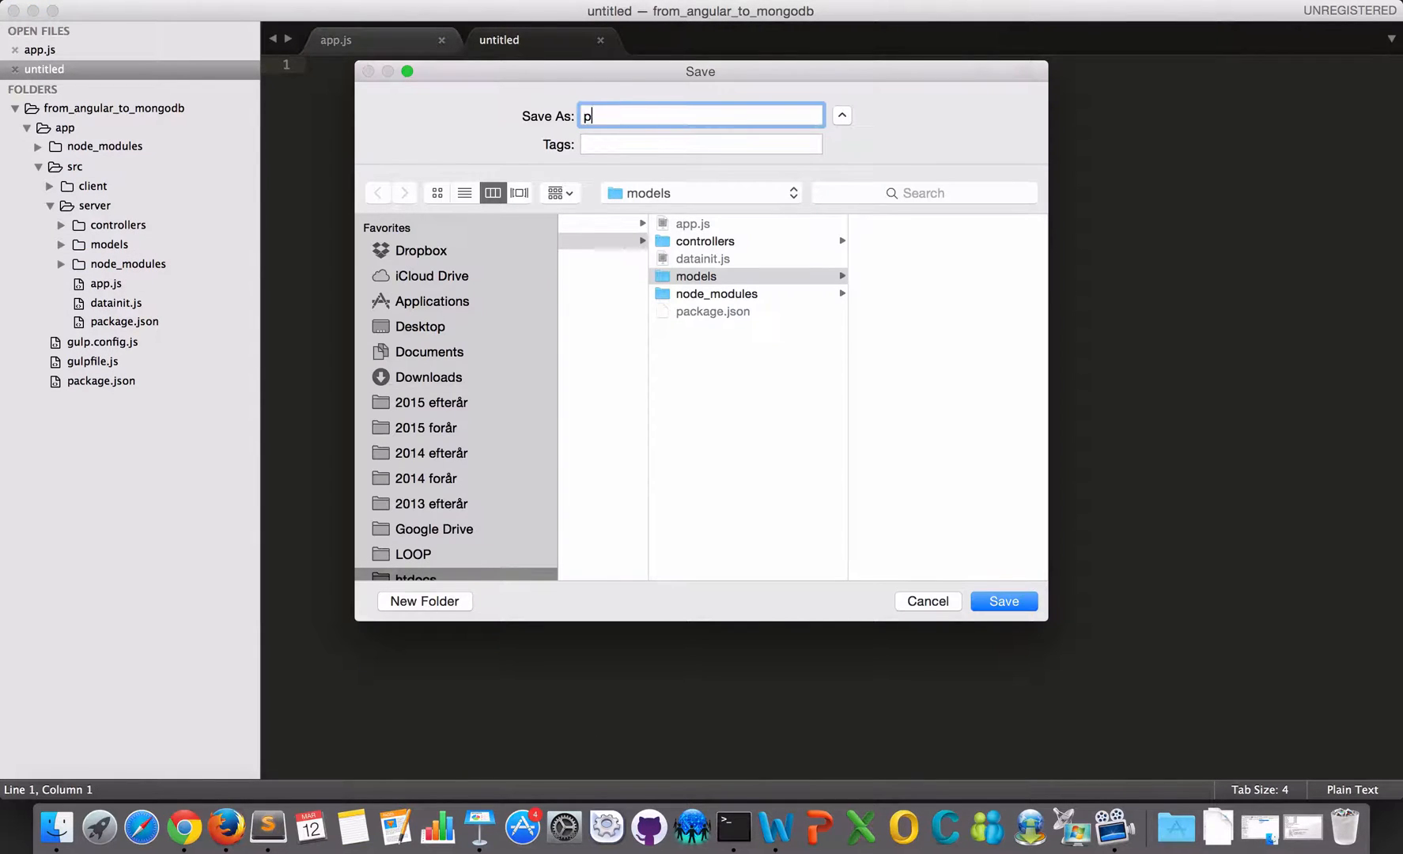
type("roducts.")
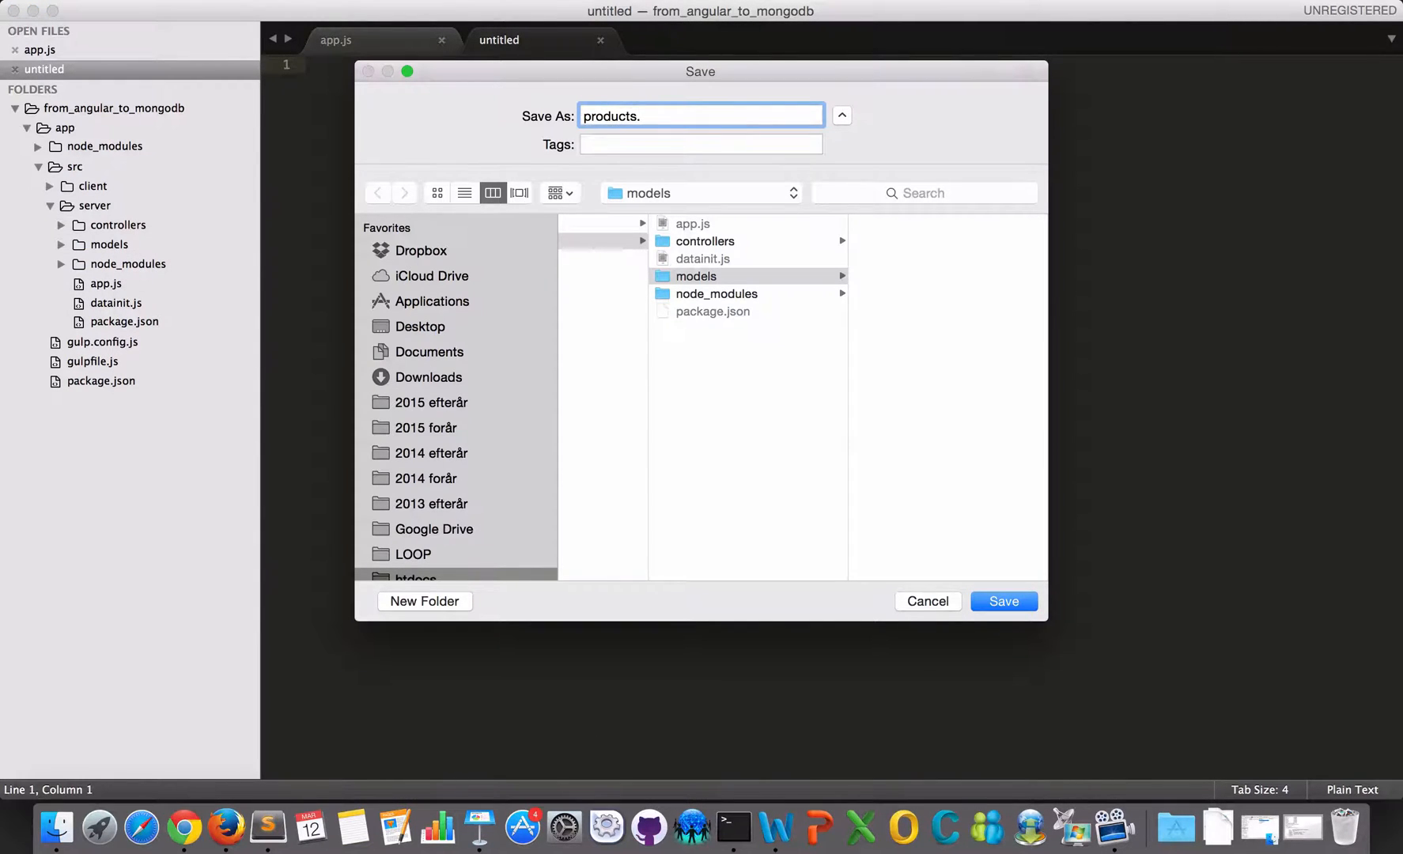
type("js")
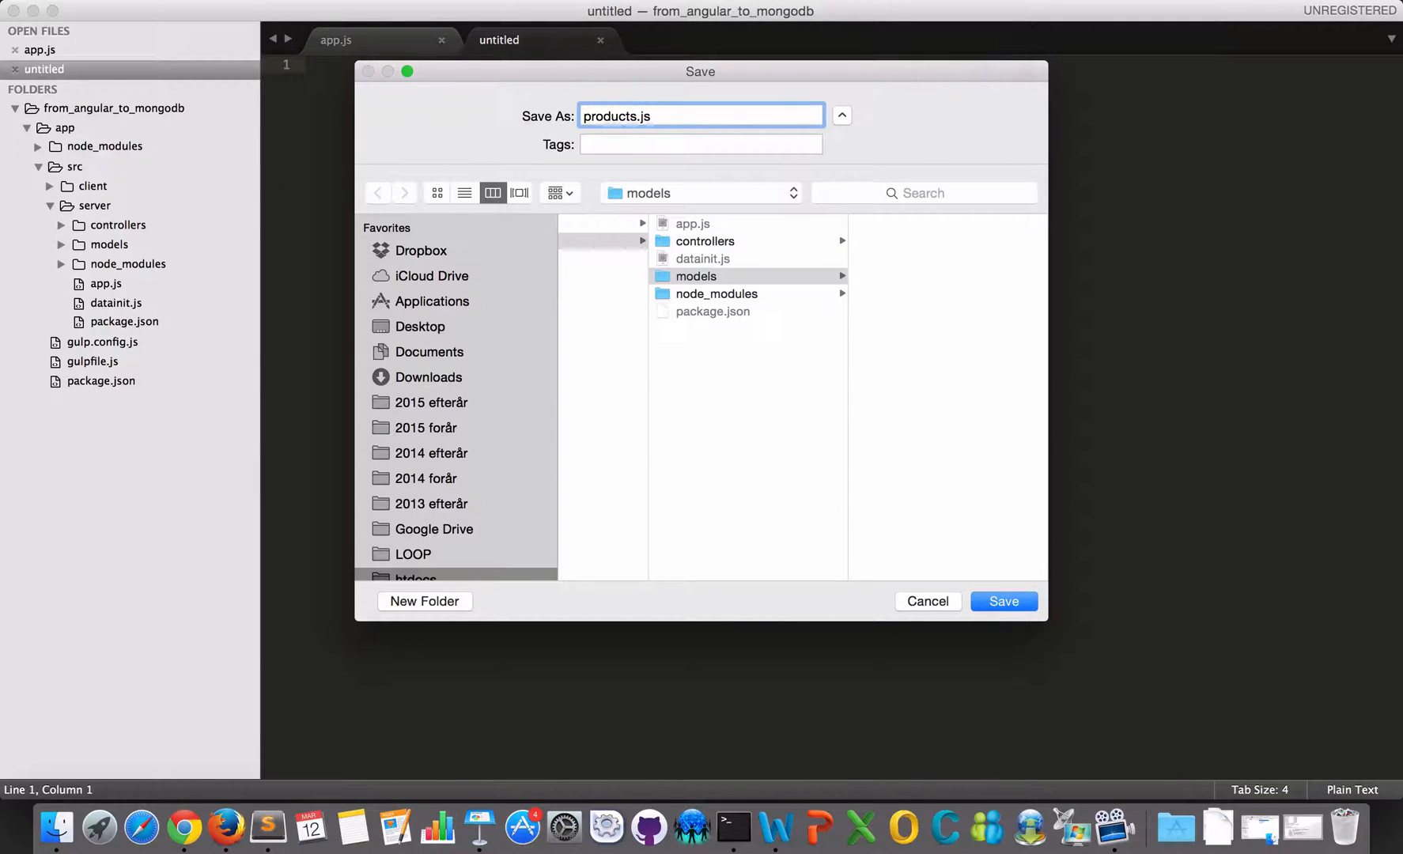
left_click(1002, 601)
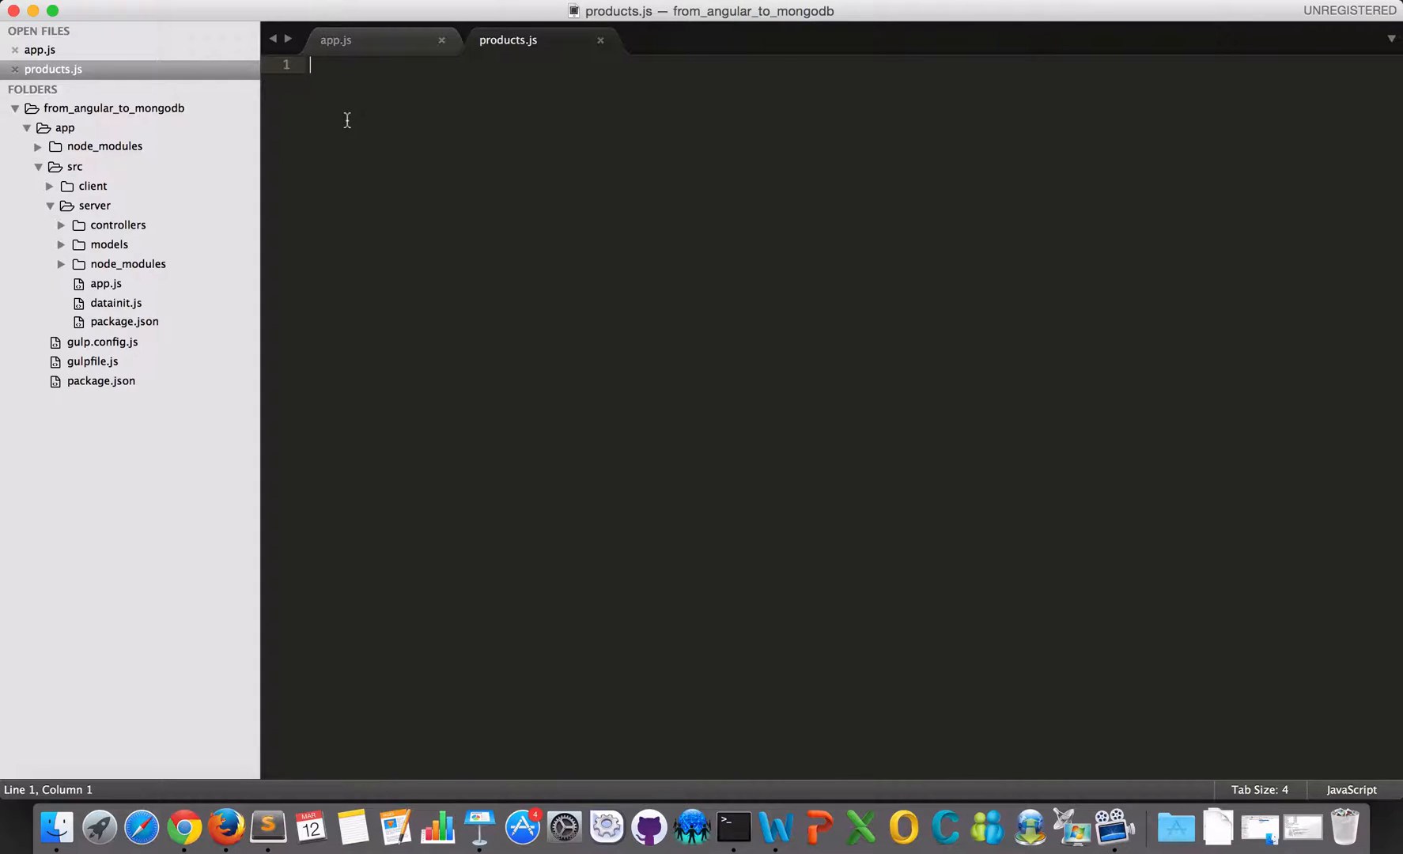
Write var mongoose = require('mongoose'); and begin var schema = { in products.js.
type("var")
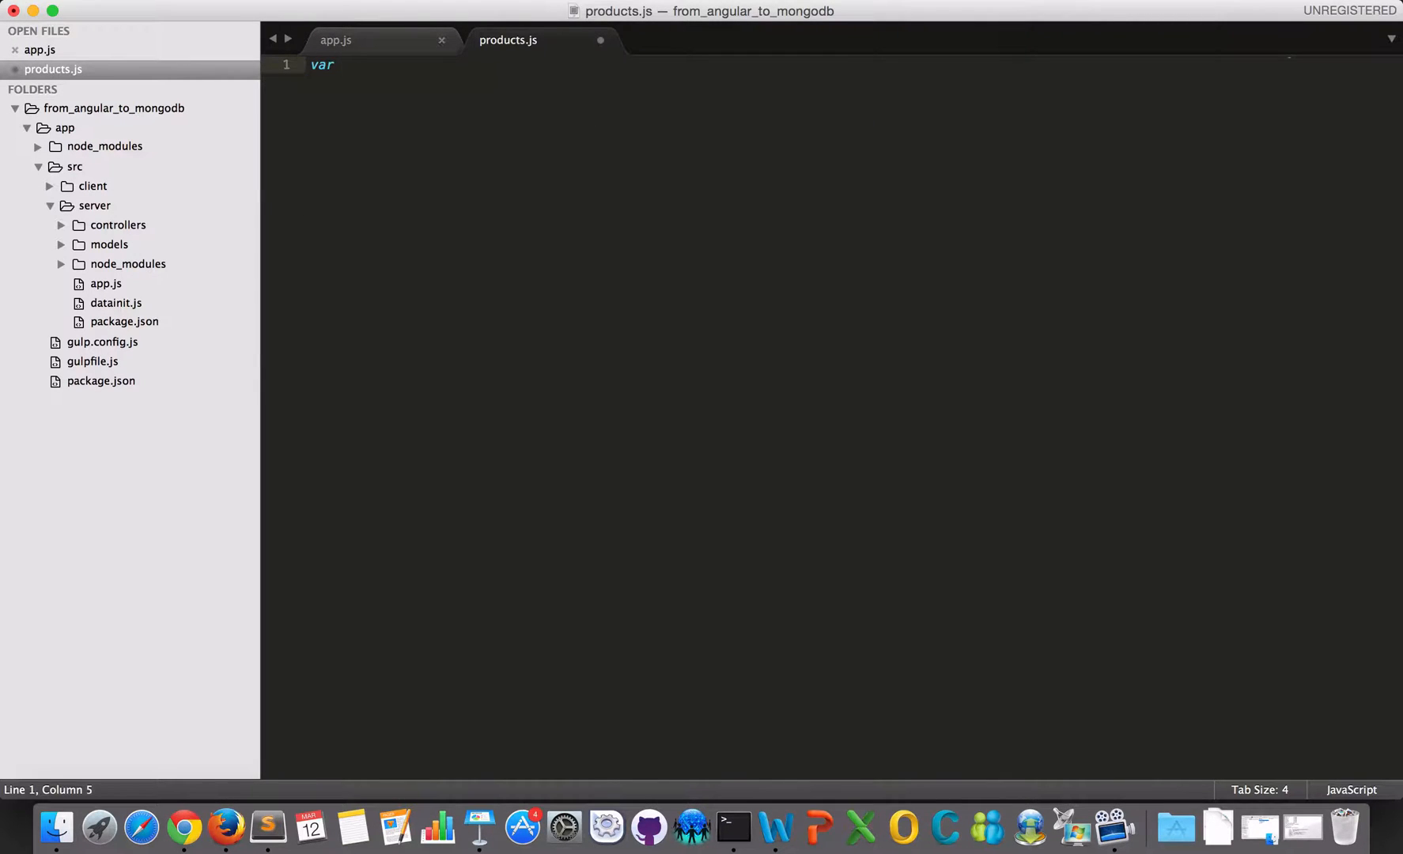
type("mongoos")
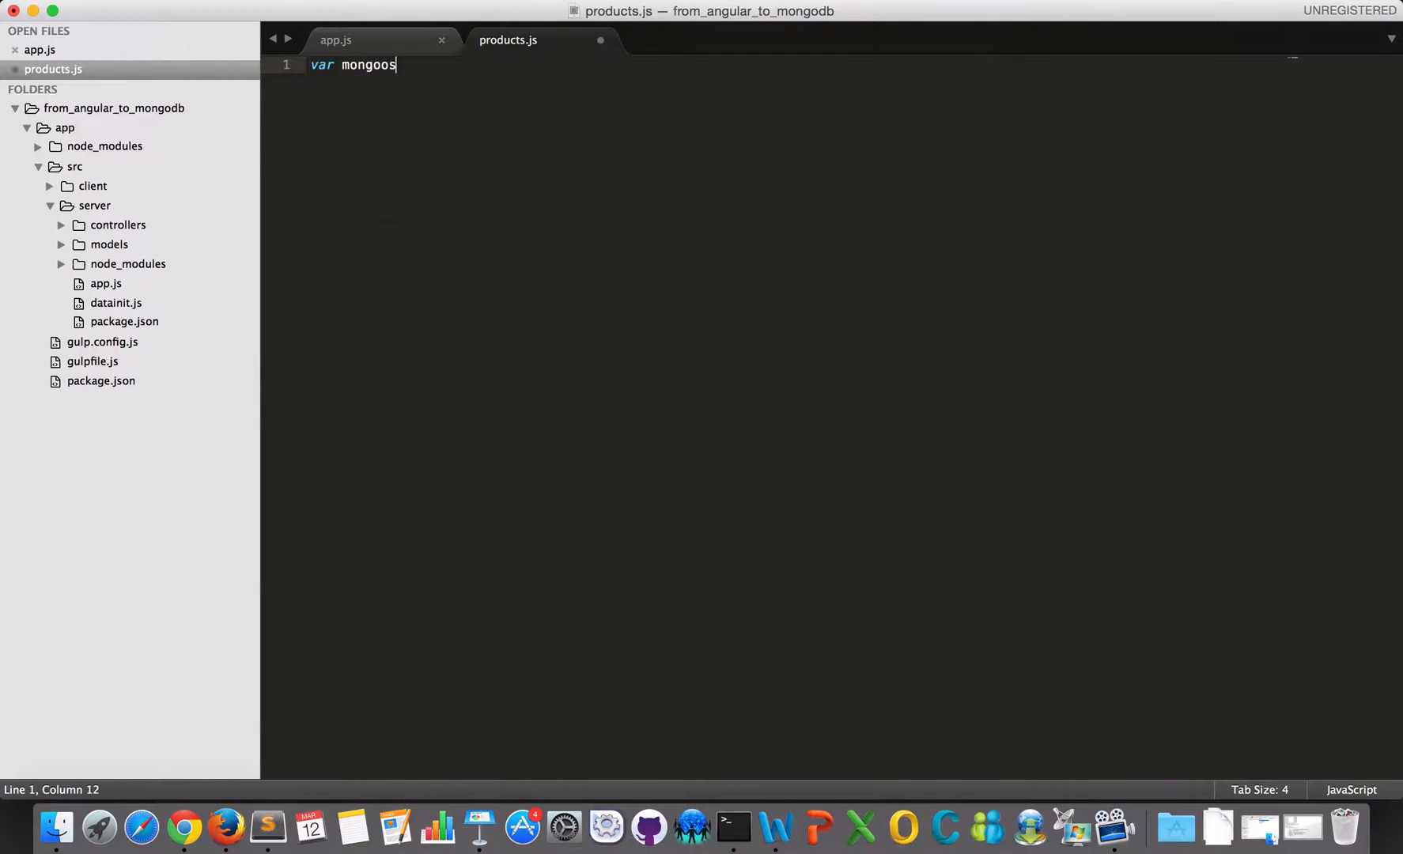
type("e = require('")
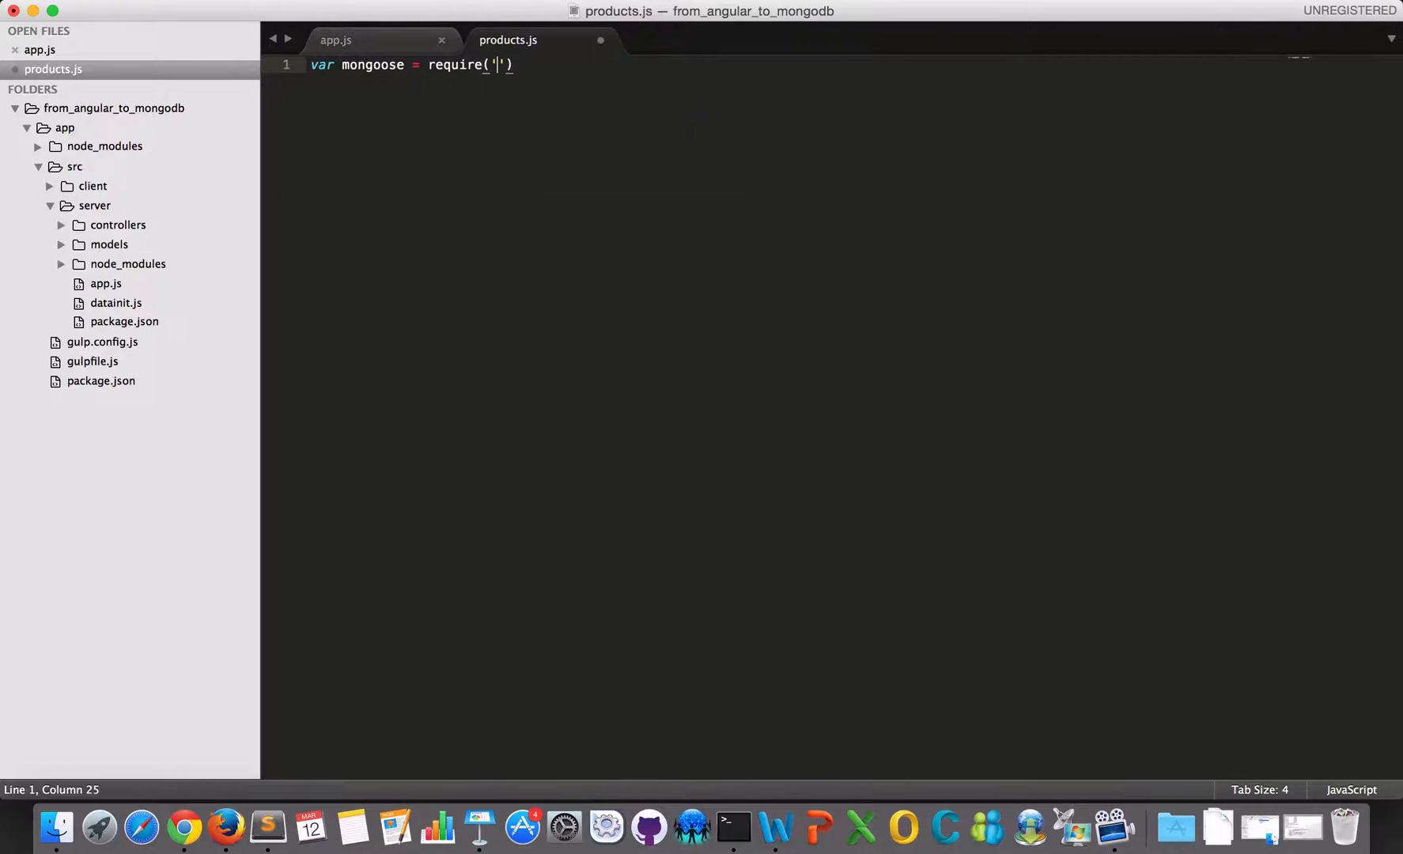
type("mongoose")
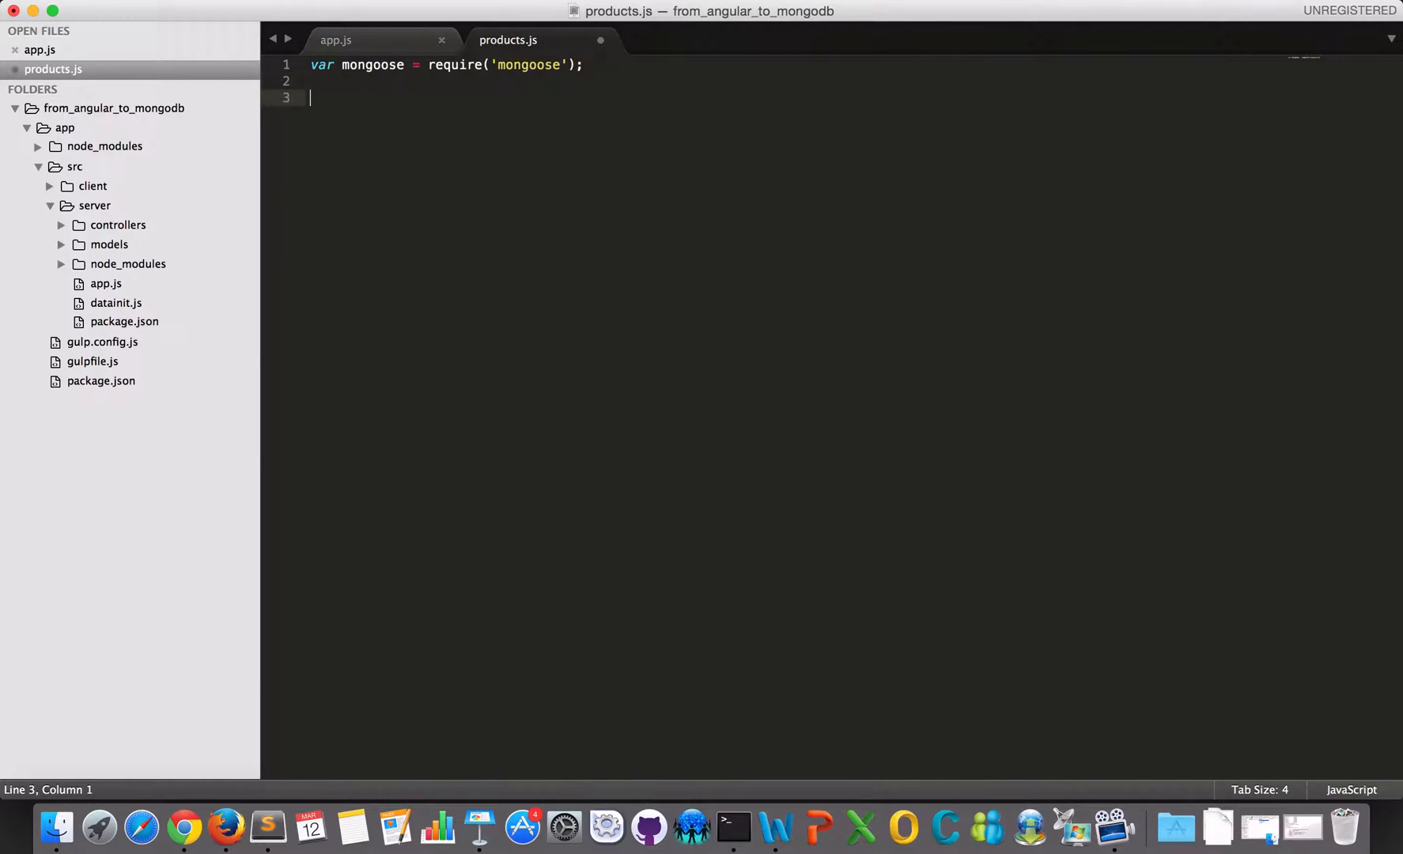
type("var schge")
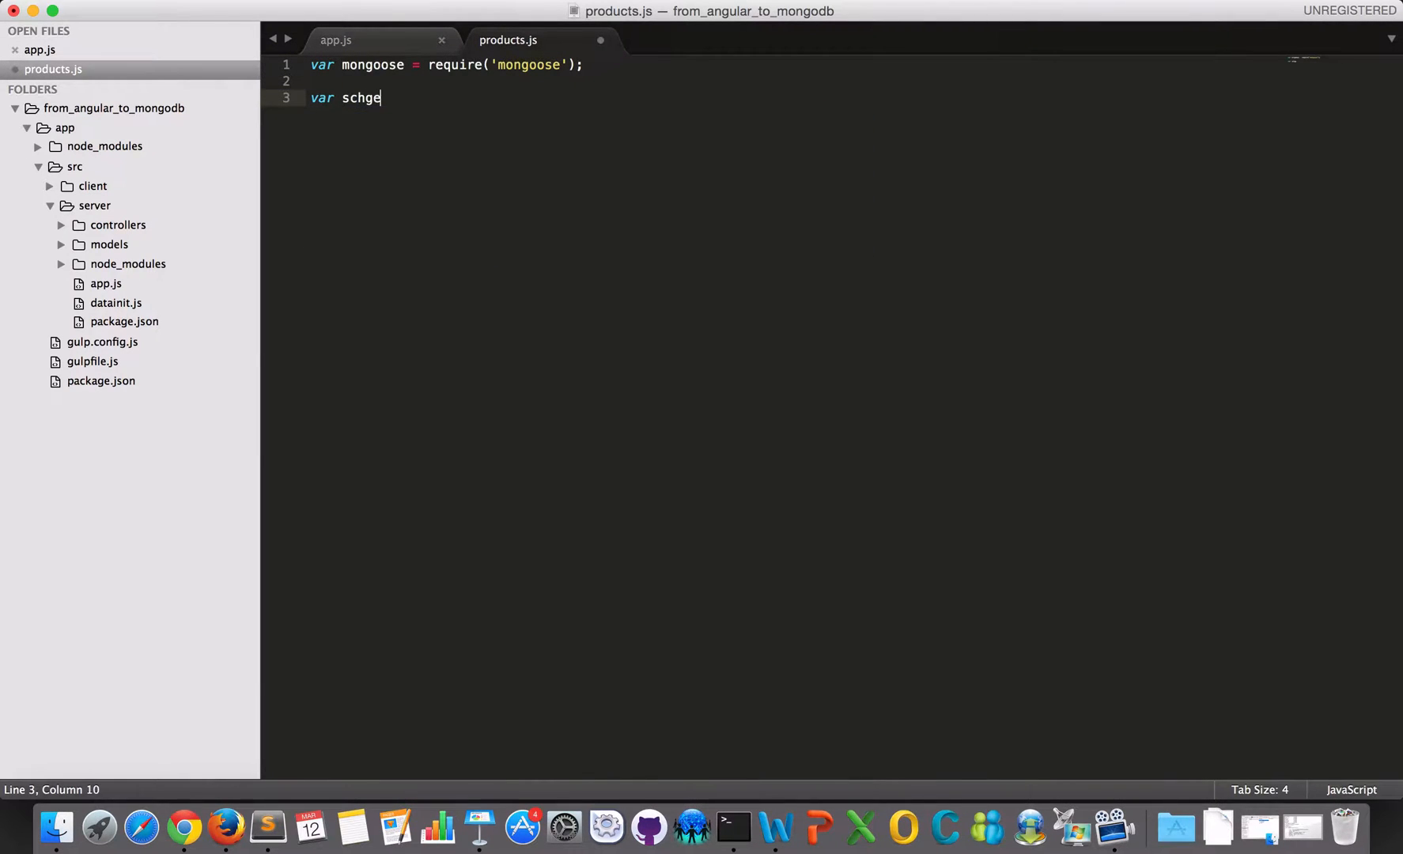
type("schema")
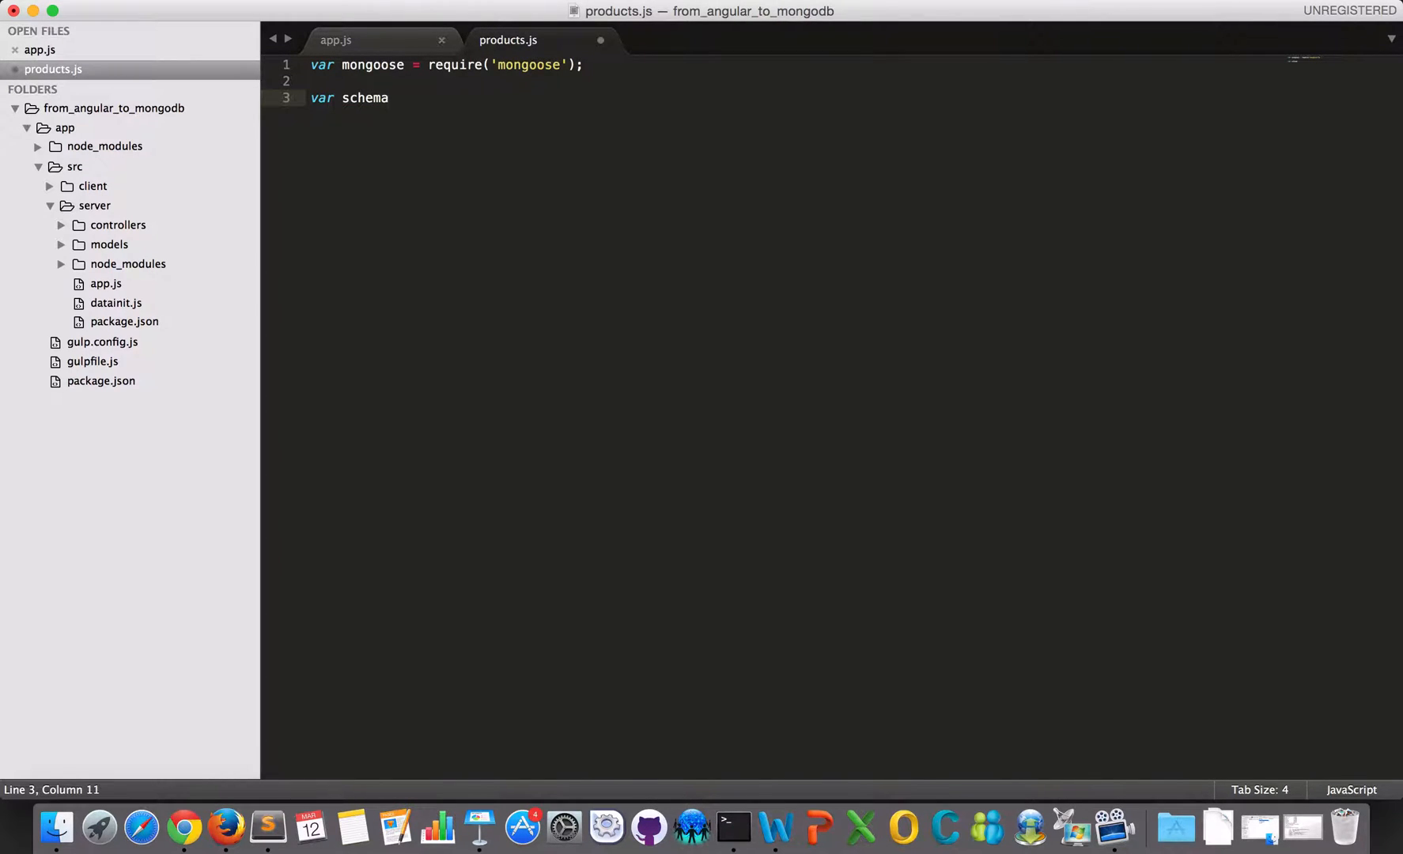
type("=")
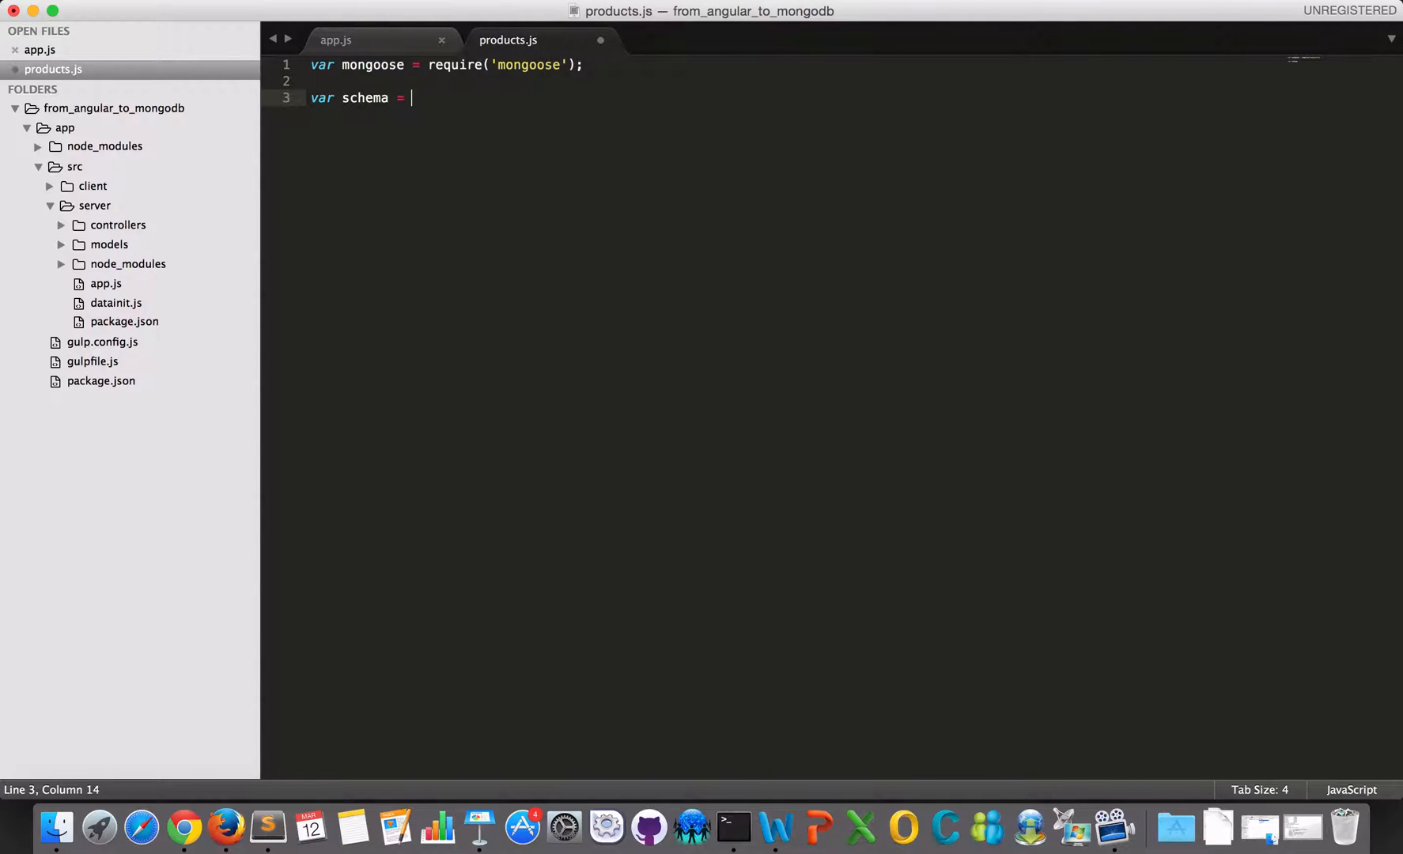
type("{")
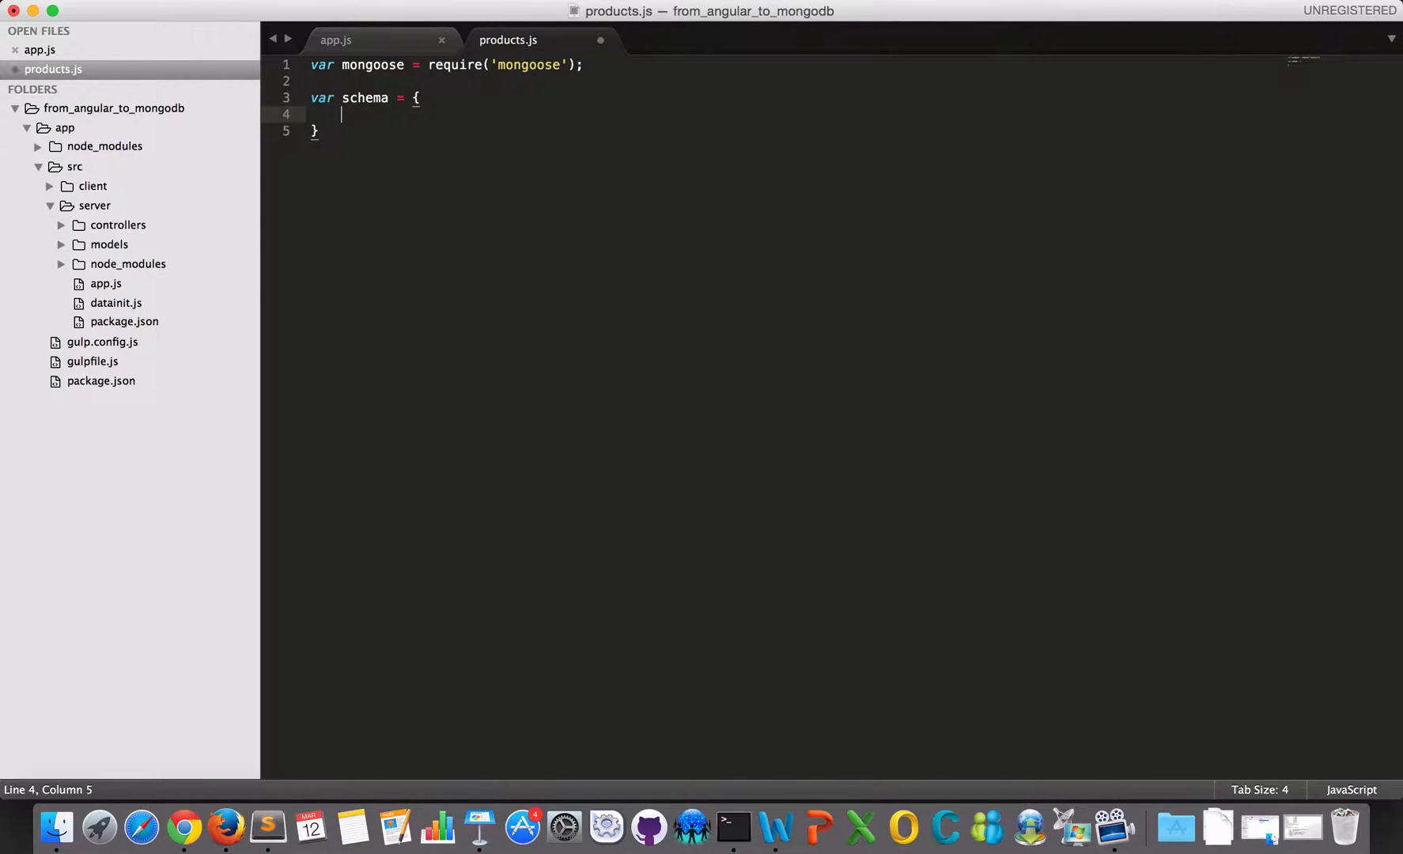
mouse_move(240, 145)
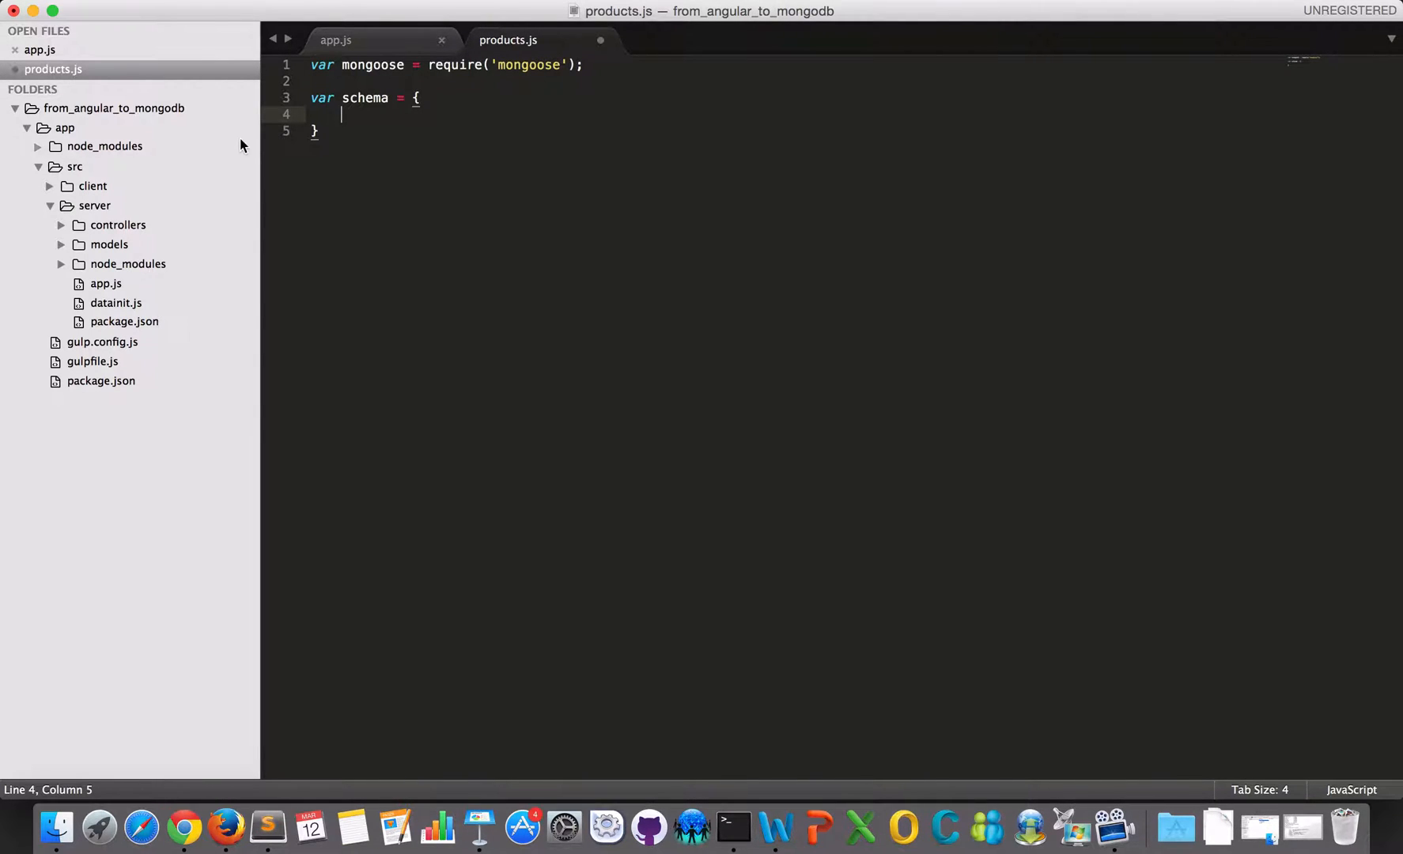
left_click(93, 185)
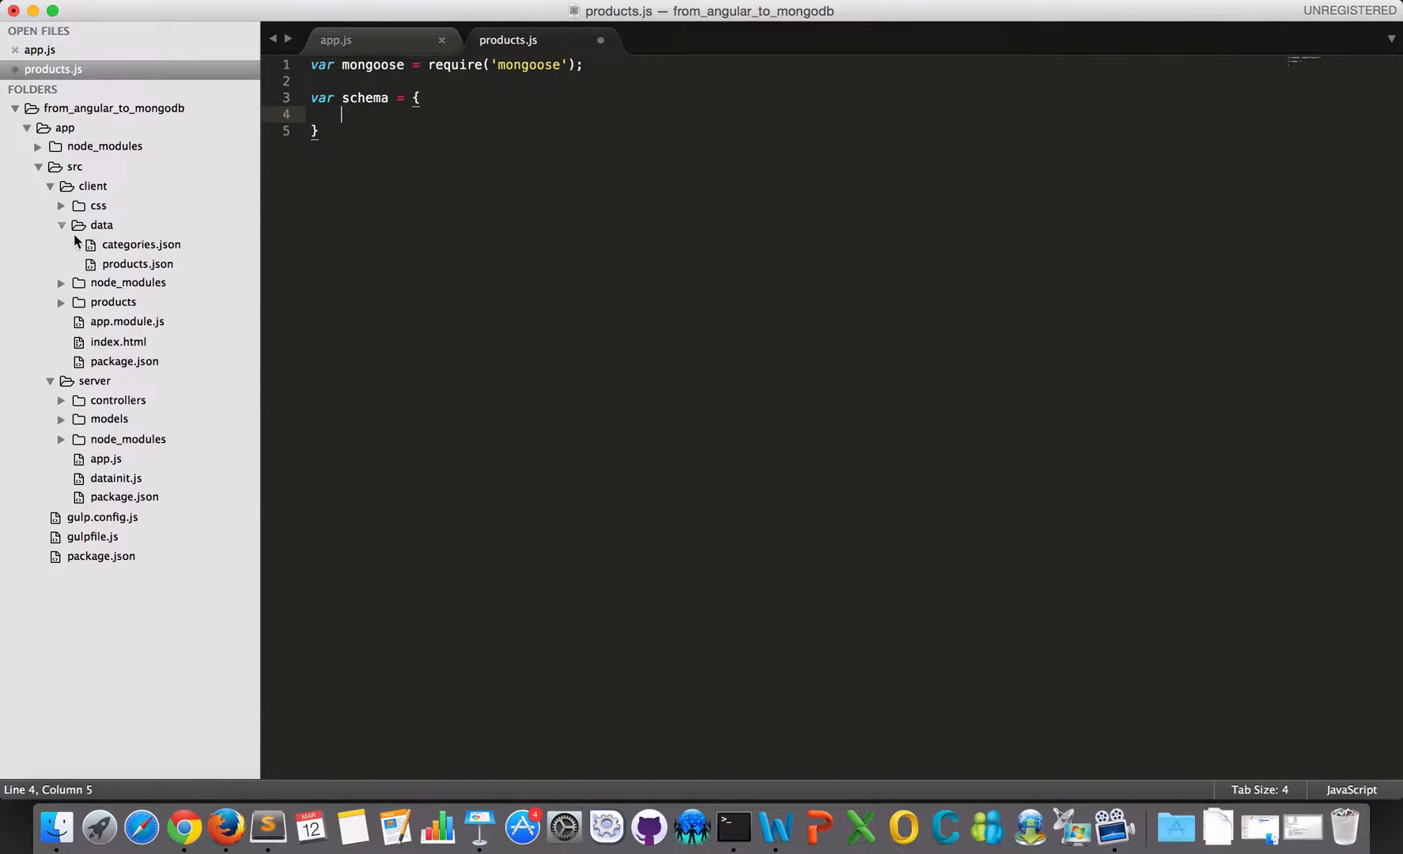
left_click(137, 264)
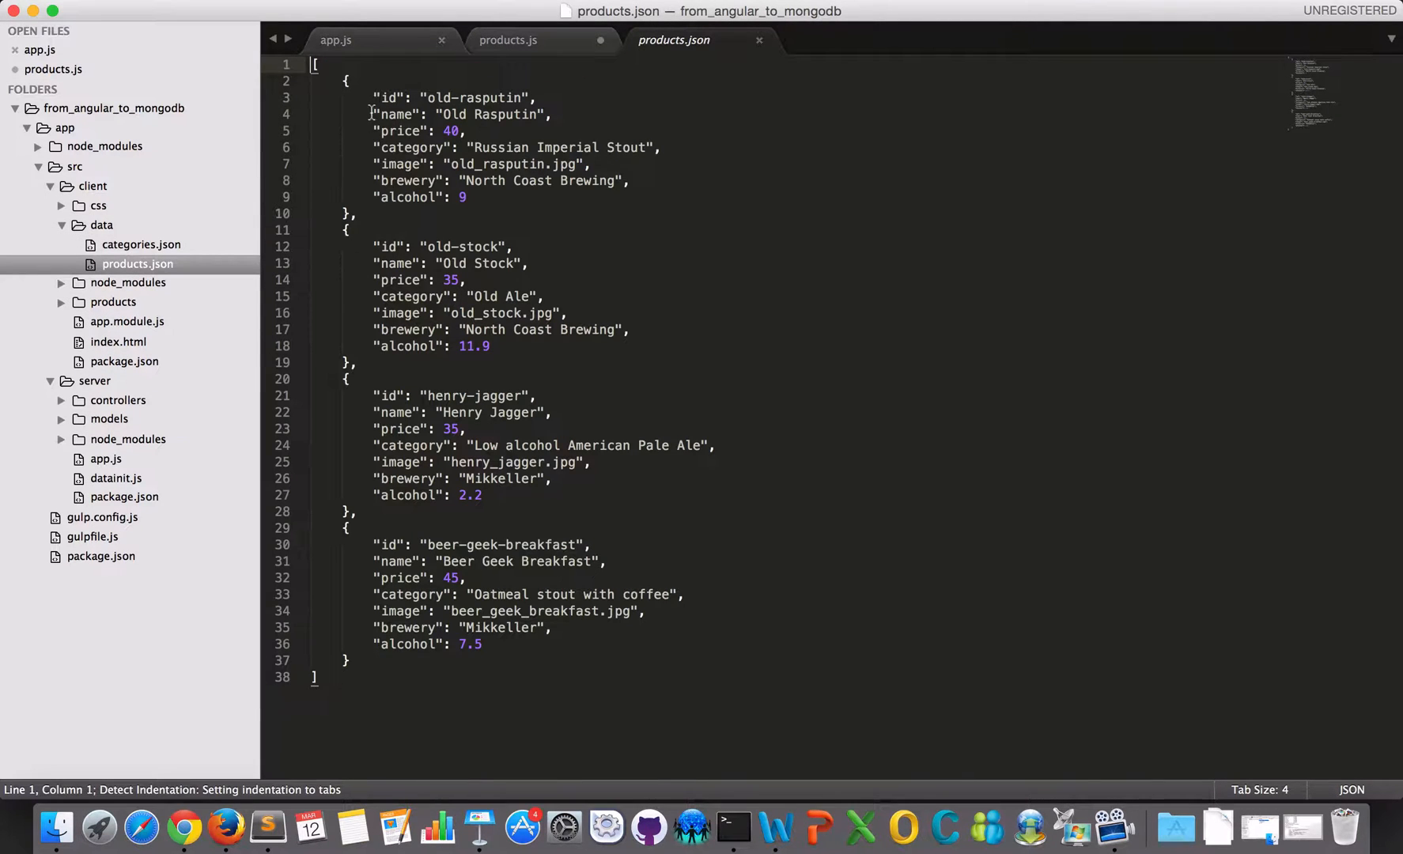
left_click_drag(374, 114, 464, 197)
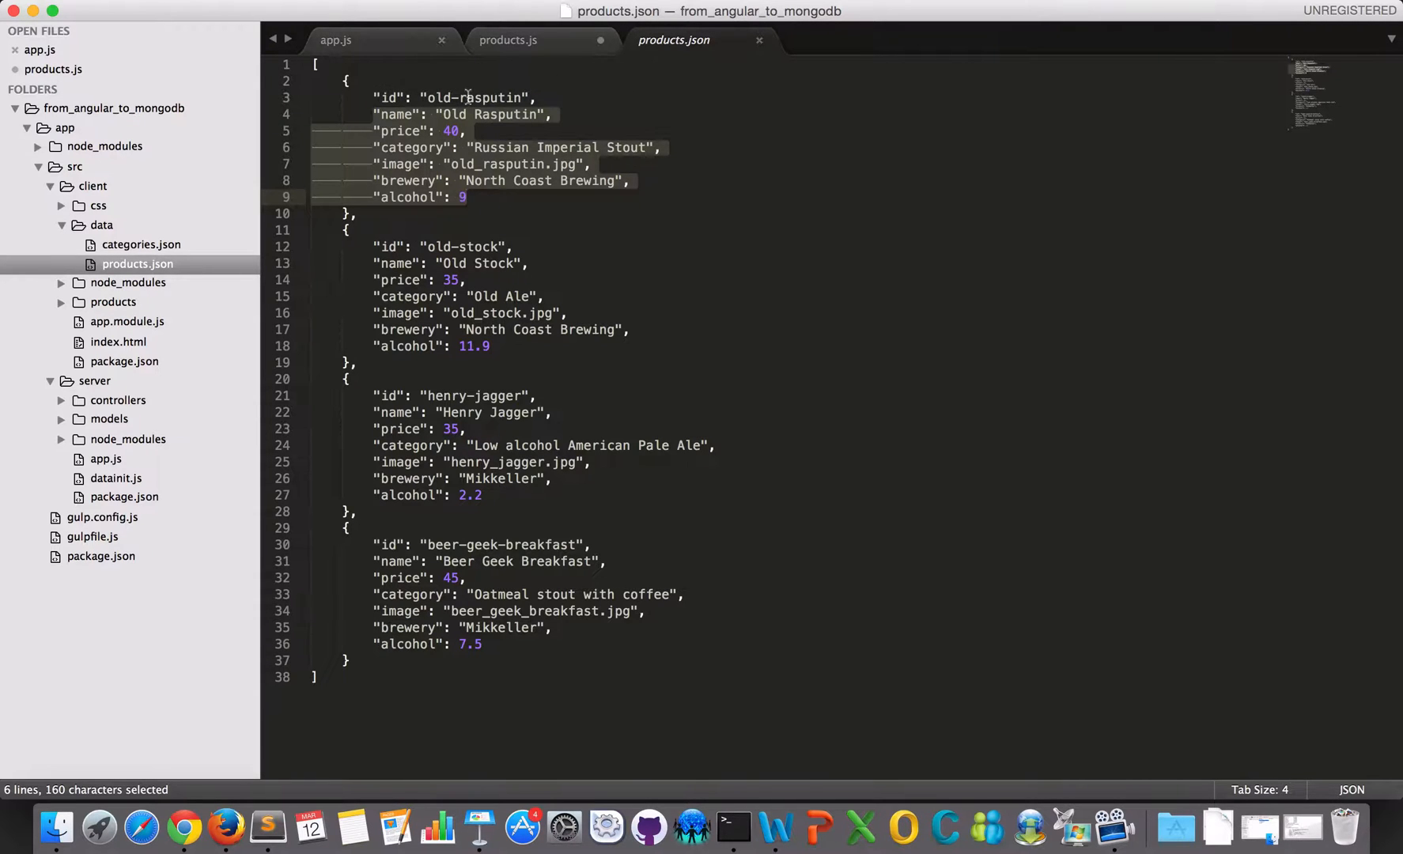
mouse_move(629, 102)
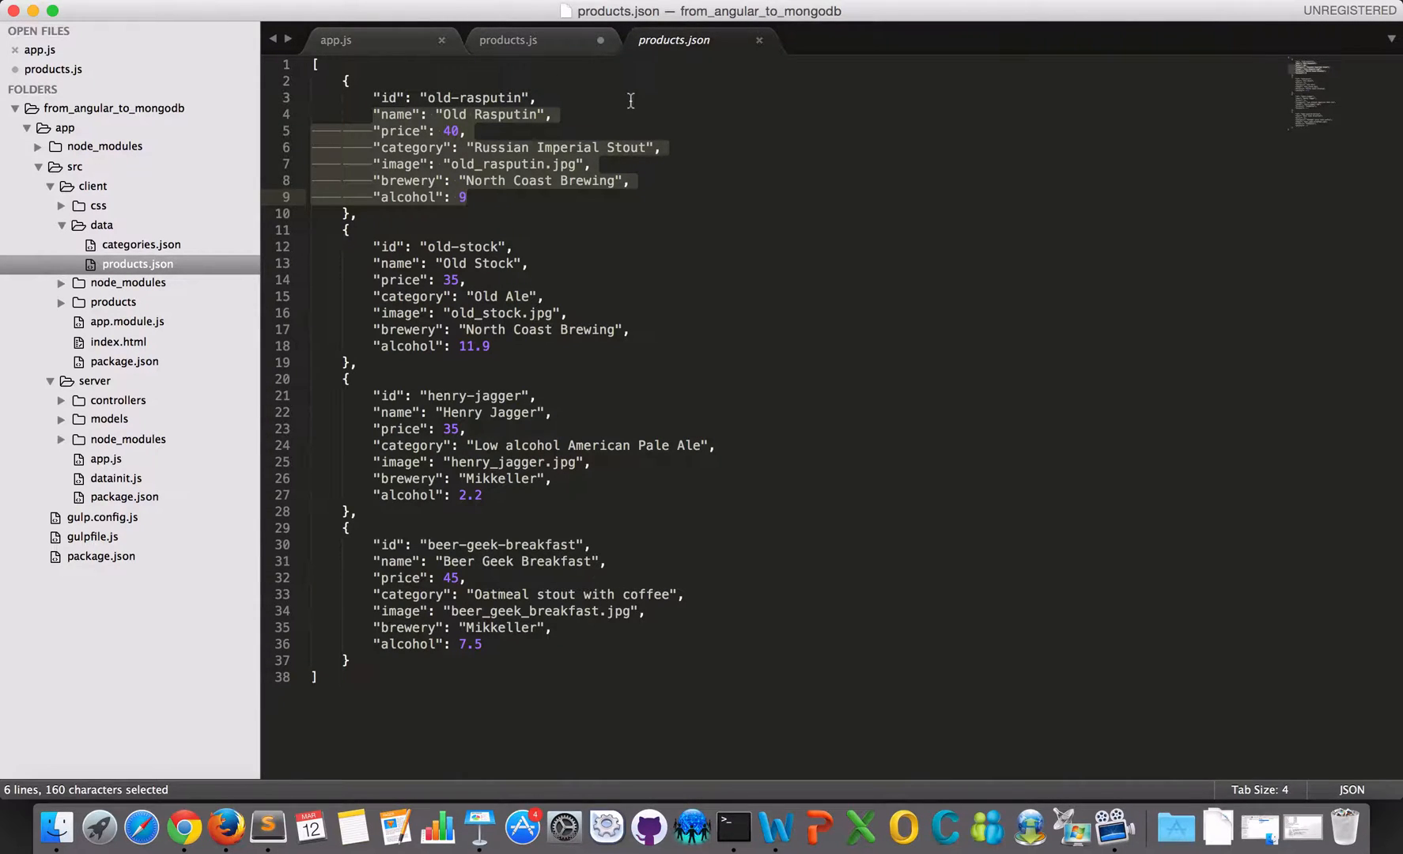
mouse_move(501, 143)
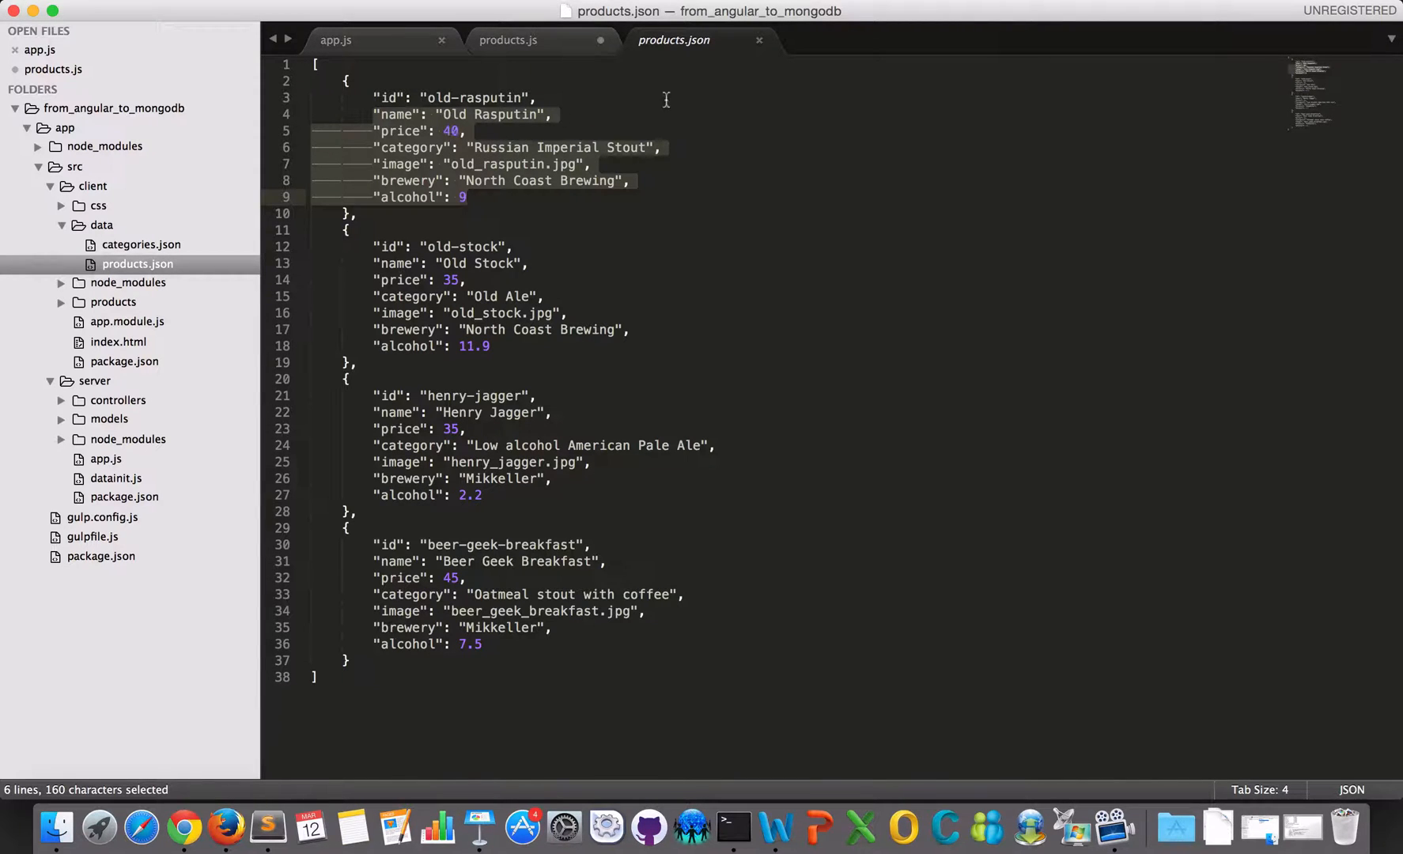
mouse_move(456, 115)
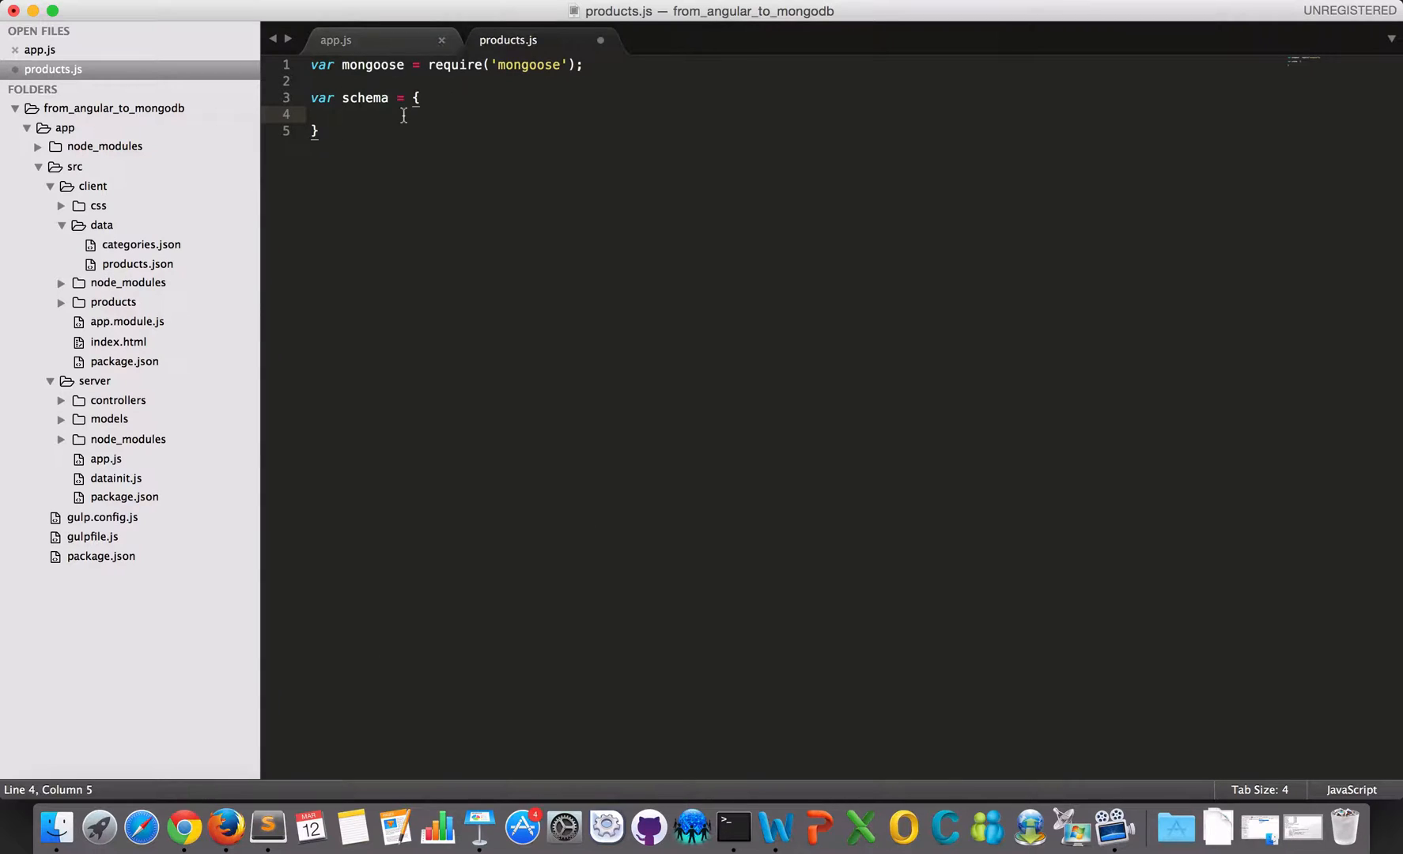
Type the schema fields: name, category, image, brewery as String; price, alcohol as Number.
type("\"name\": \"Old Rasputin\",")
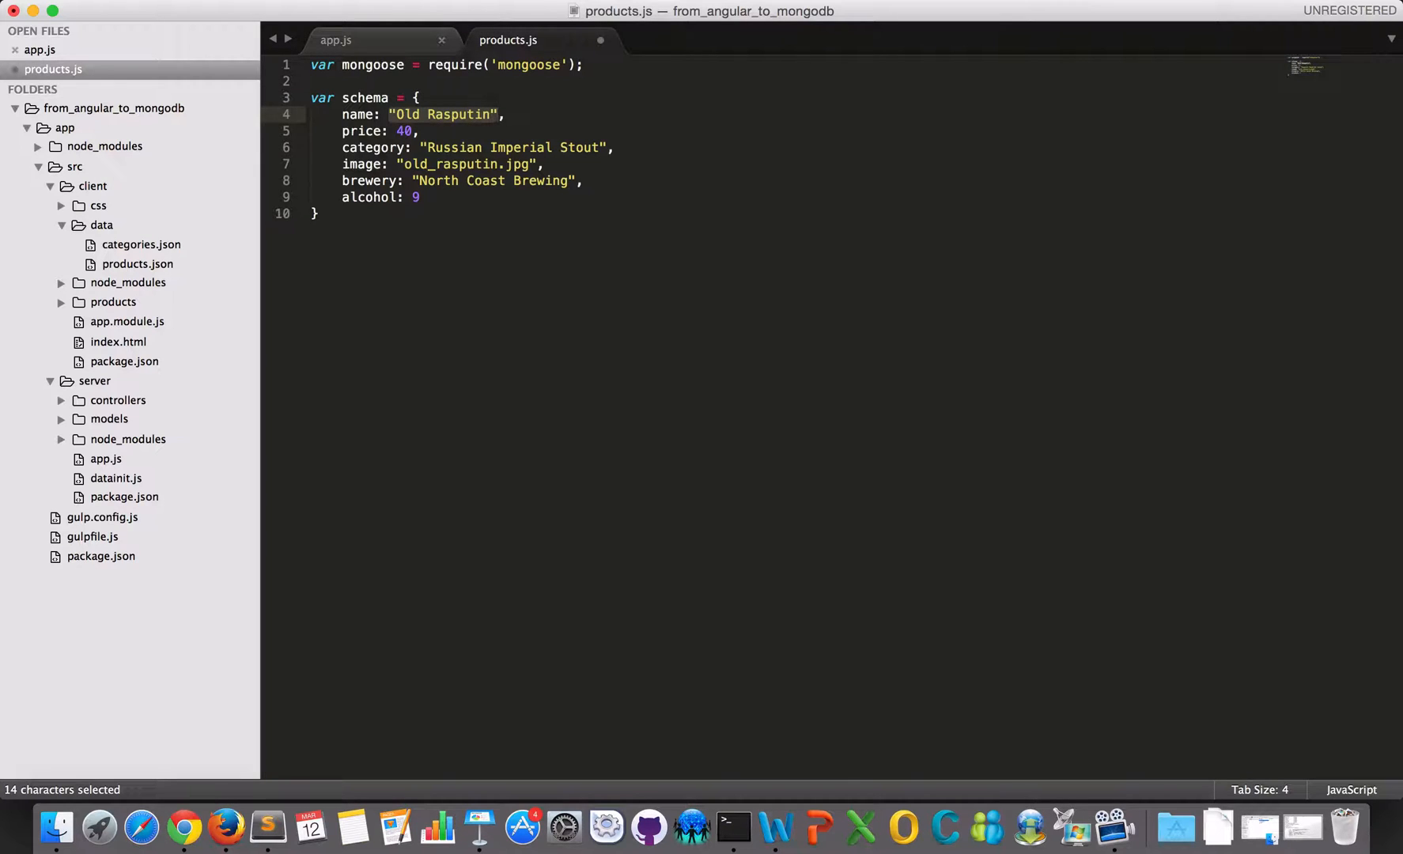
type("String,")
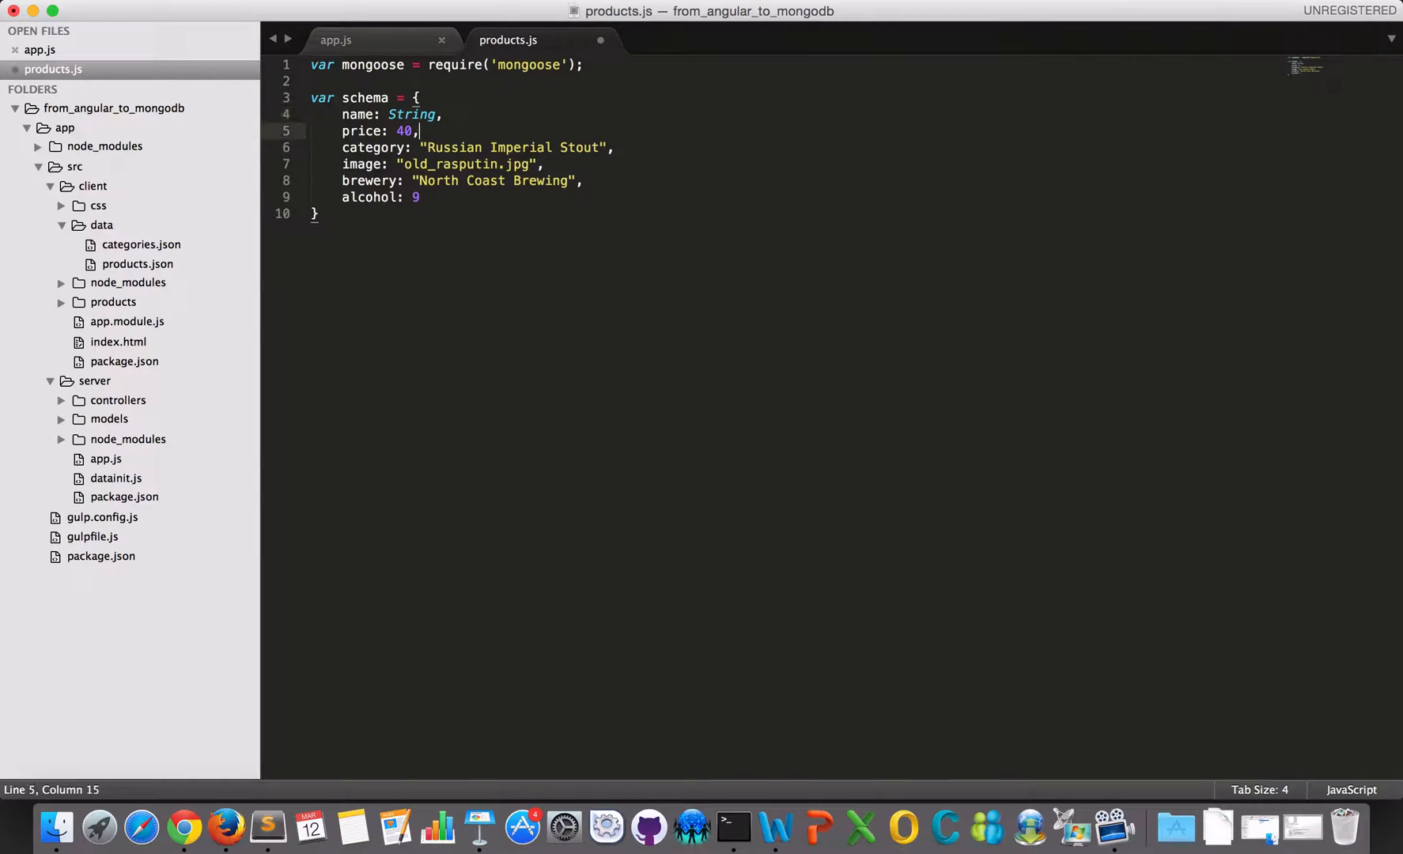
type("Number")
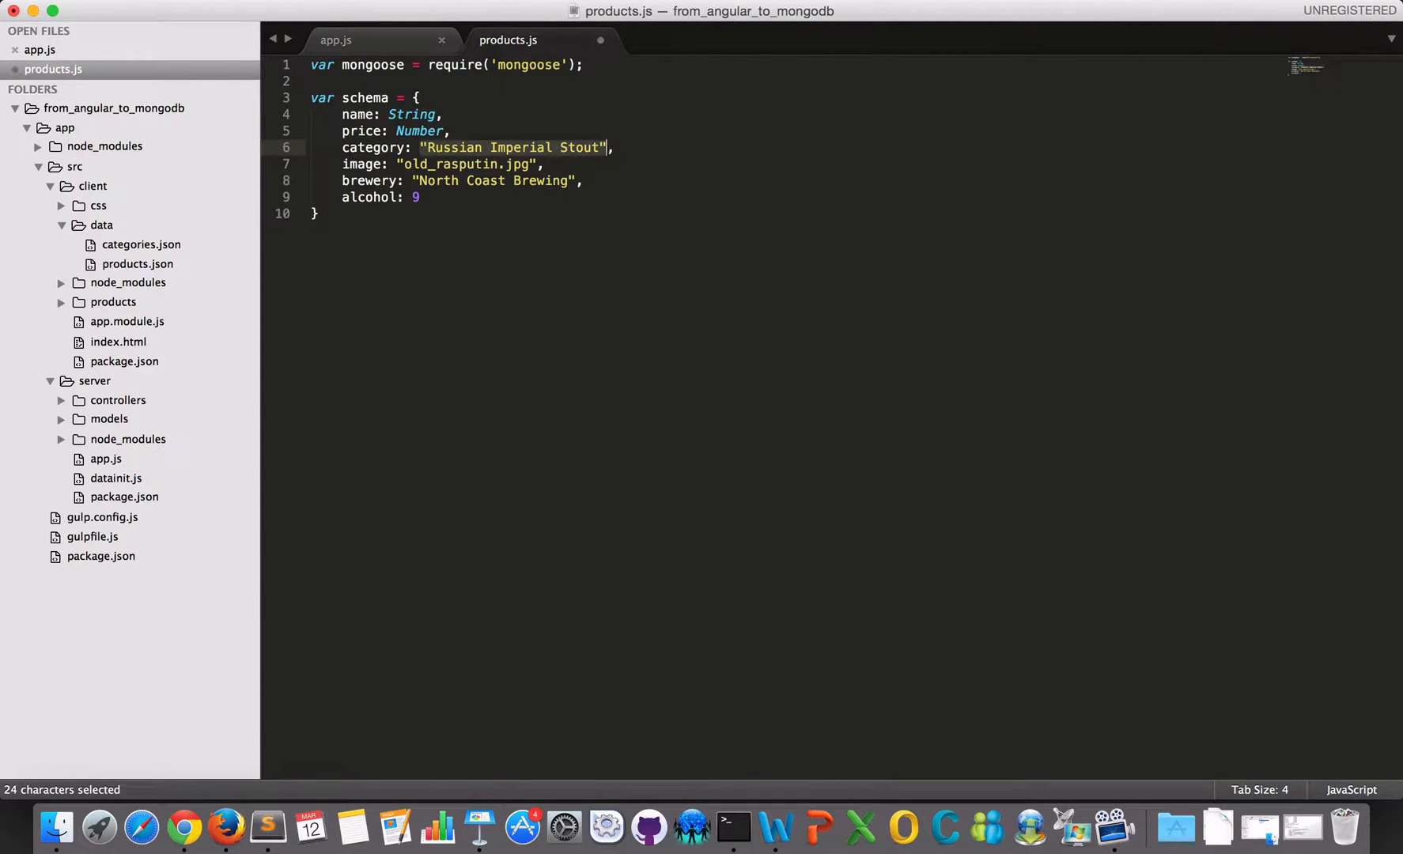
type("String,")
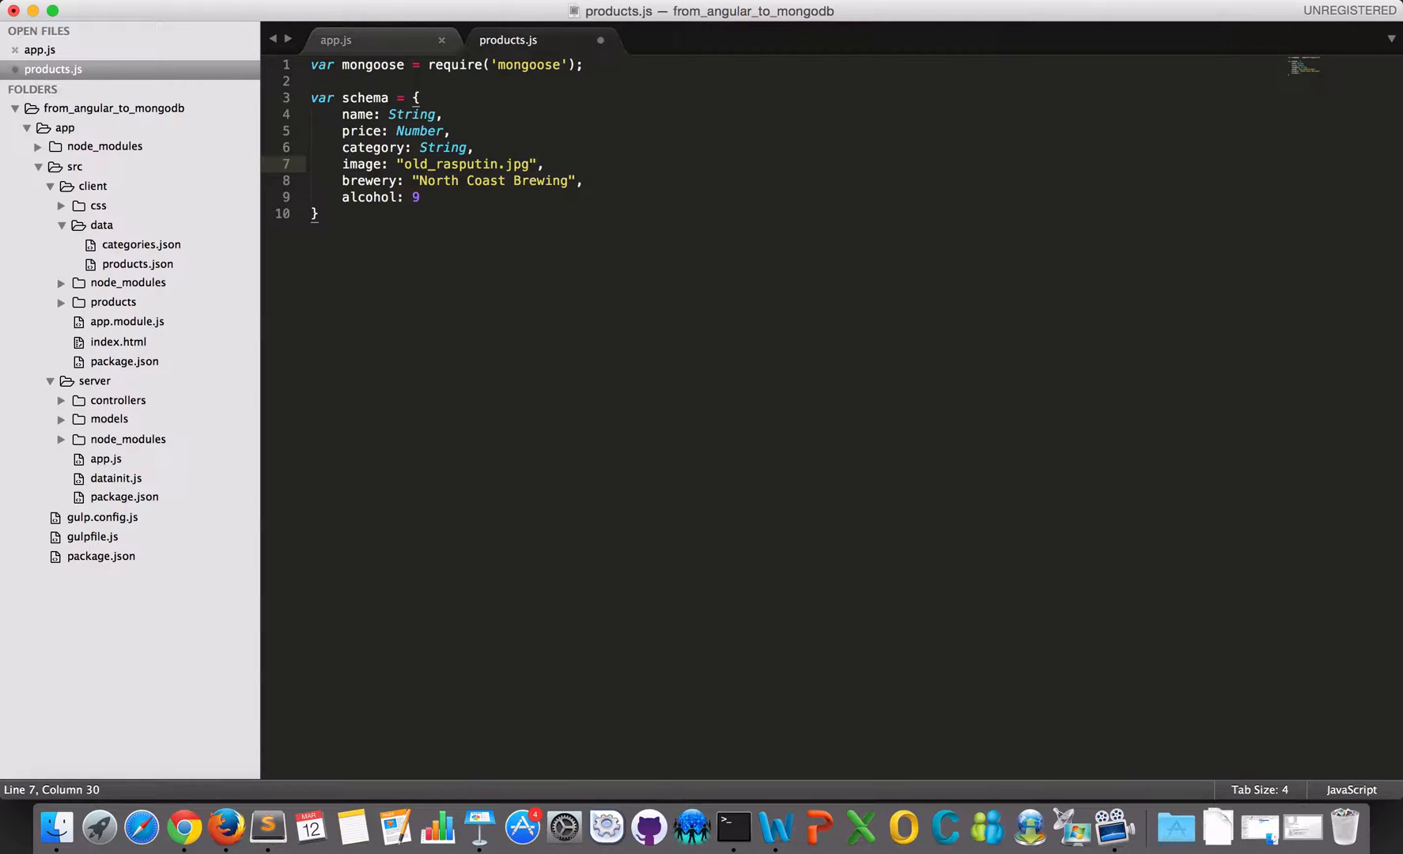
type("String,")
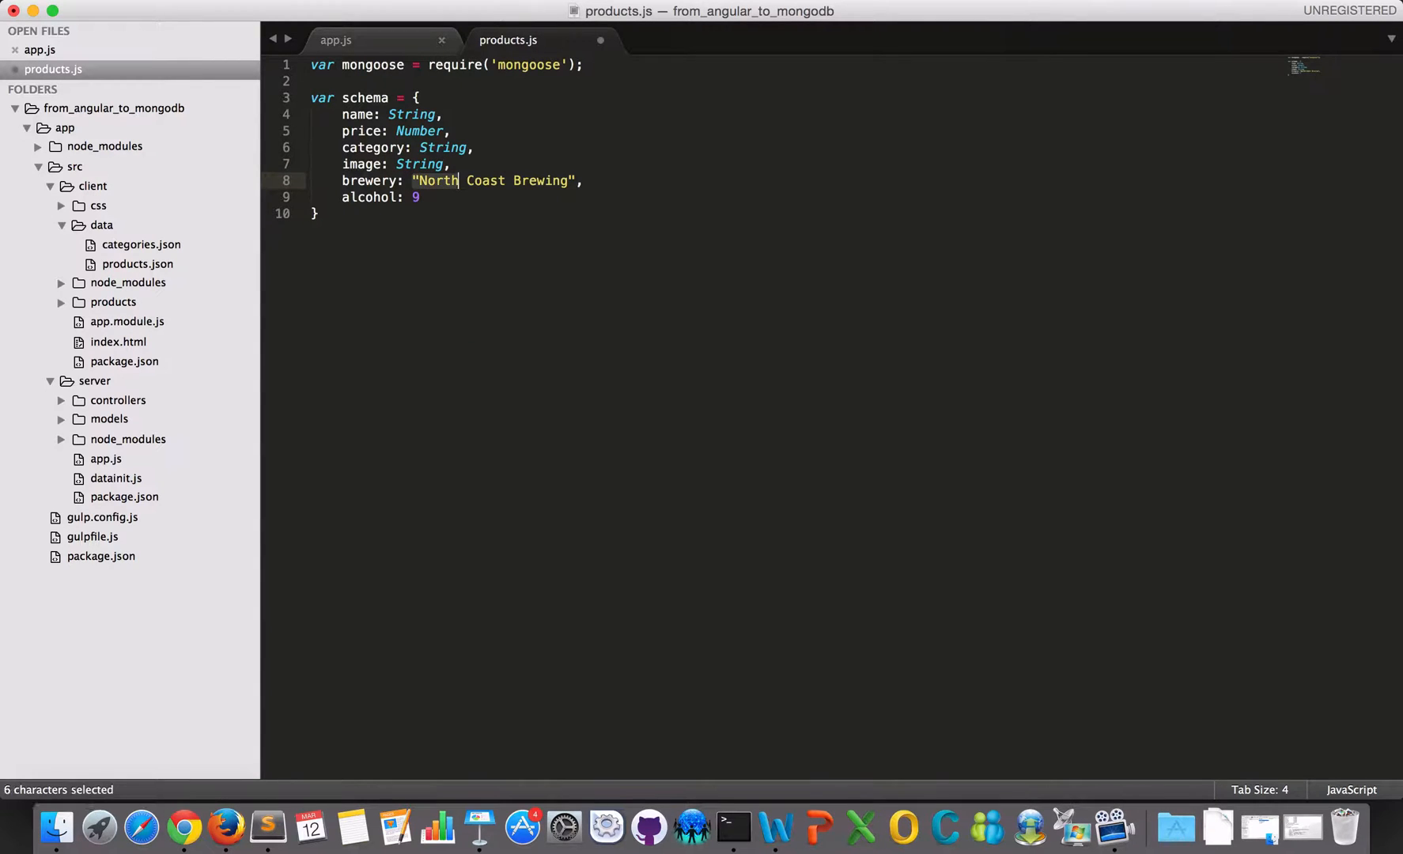
type("String,")
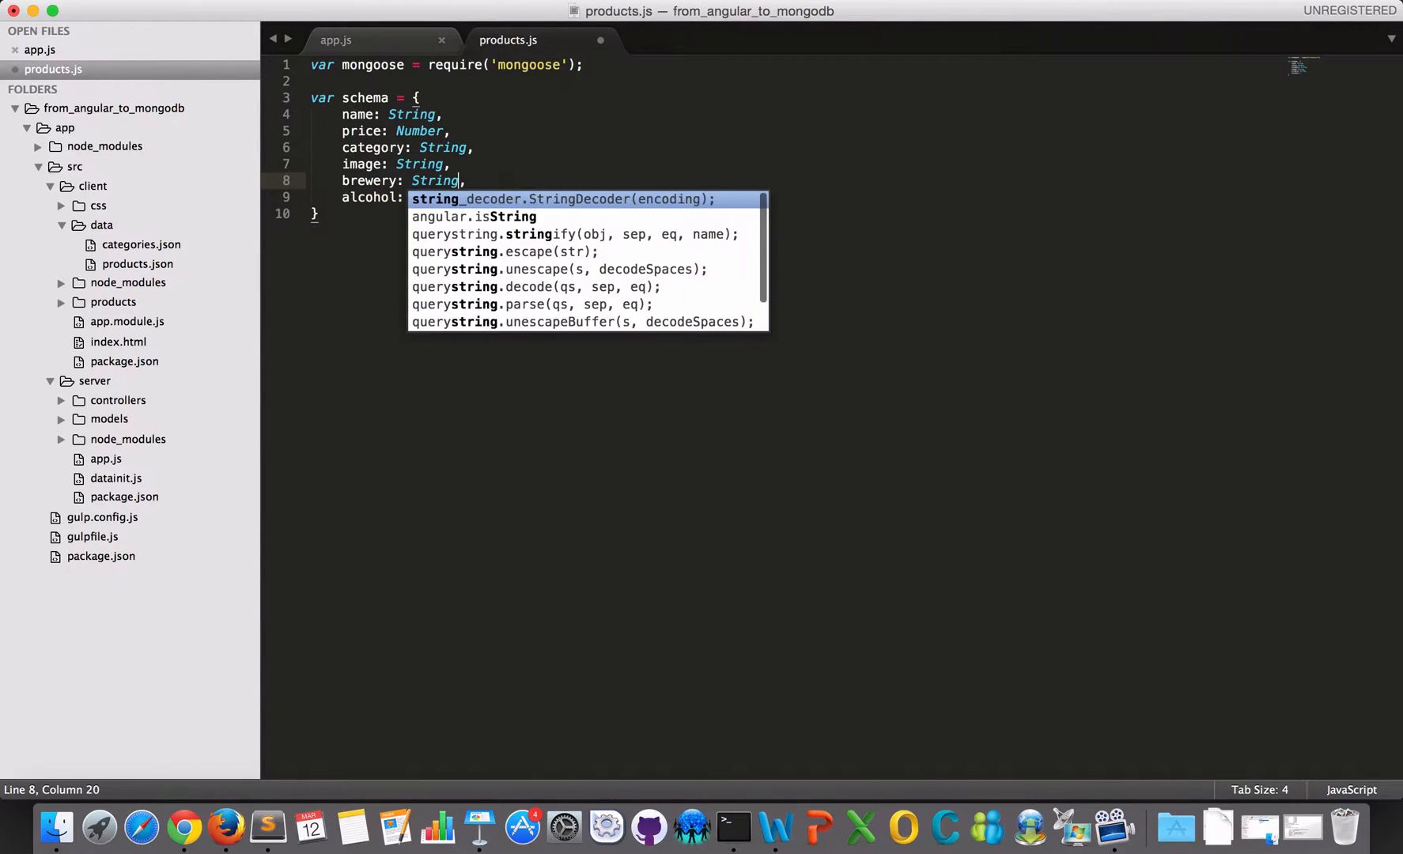
type("Num")
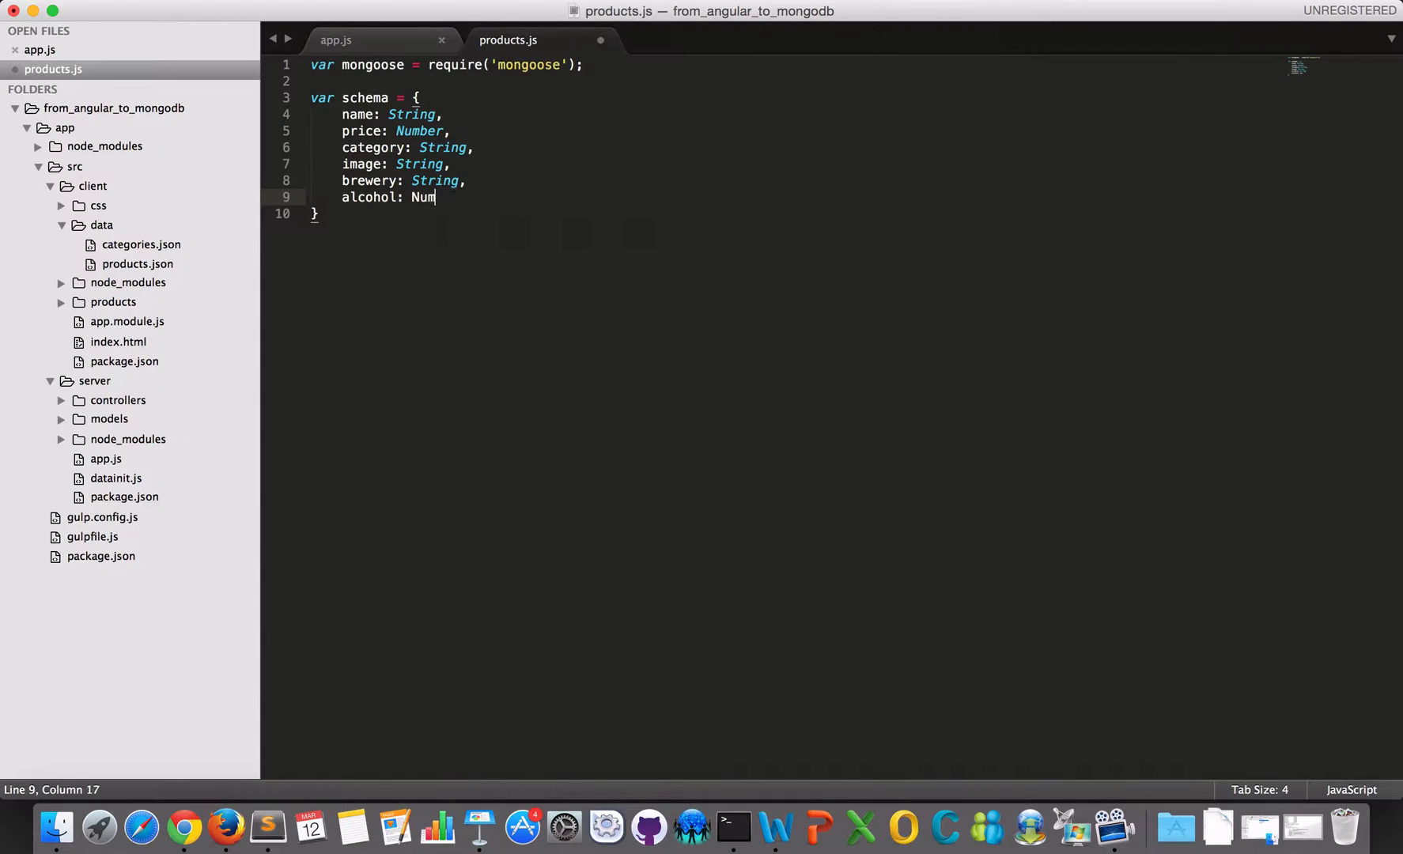
type("ber")
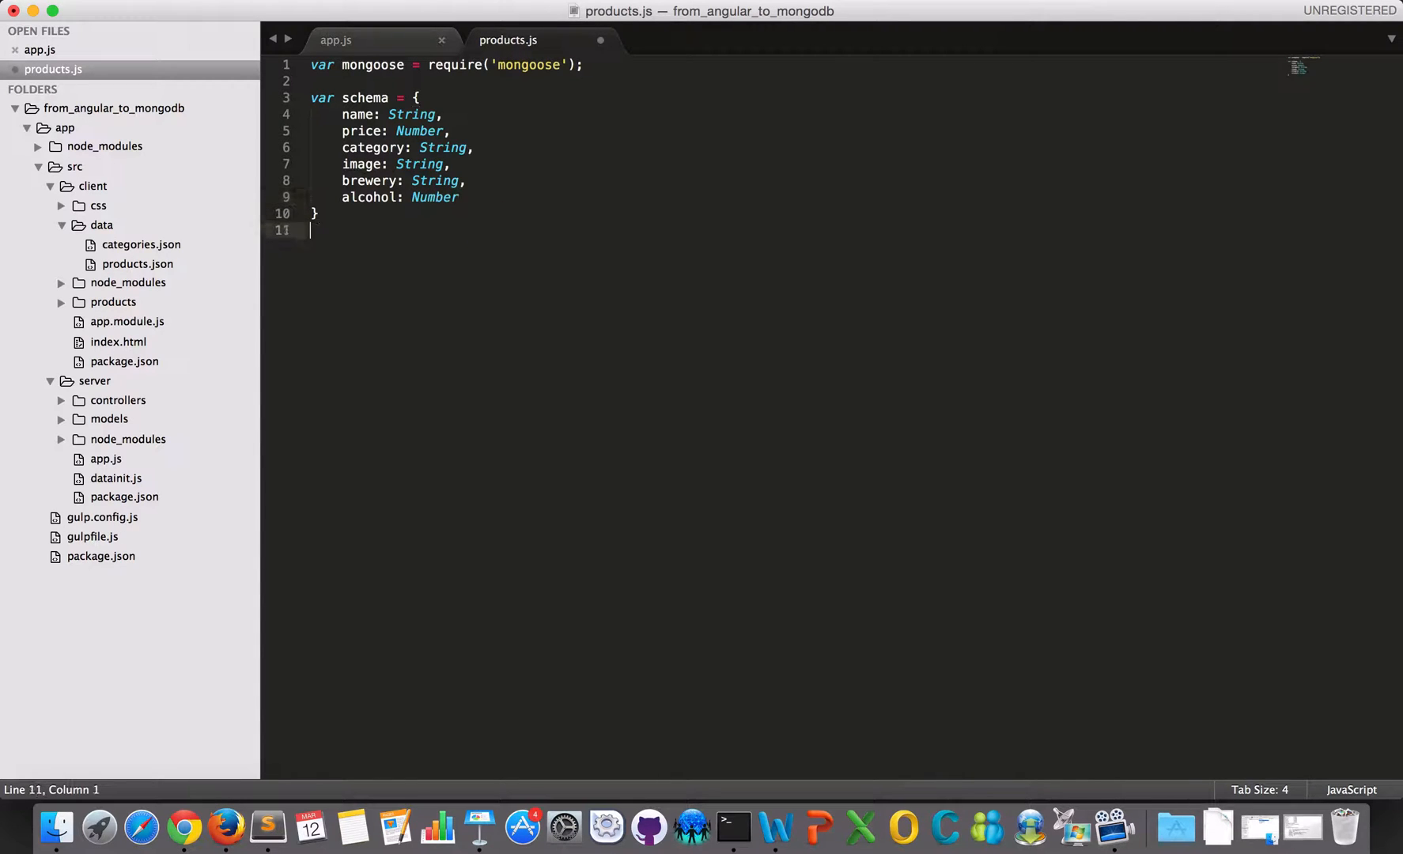
key("enter")
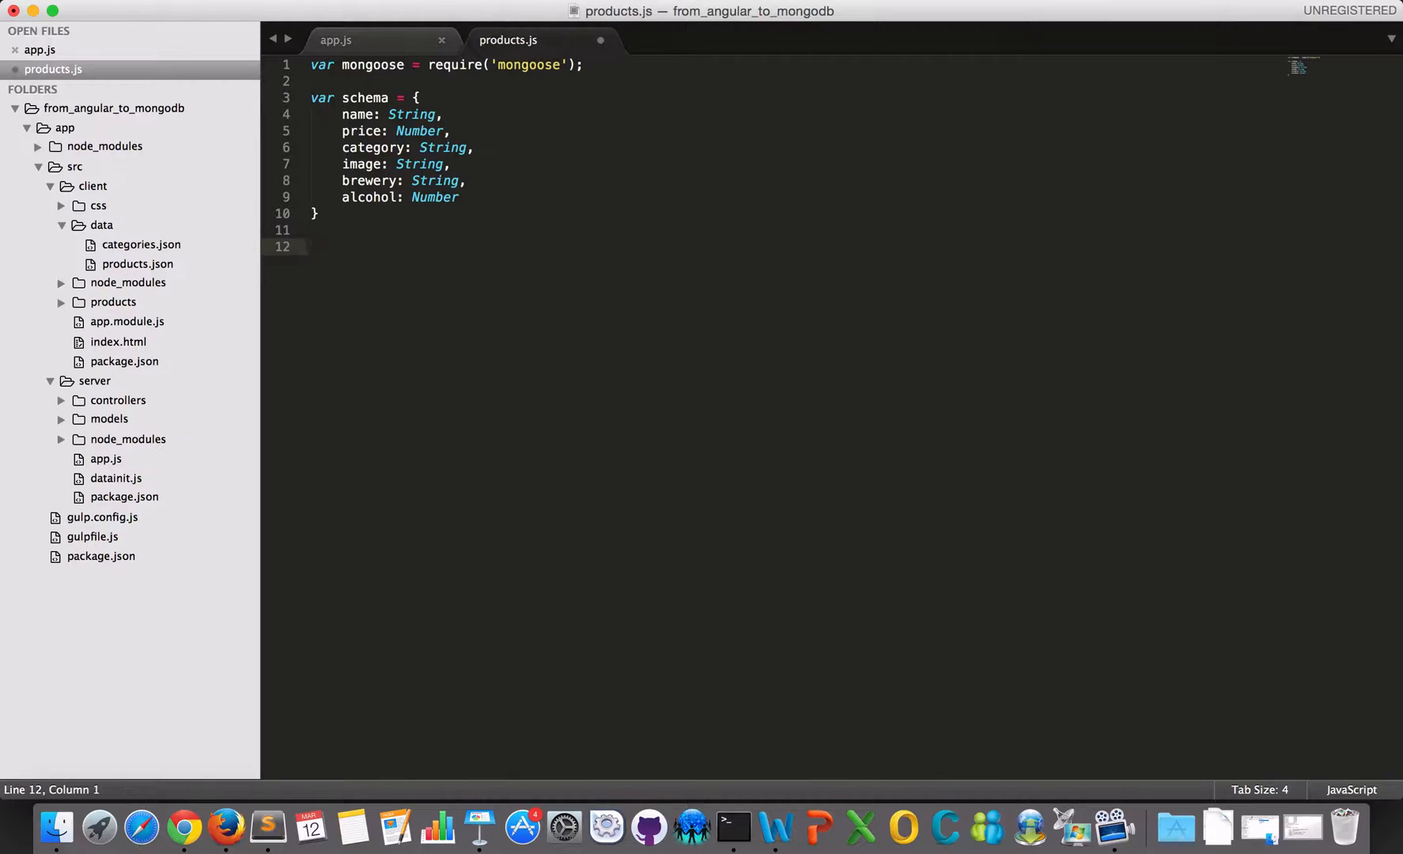
Define var Products = mongoose.model("Products", schema); below the schema.
type("var")
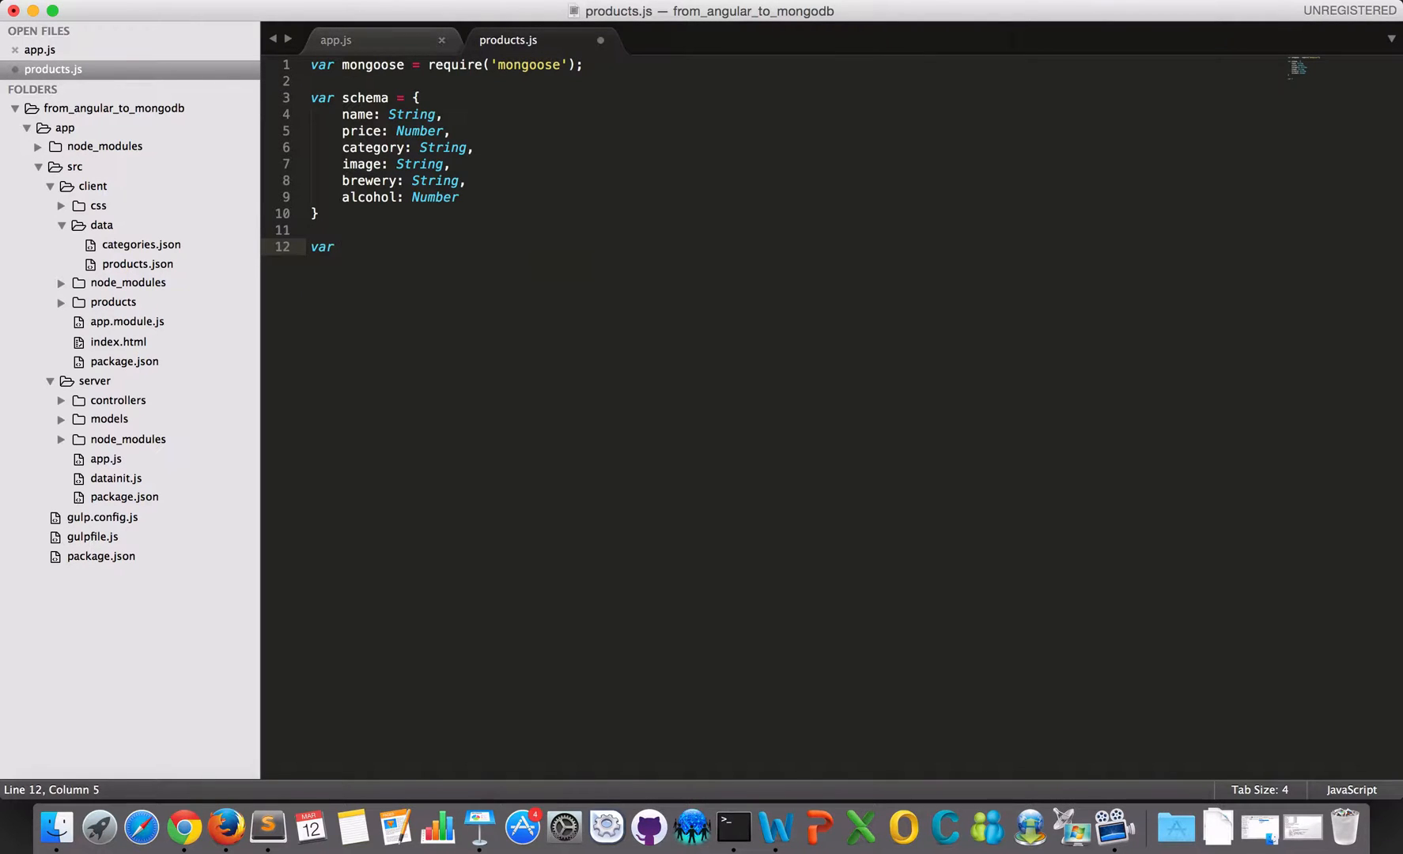
type("Products =")
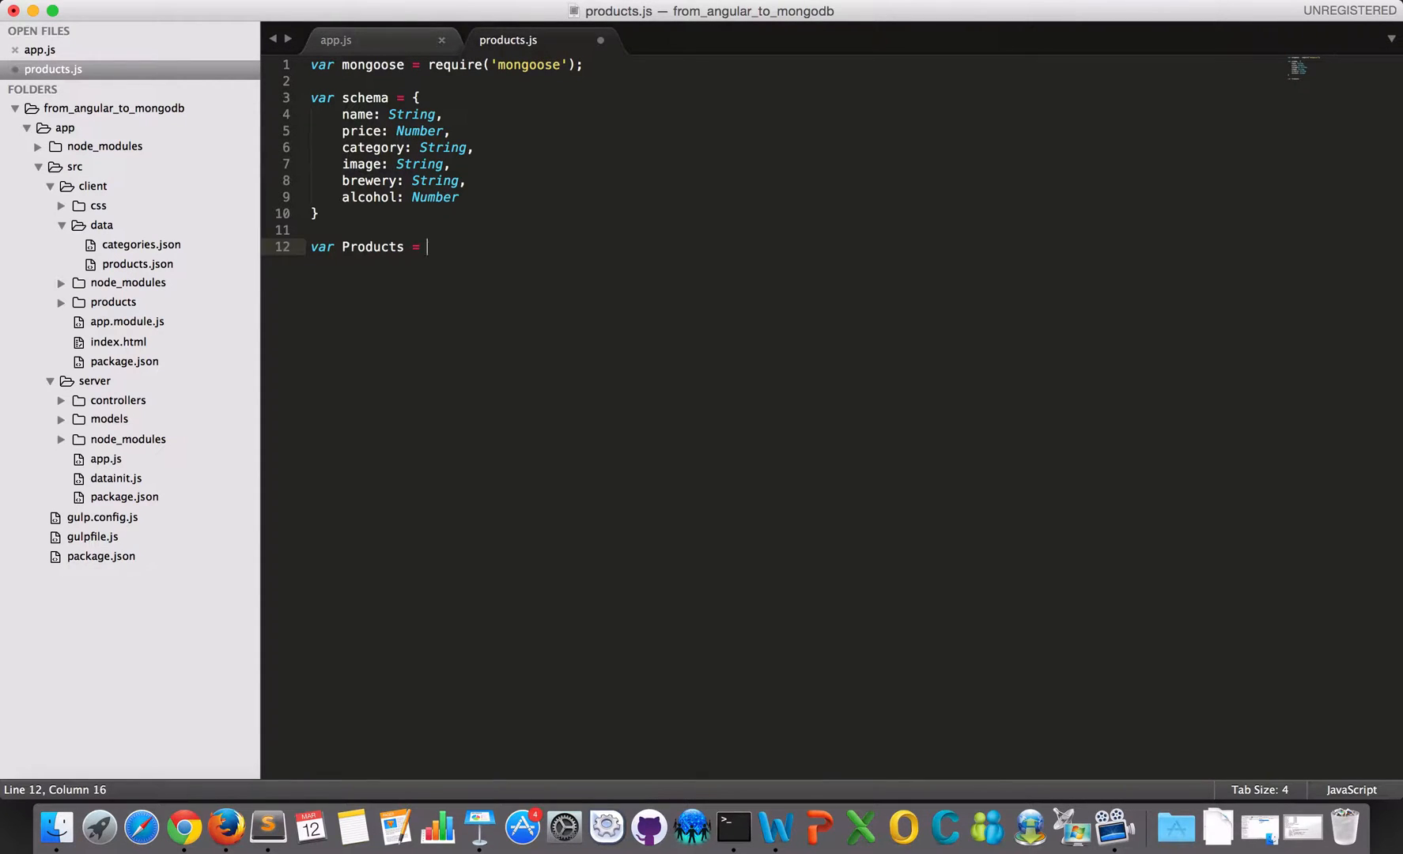
type("mongoose")
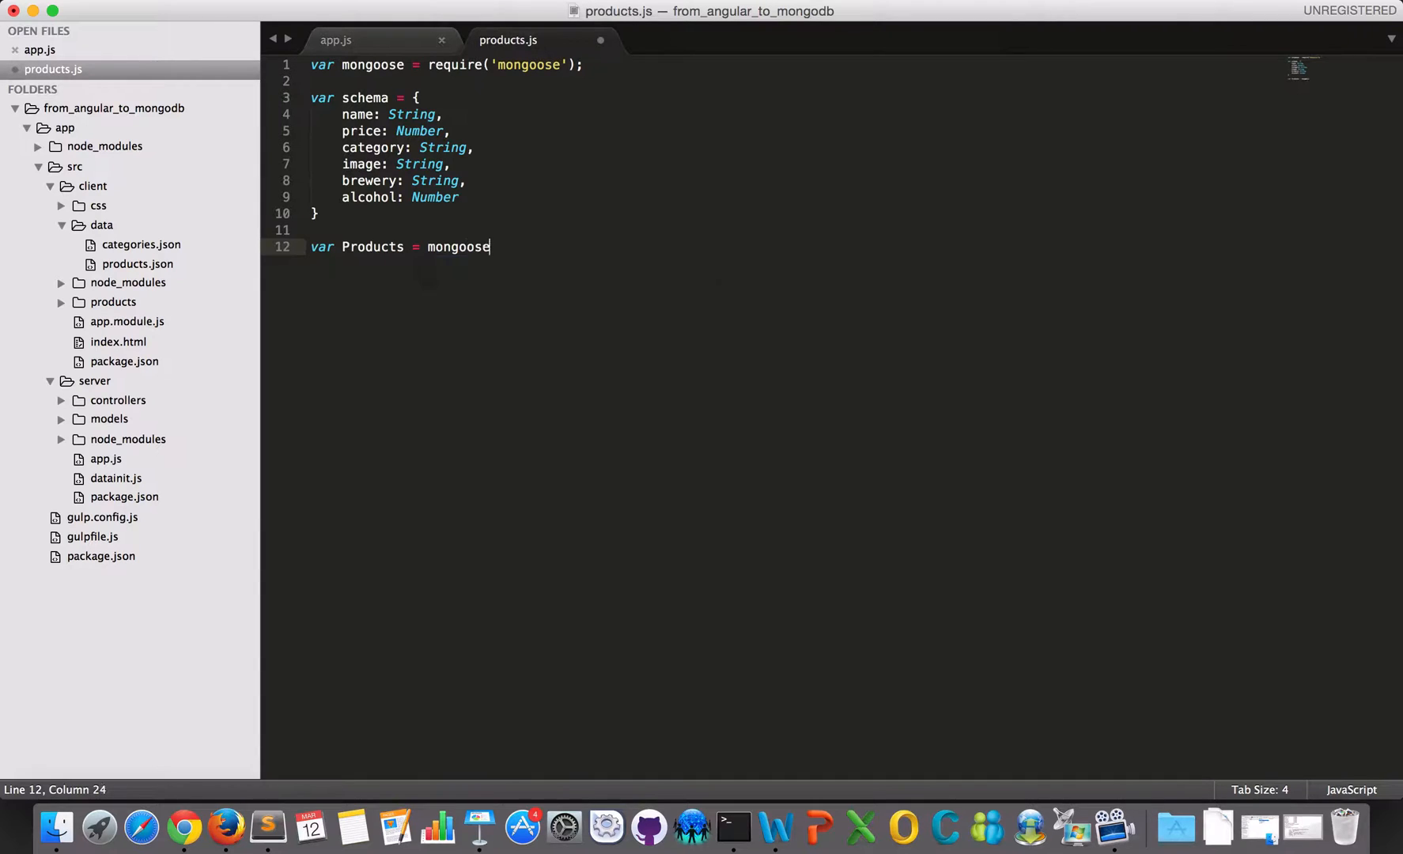
type(".model(")
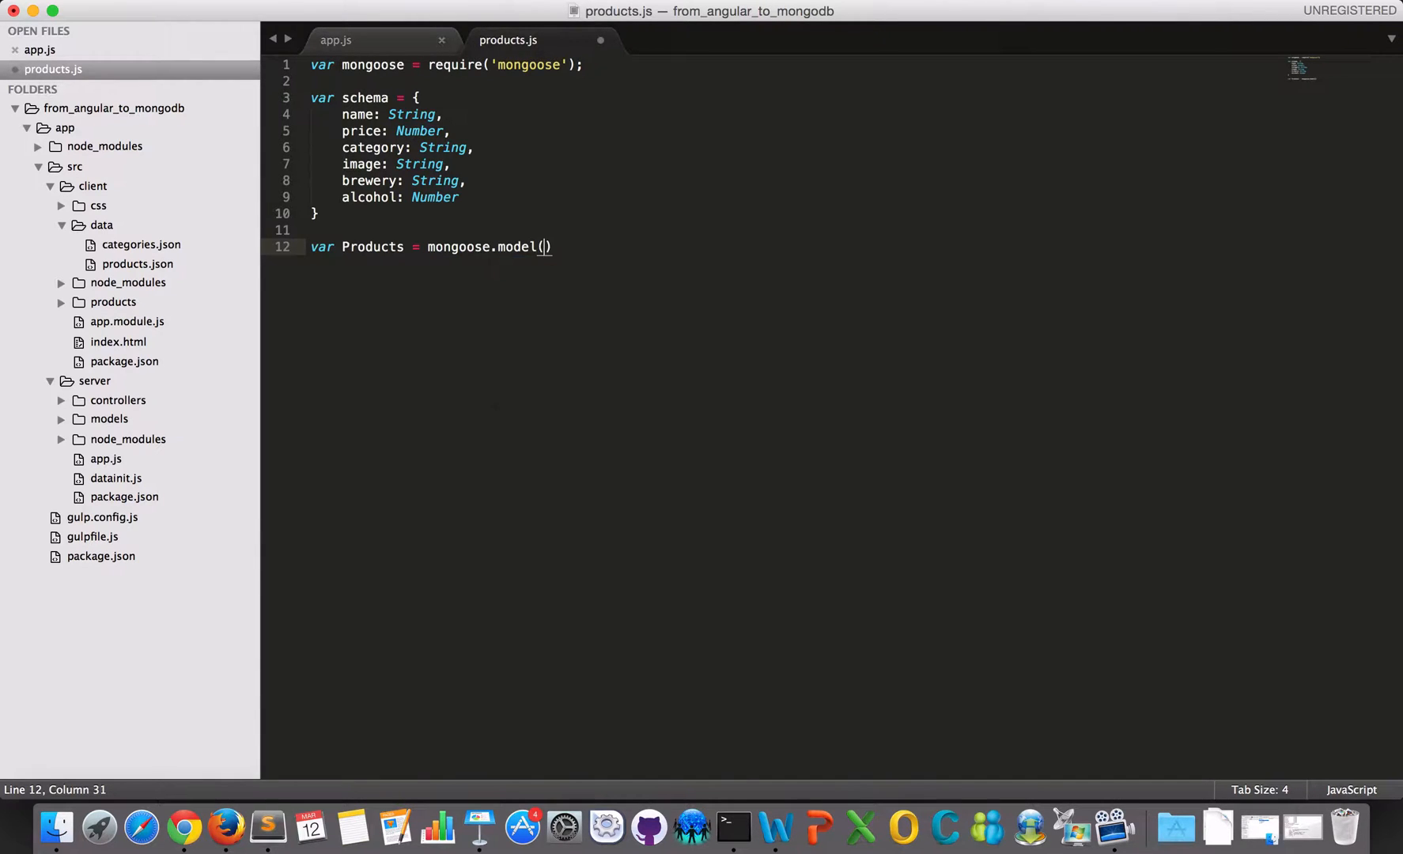
type("\"Pro\"")
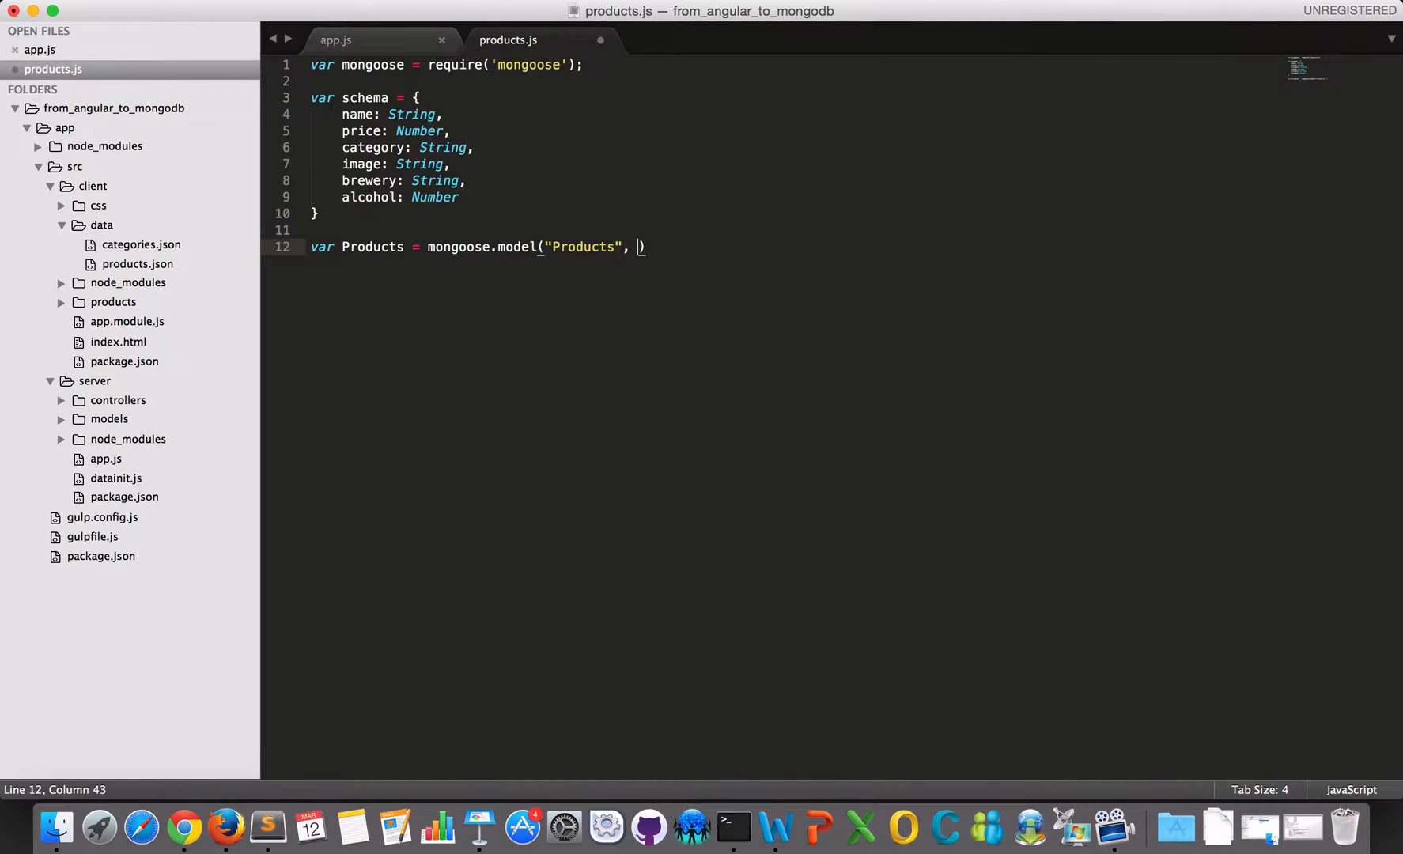
type("sc")
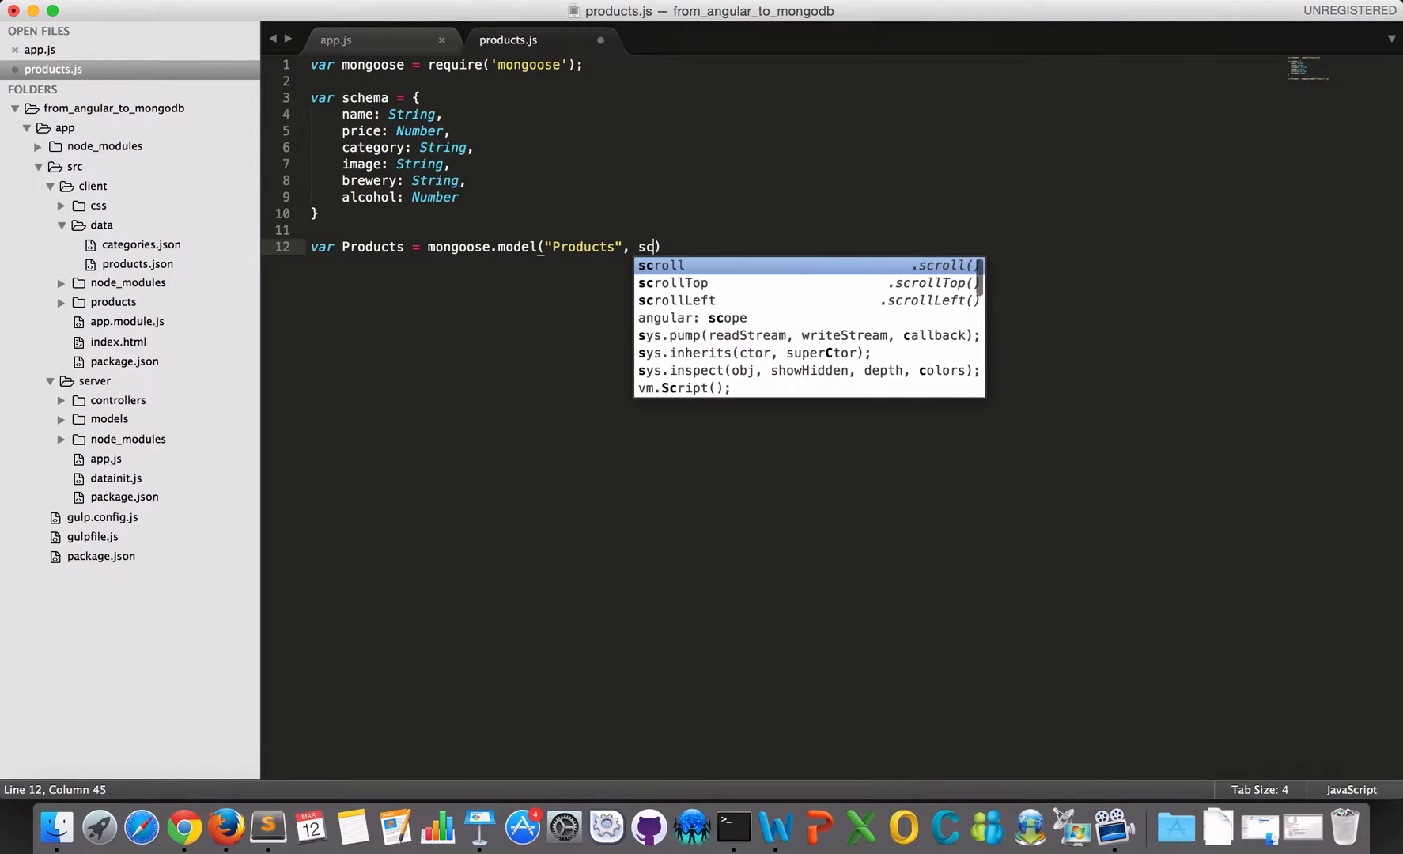
type("hema);")
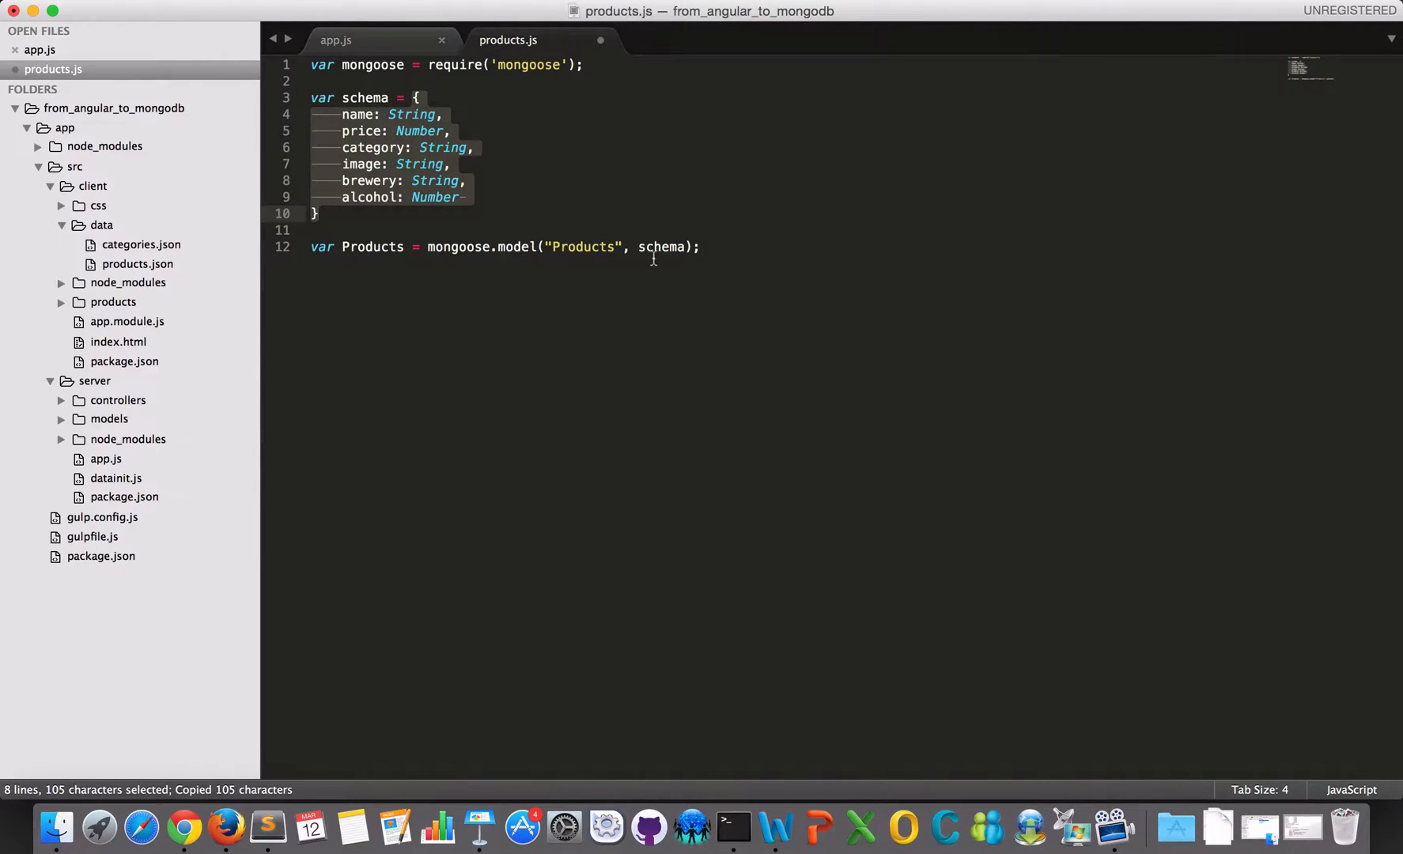
left_click(318, 213)
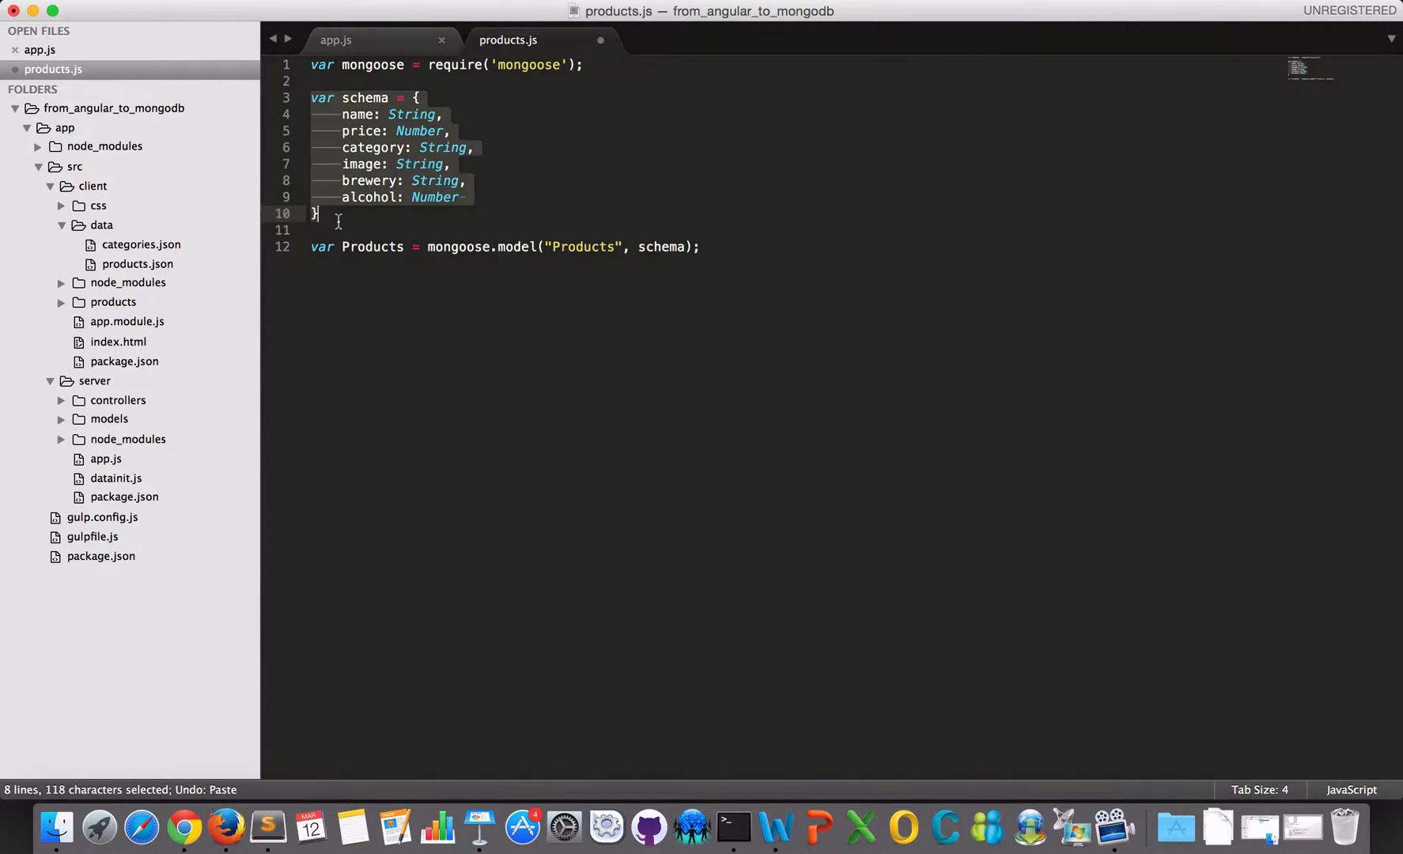
Add module.exports = Products; and save products.js.
right_click(660, 246)
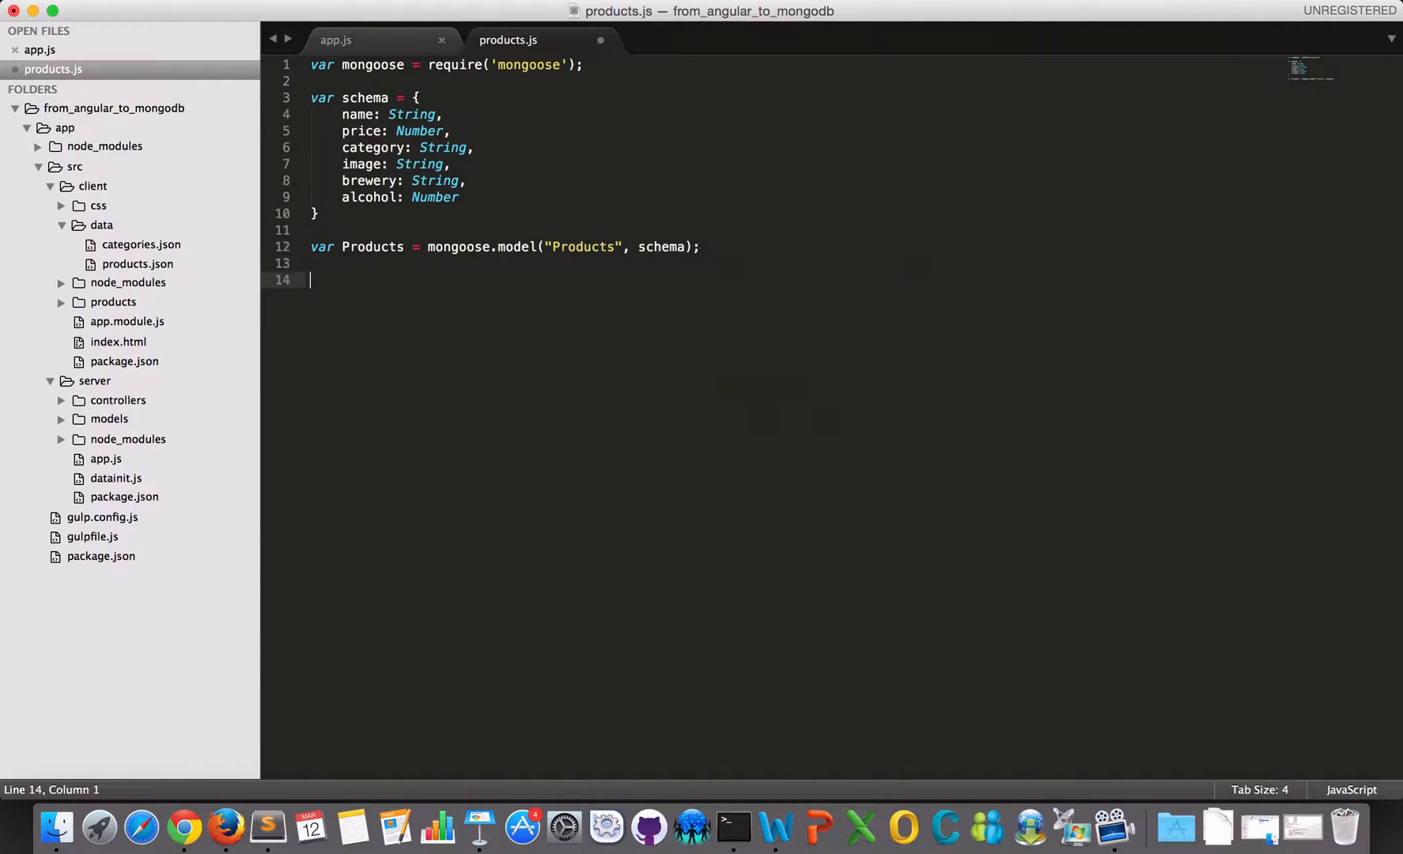
type("module")
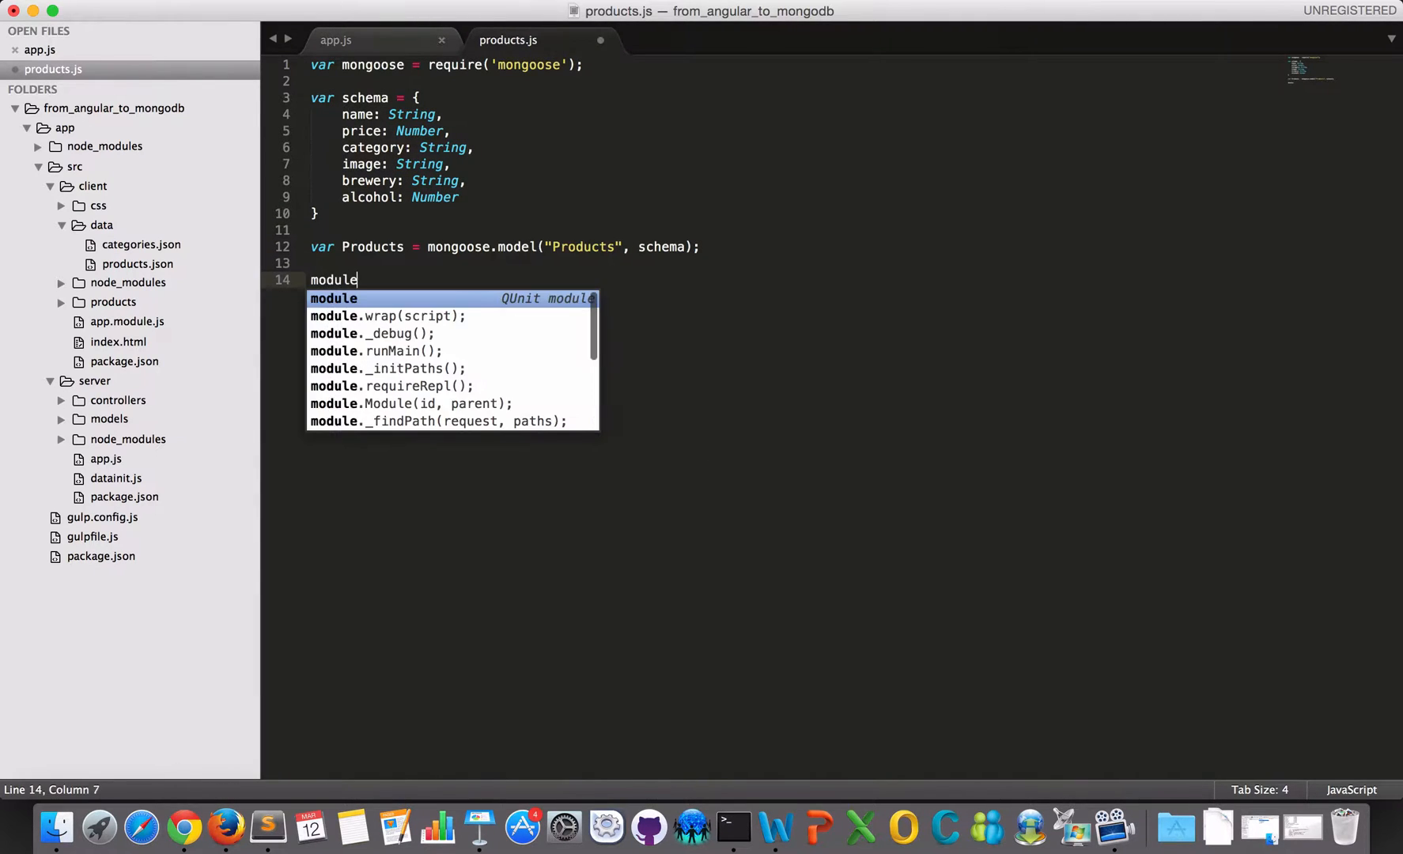
type(".exports")
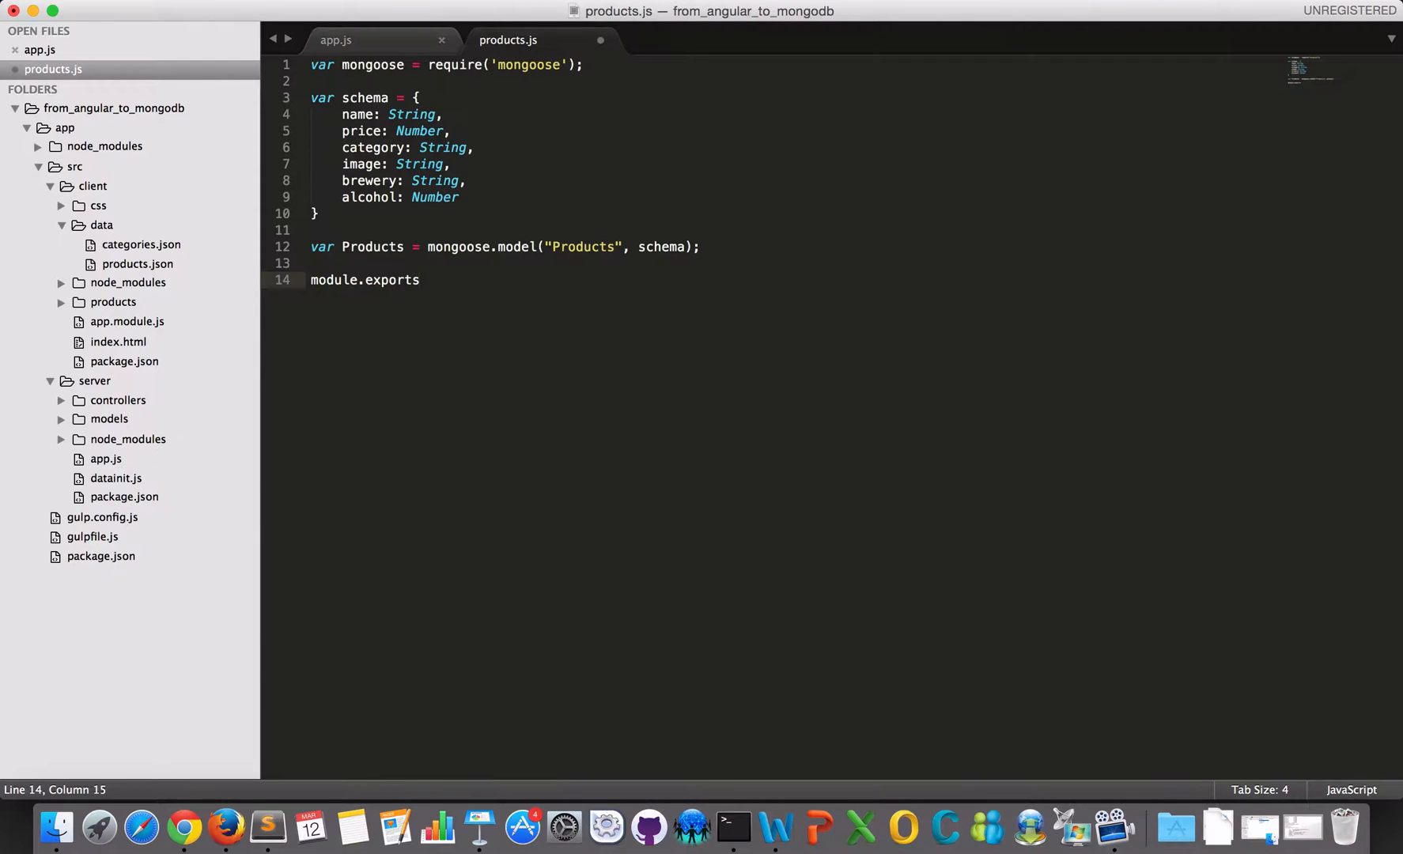
type("=")
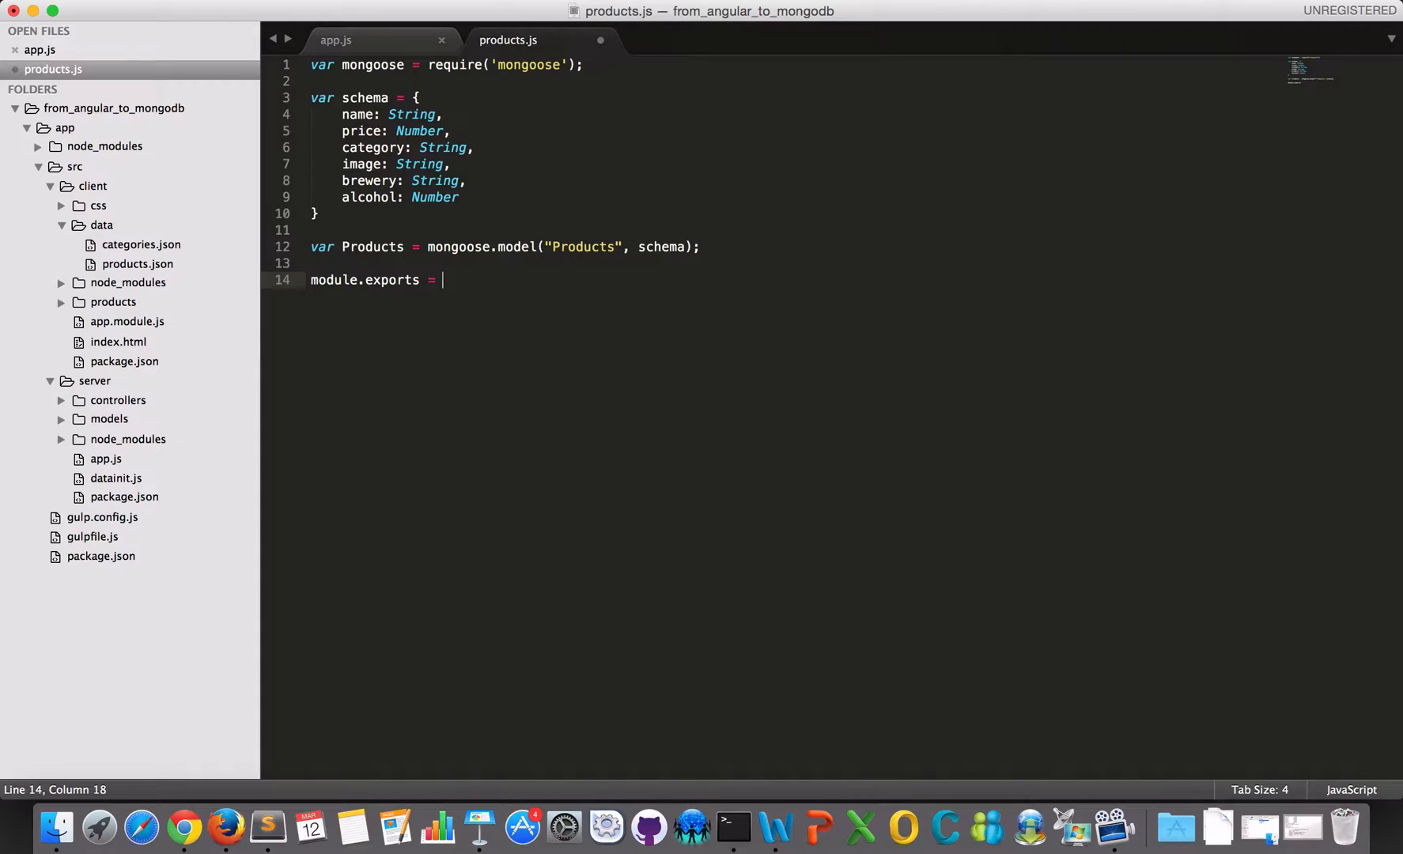
type("Product")
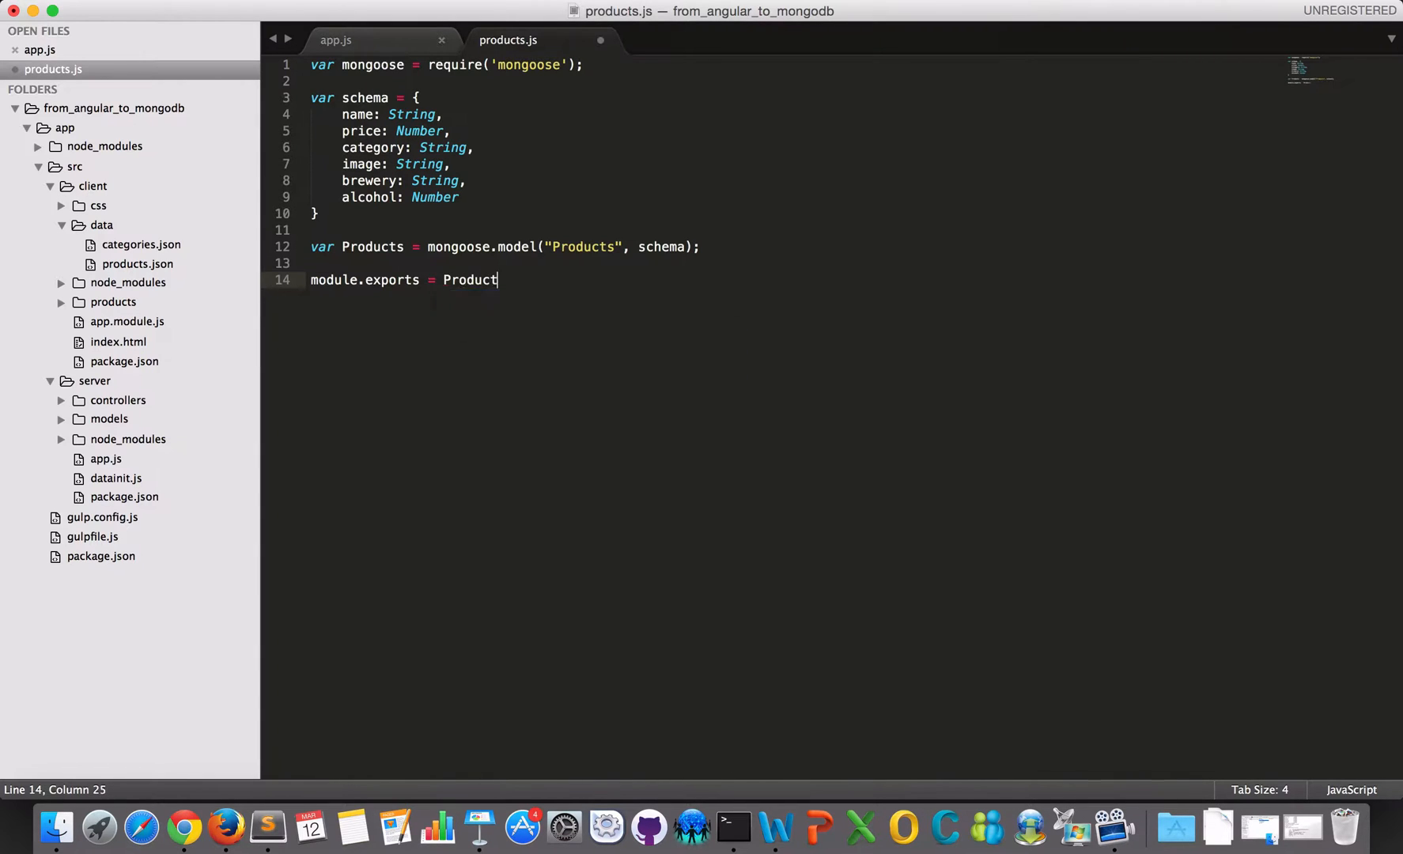
type("s;")
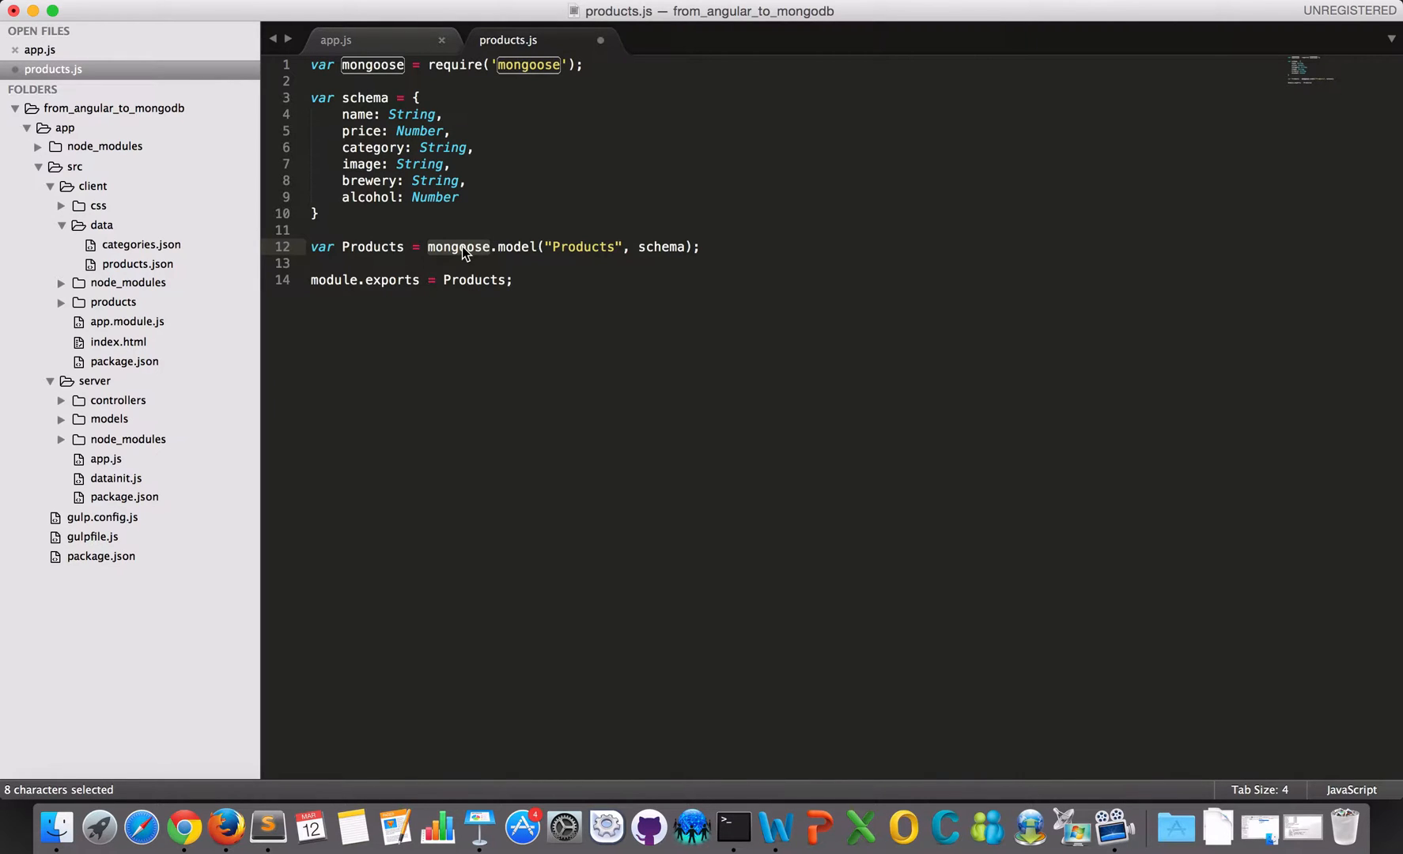
key("cmd+s")
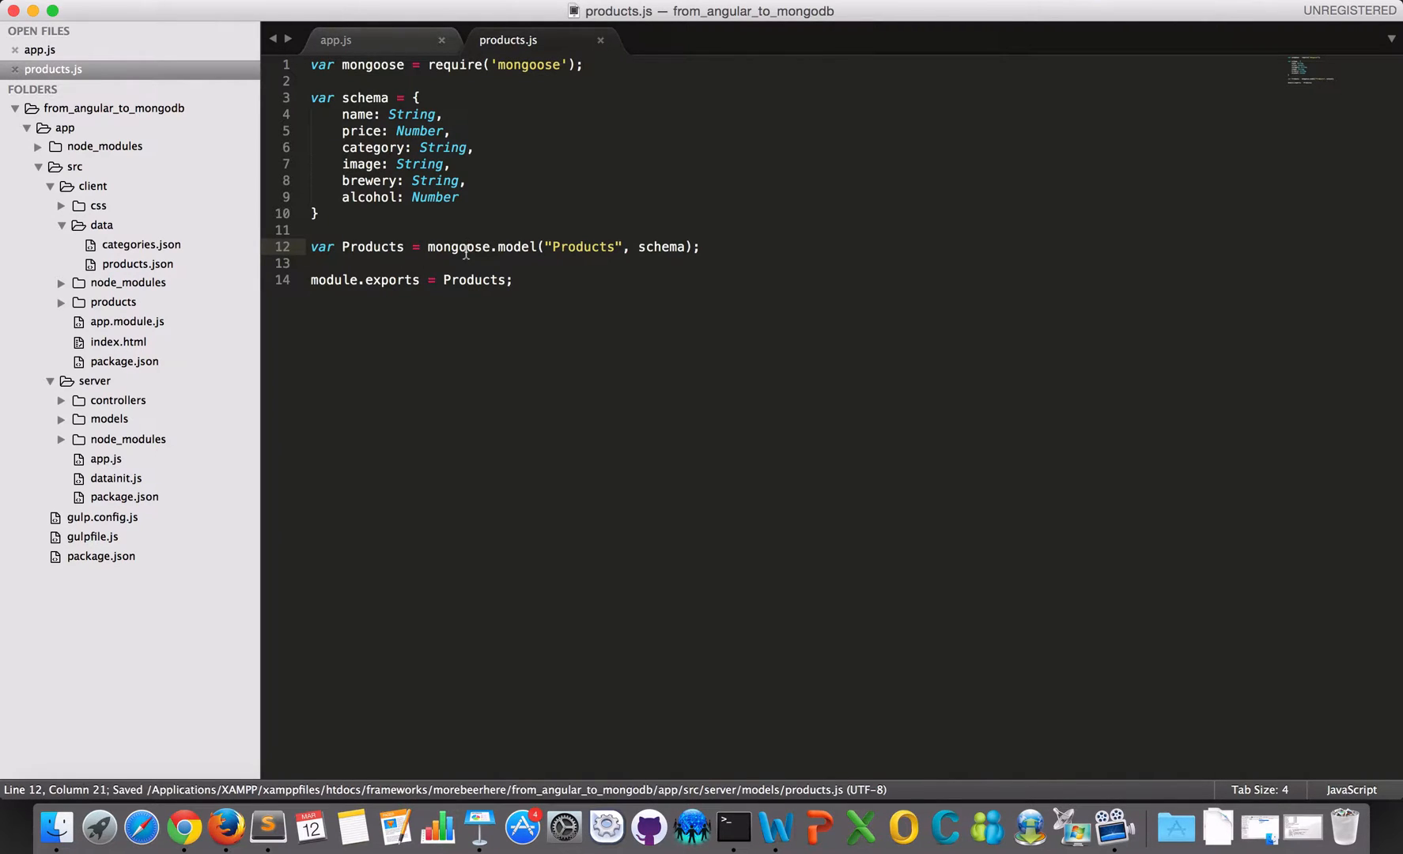
Open controllers/api/product.js and delete getAll's placeholder beer1/beer2 res.json response.
left_click(117, 400)
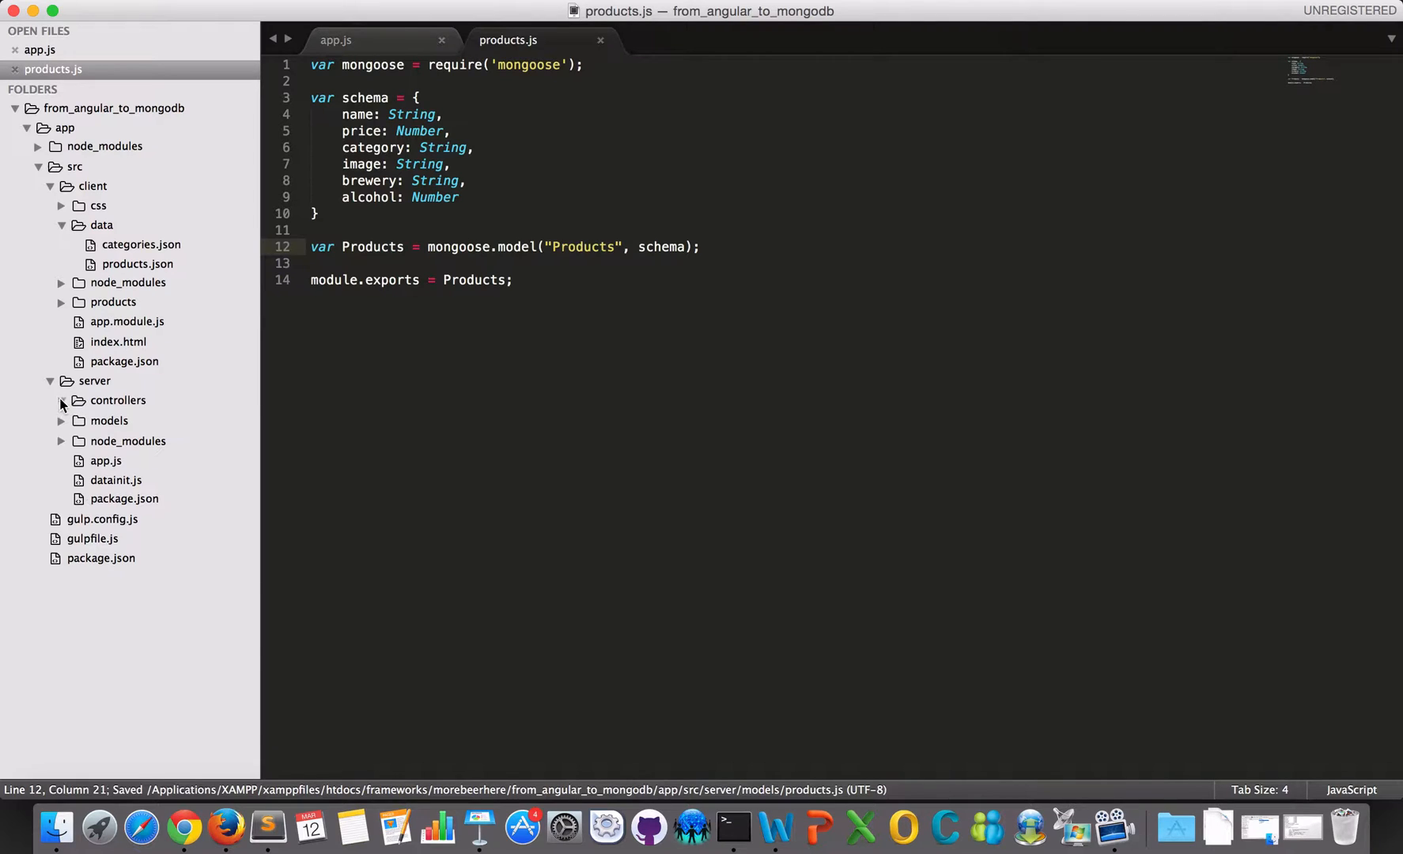
left_click(117, 400)
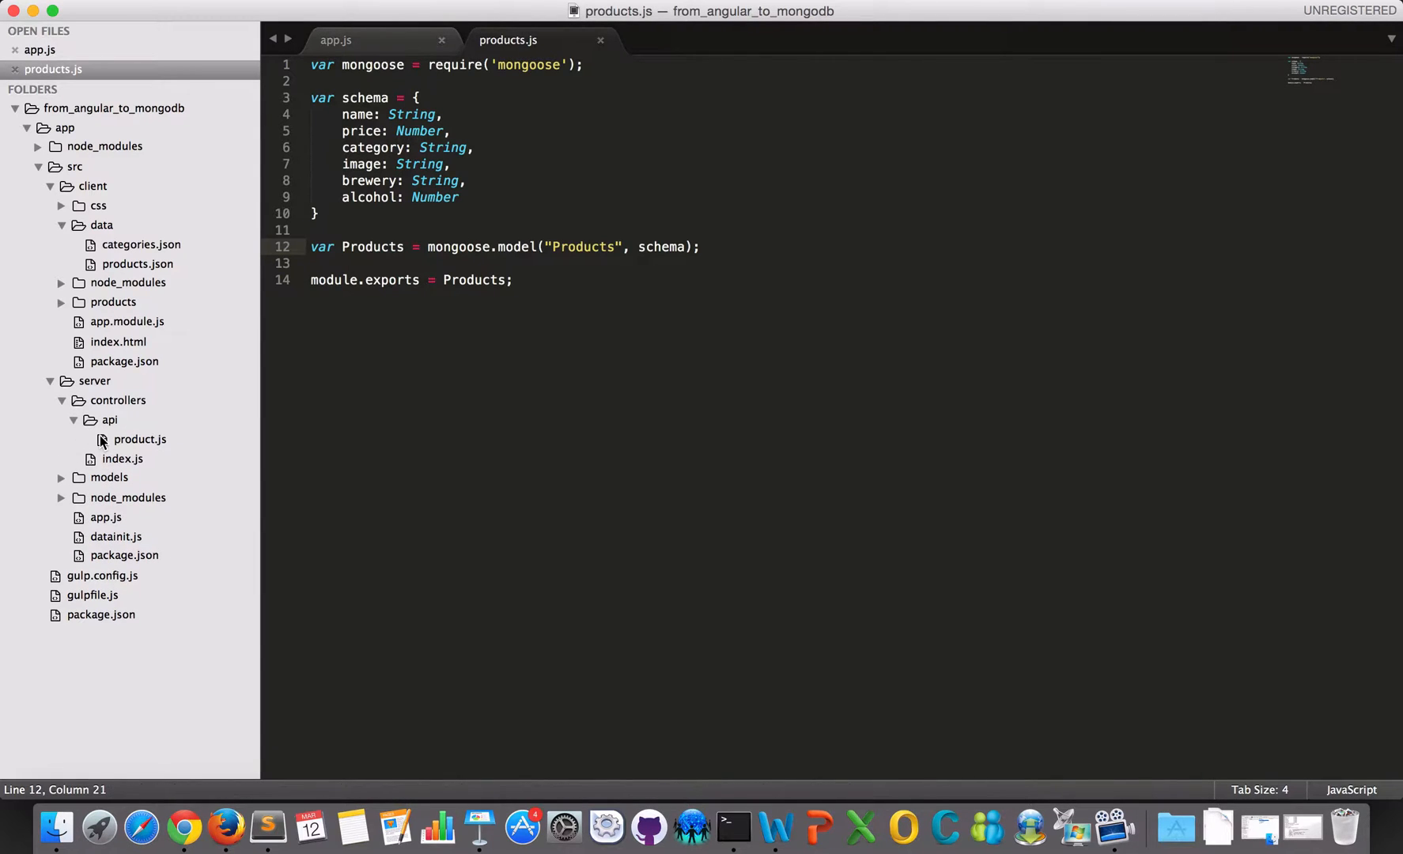
left_click(141, 438)
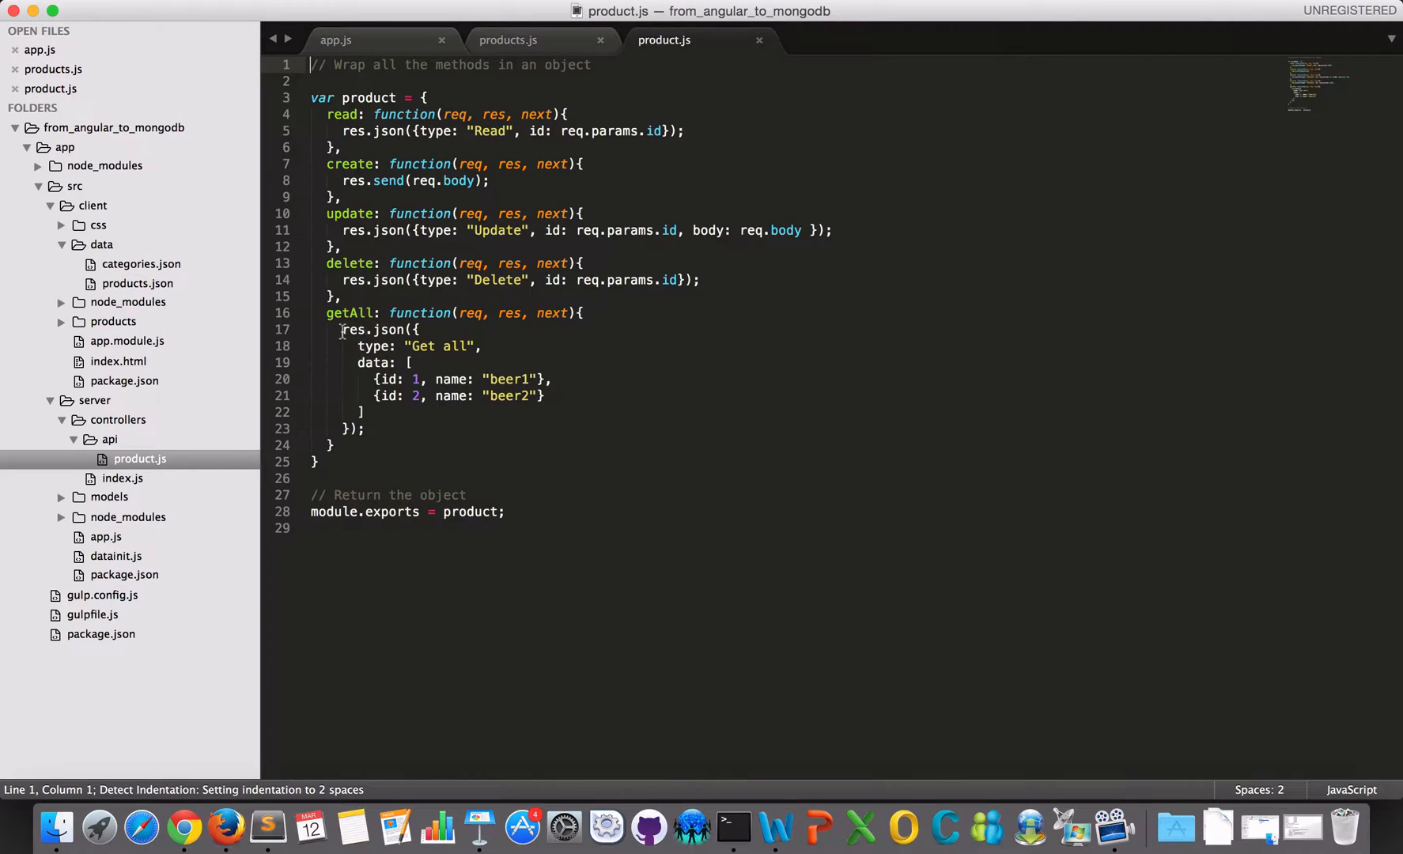
left_click_drag(339, 329, 365, 428)
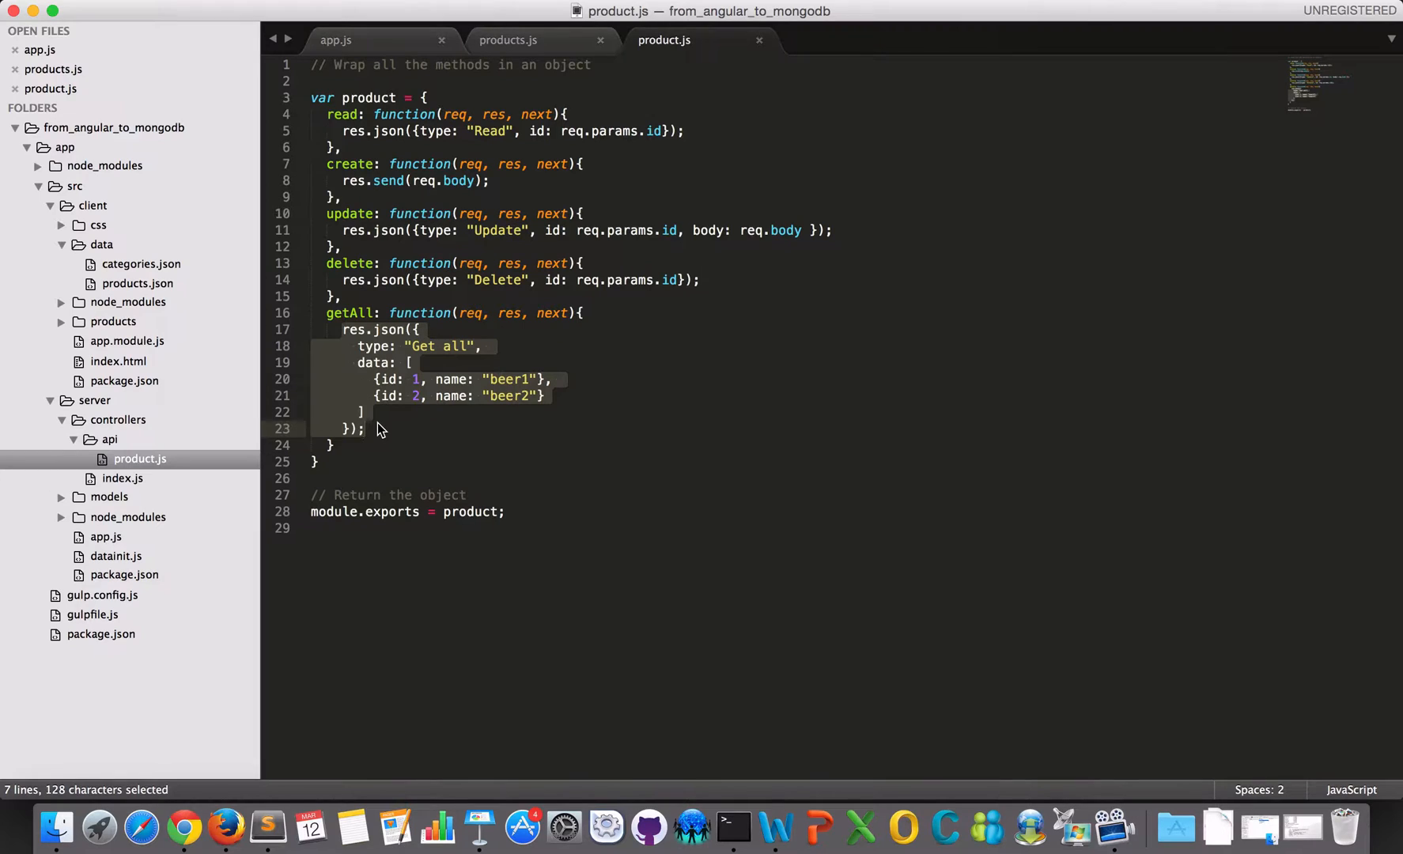
key("Delete")
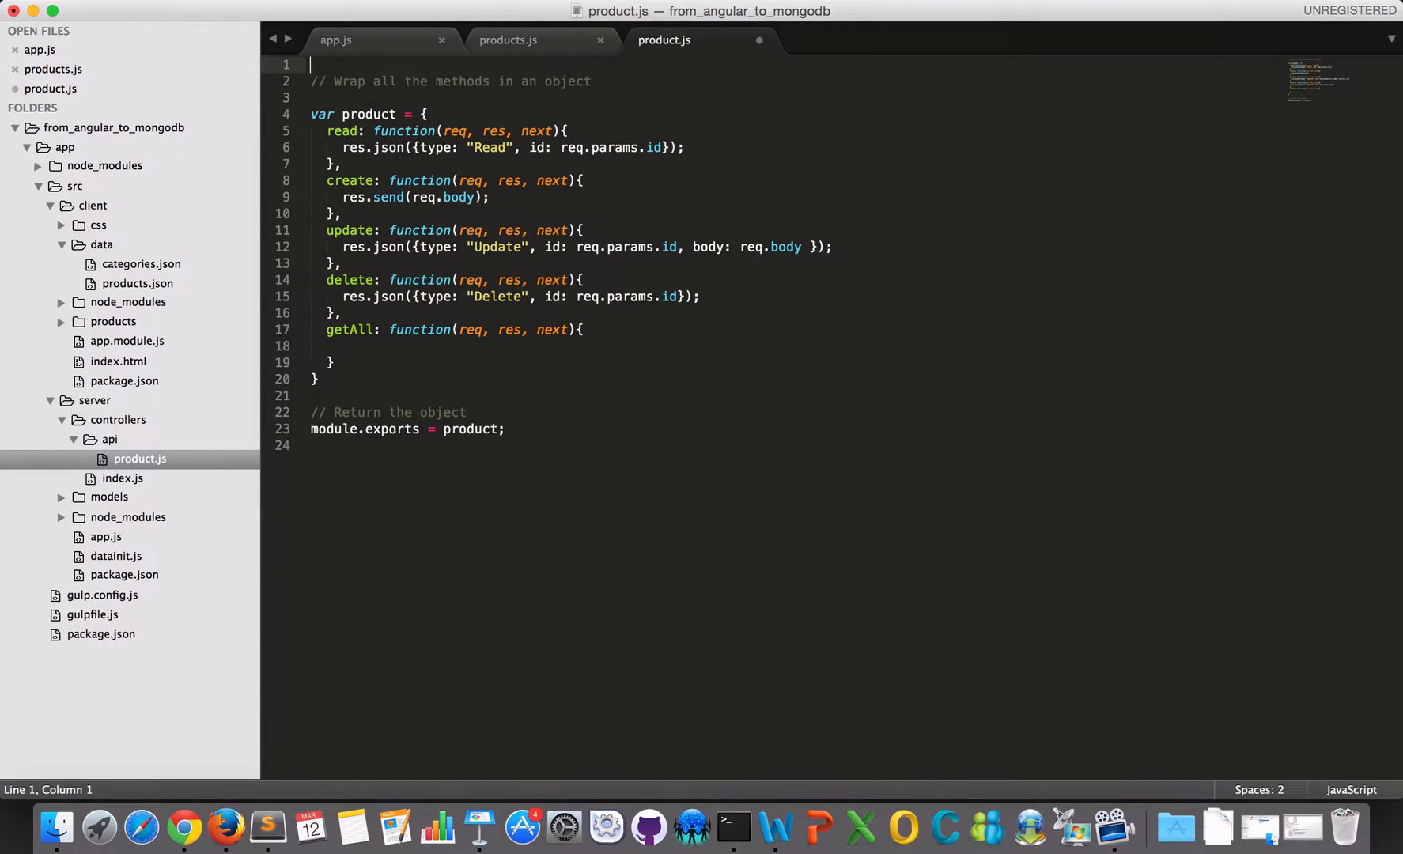
Add var Products = require('../../models/products') at the top of the controller.
type("var")
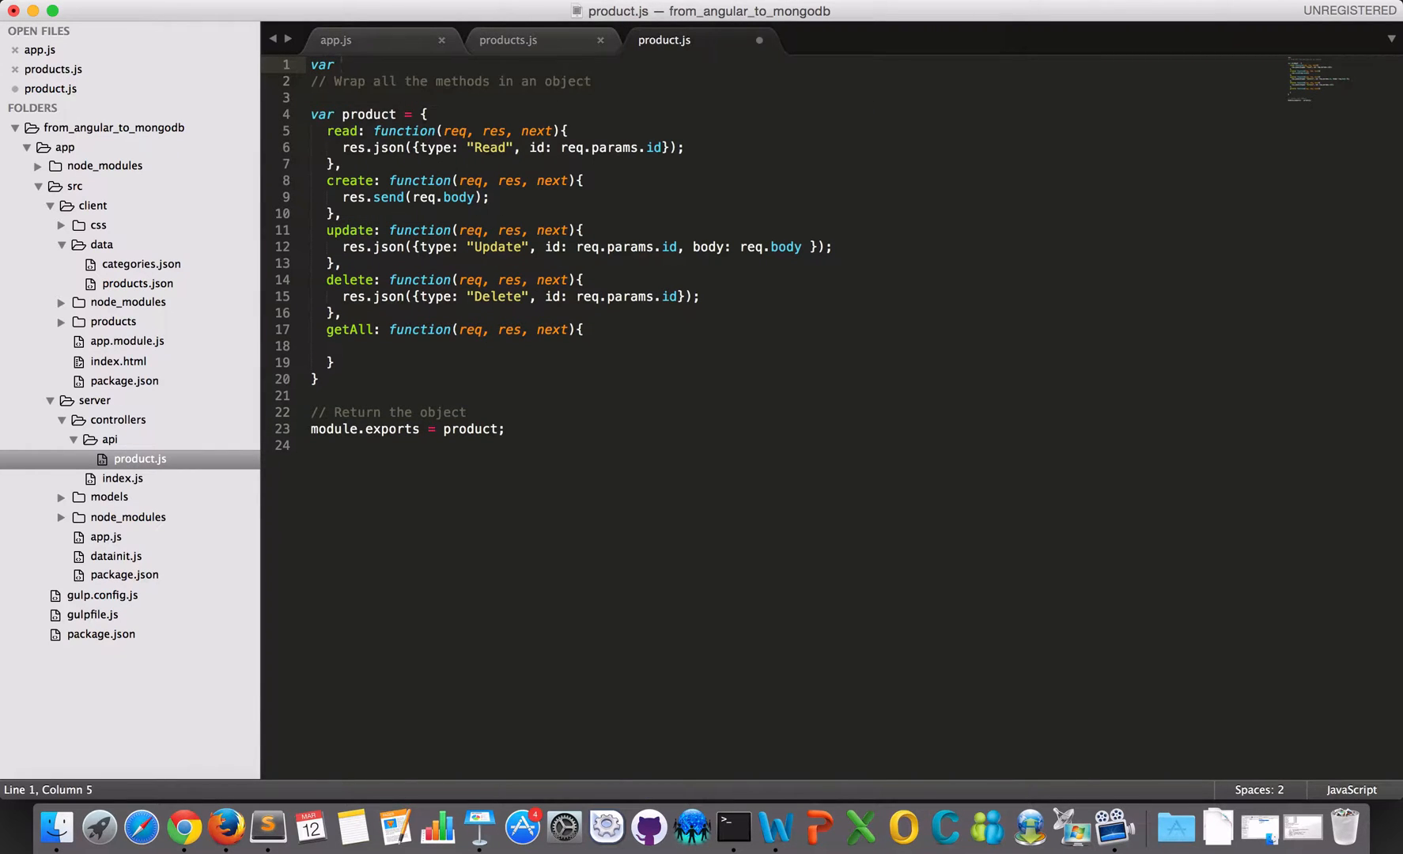
type("Products =")
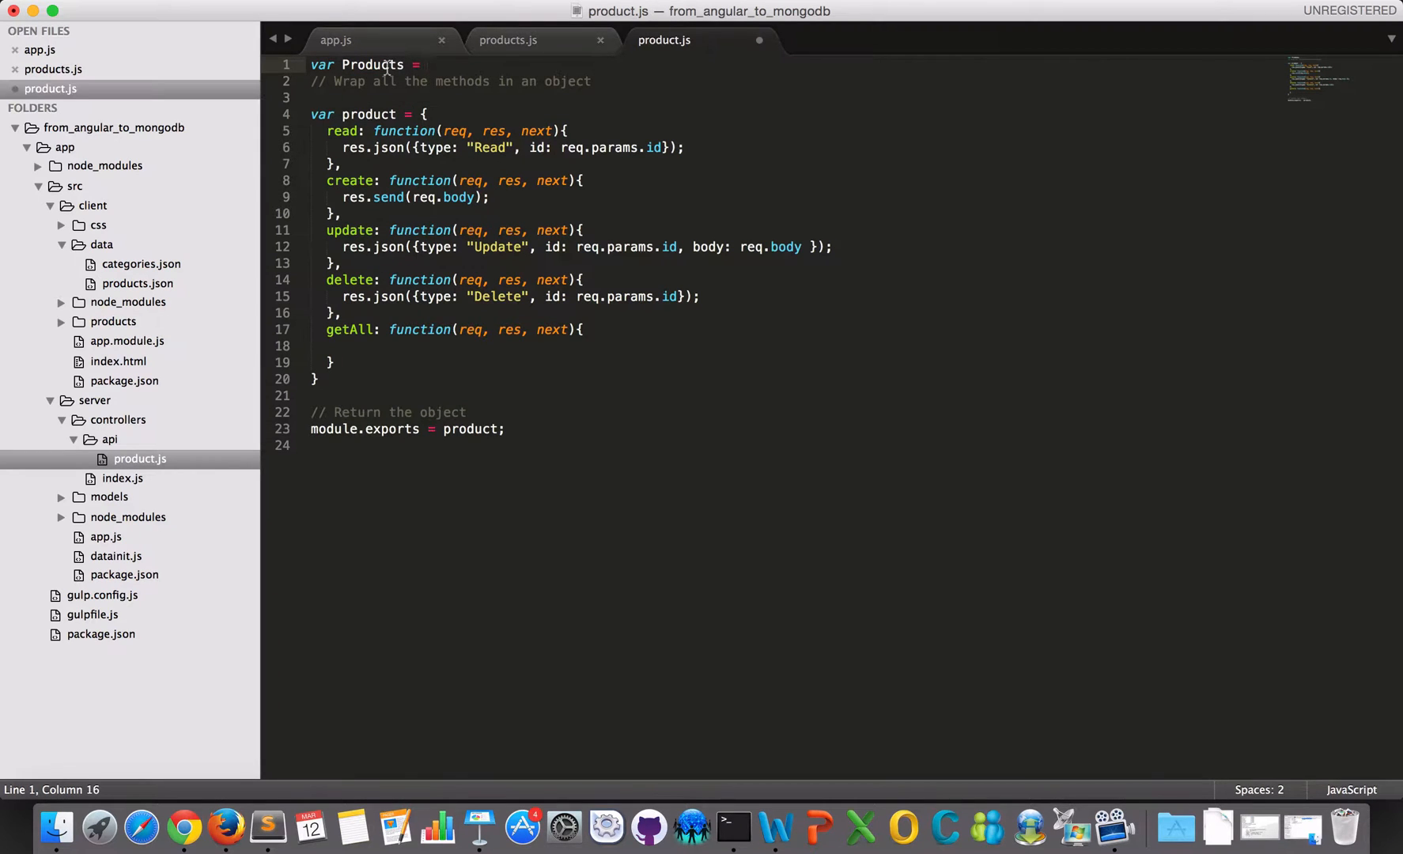
type("require")
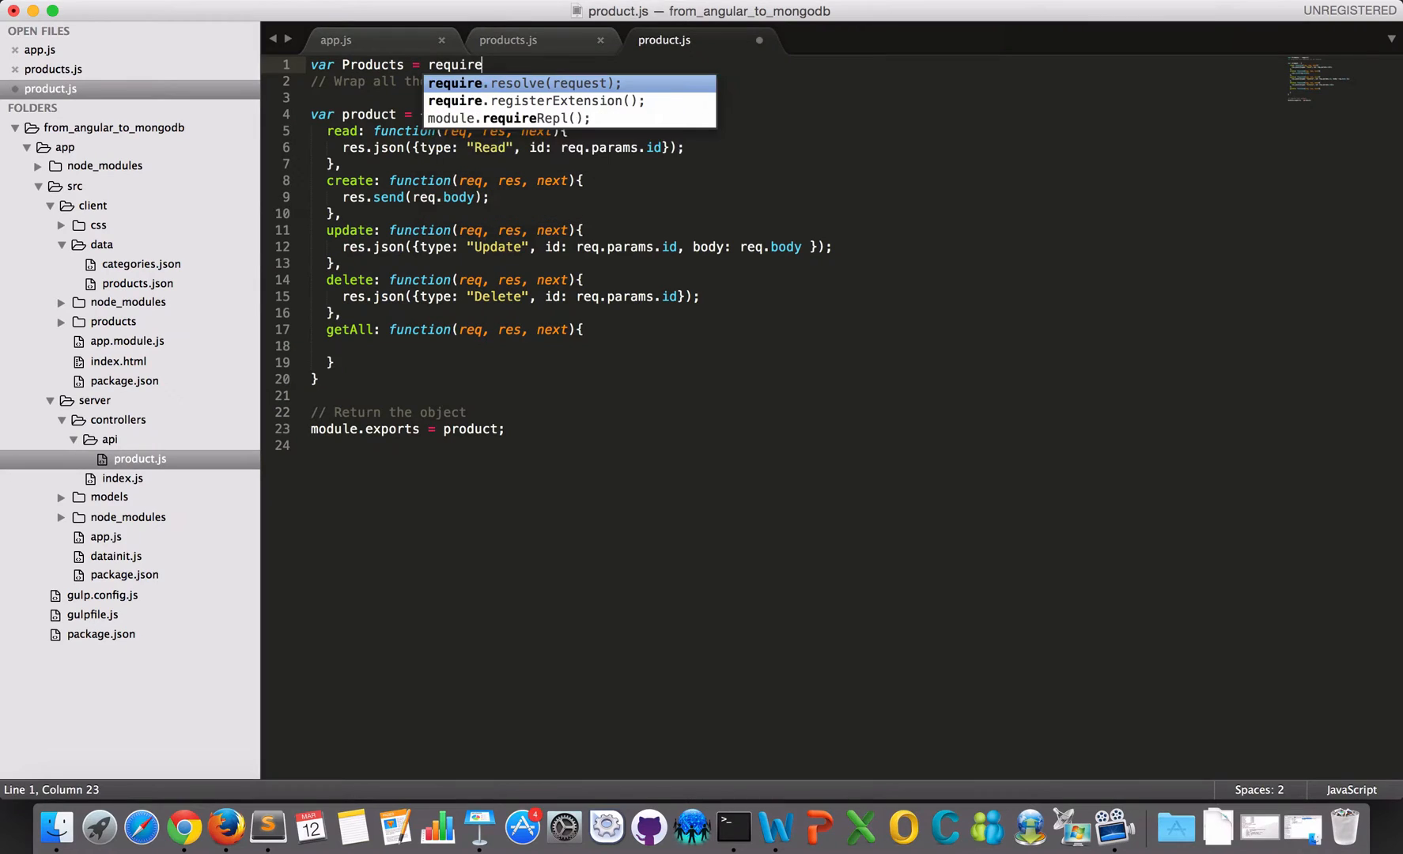
type("('')")
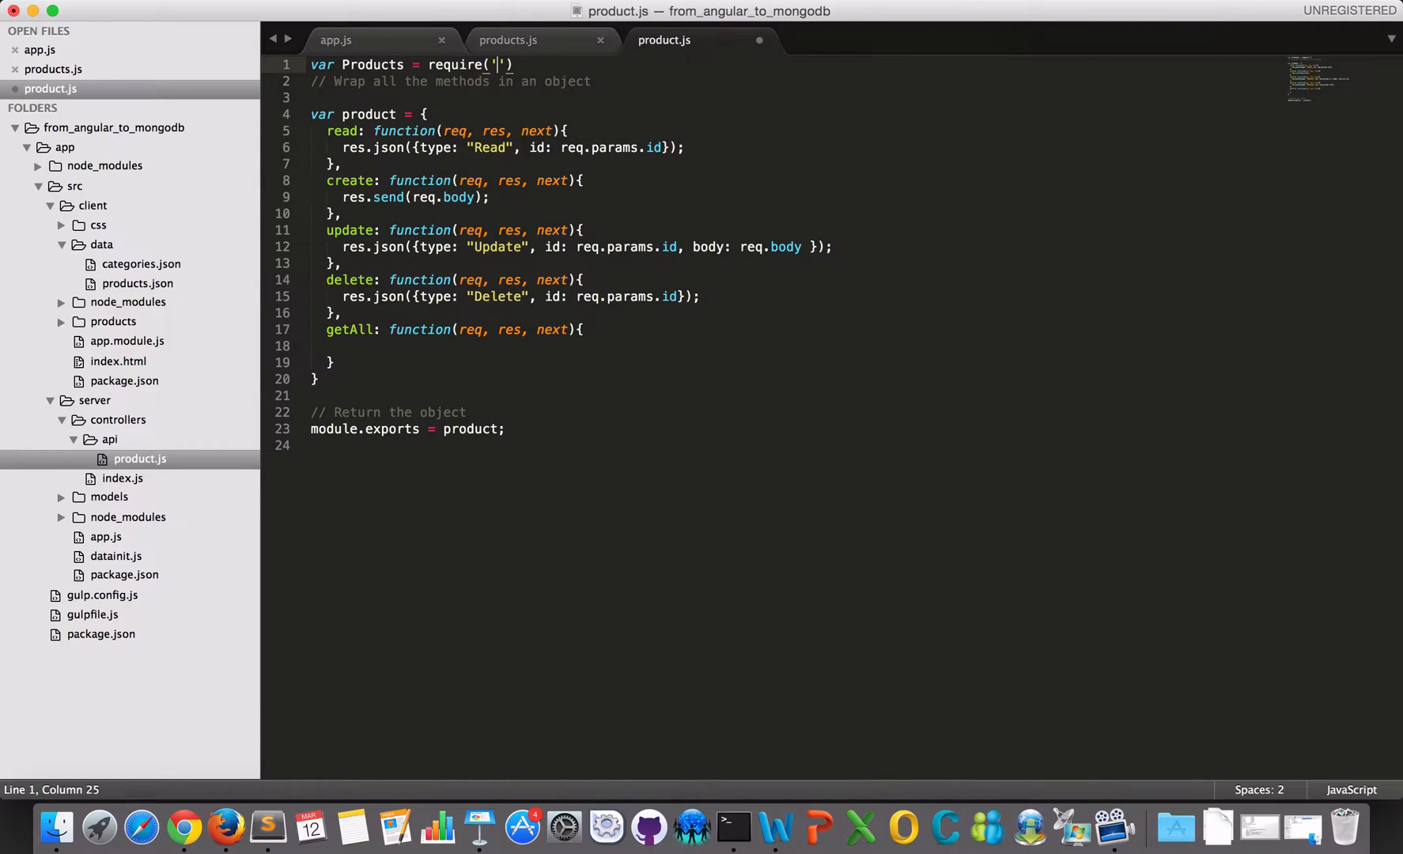
mouse_move(98, 491)
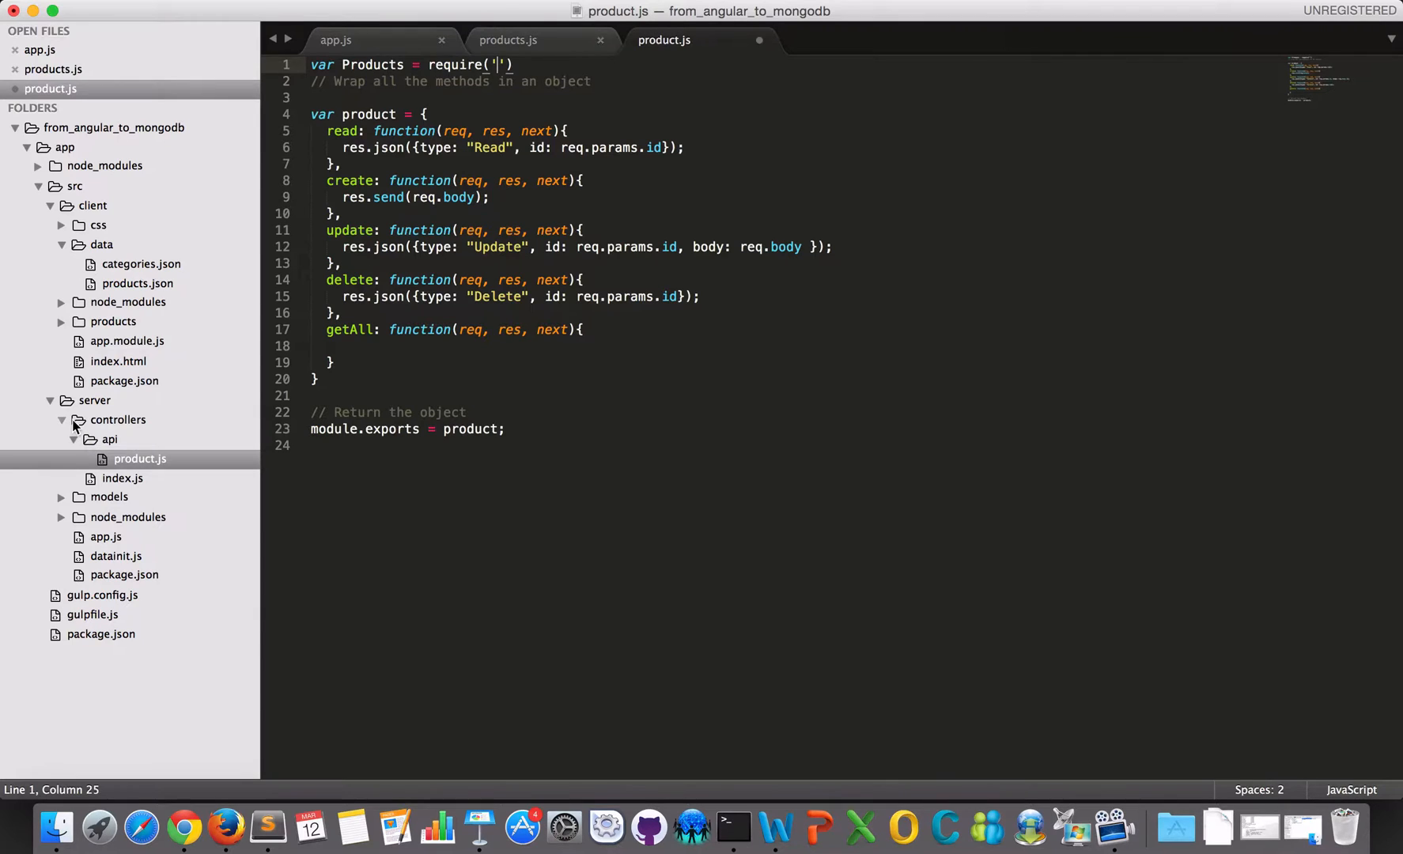
left_click(109, 497)
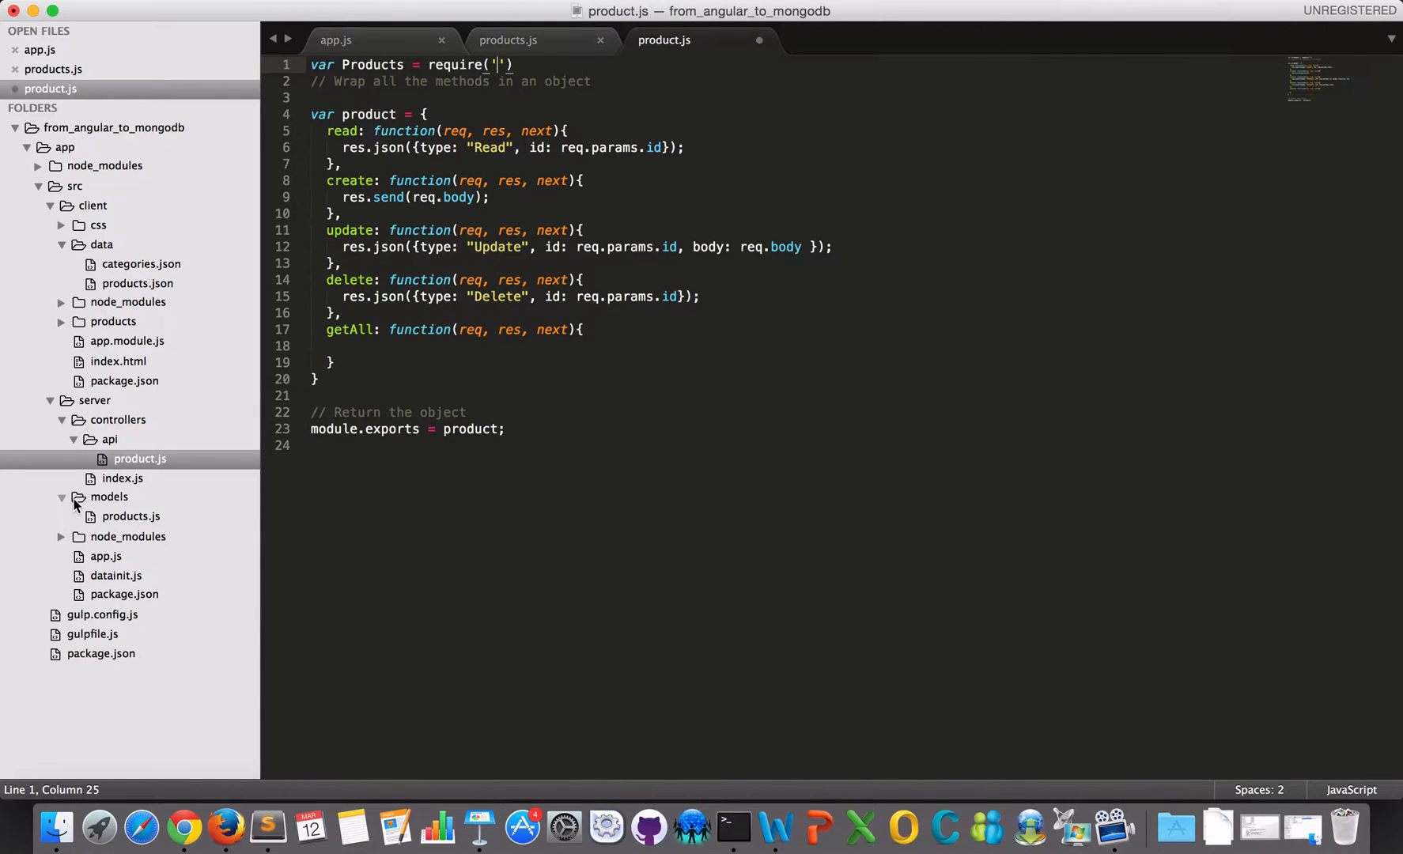
mouse_move(515, 37)
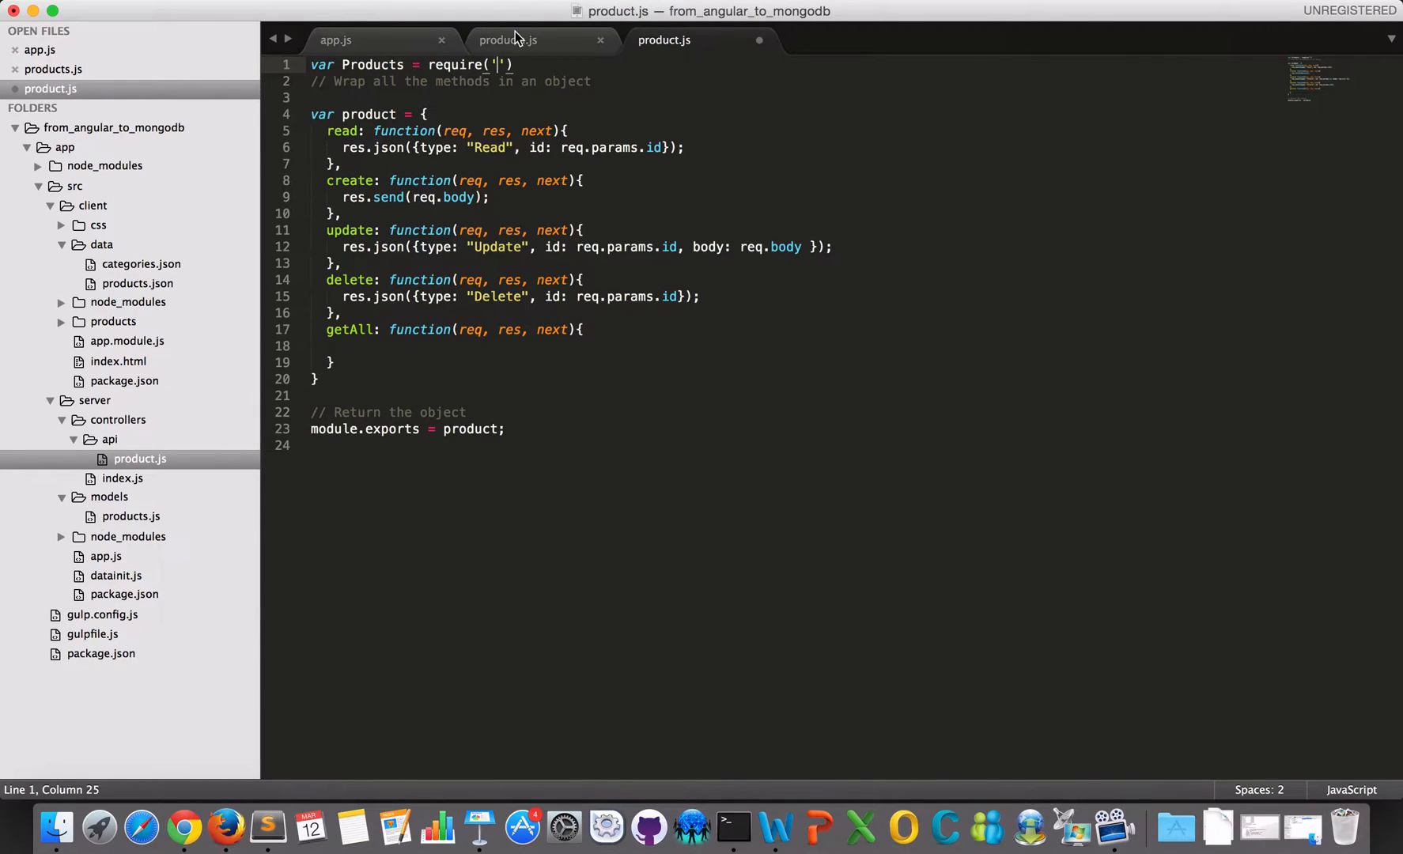
type("..")
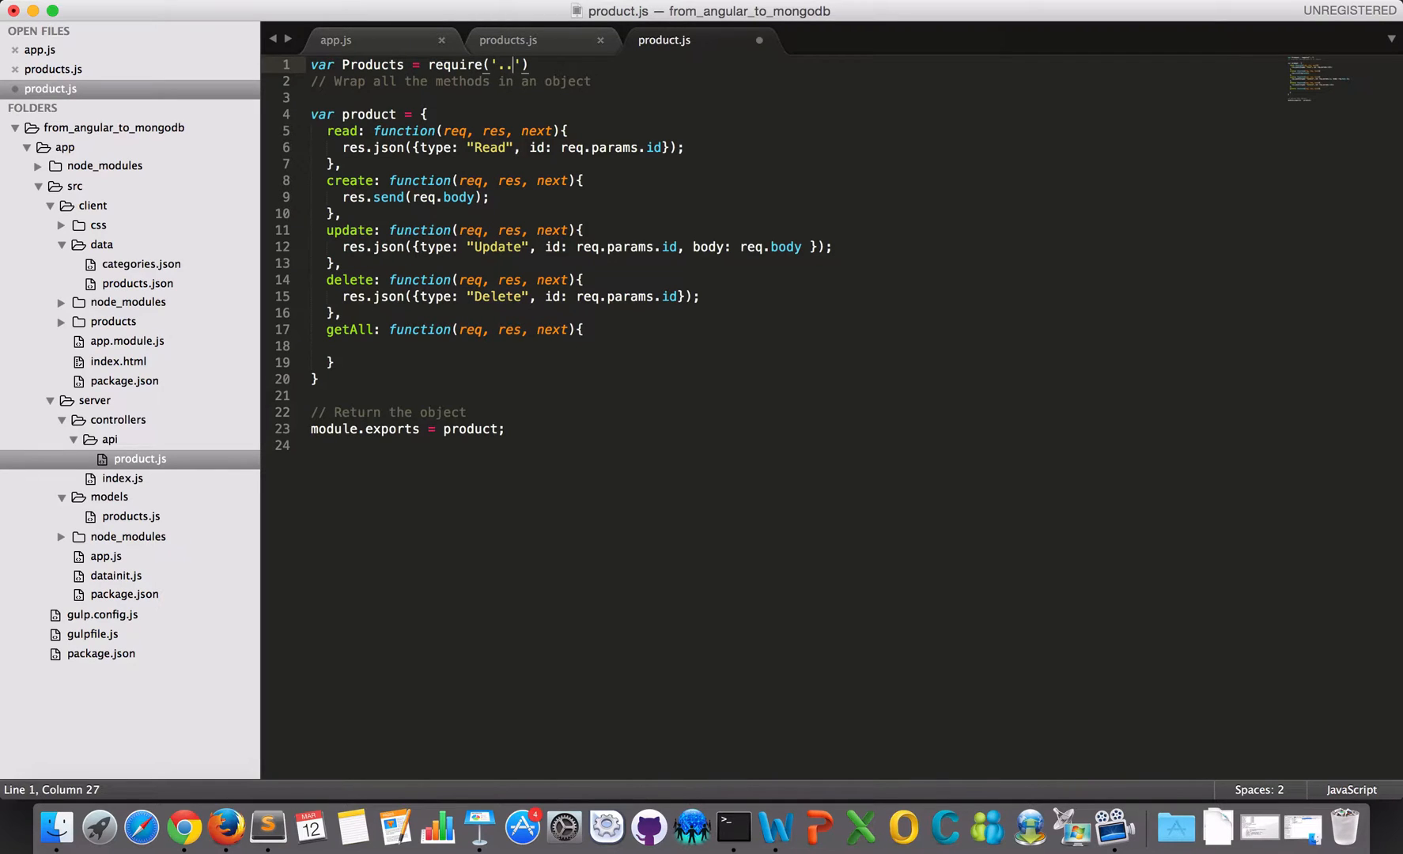
type("./../")
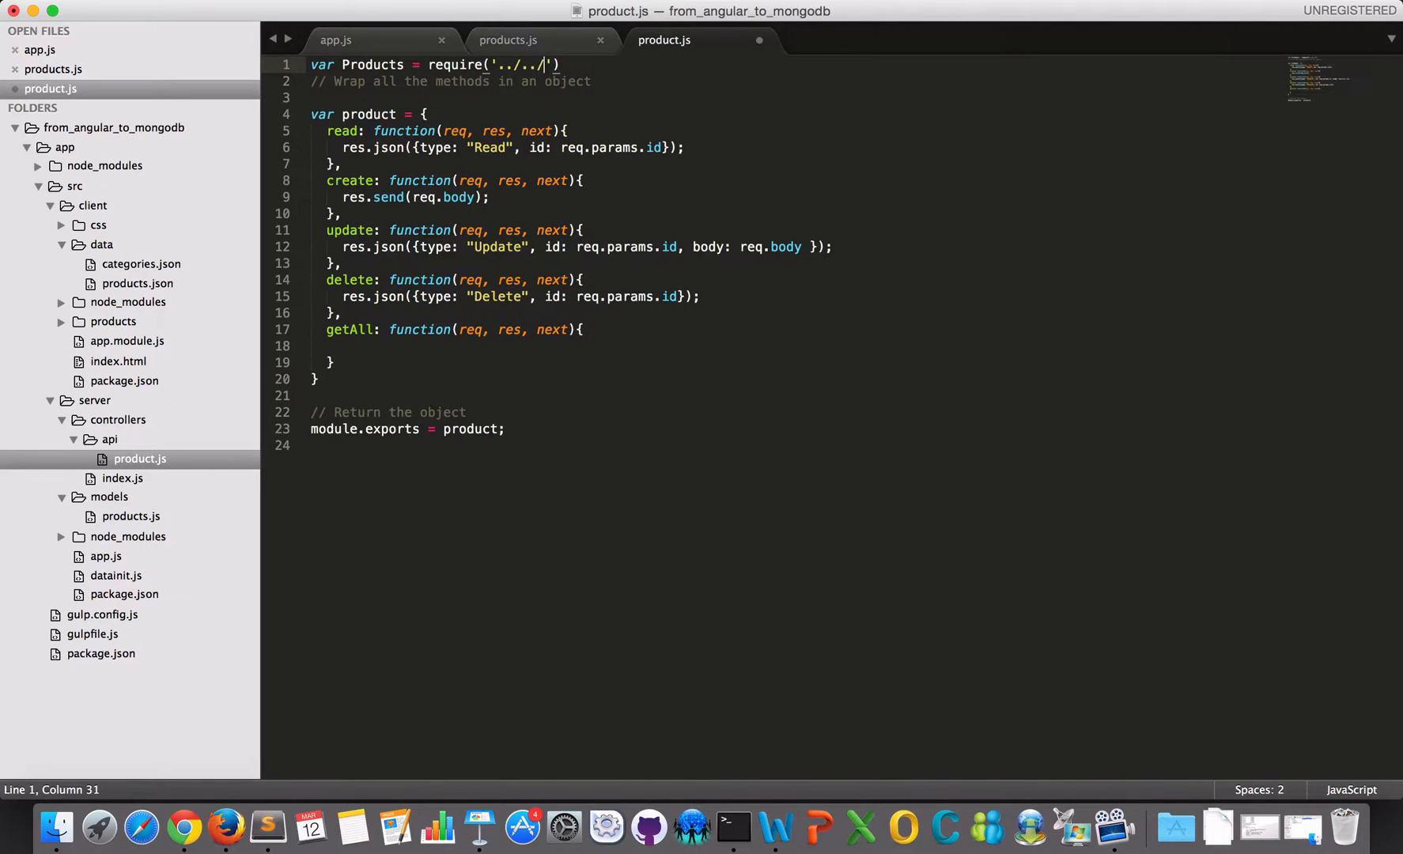
type("models/")
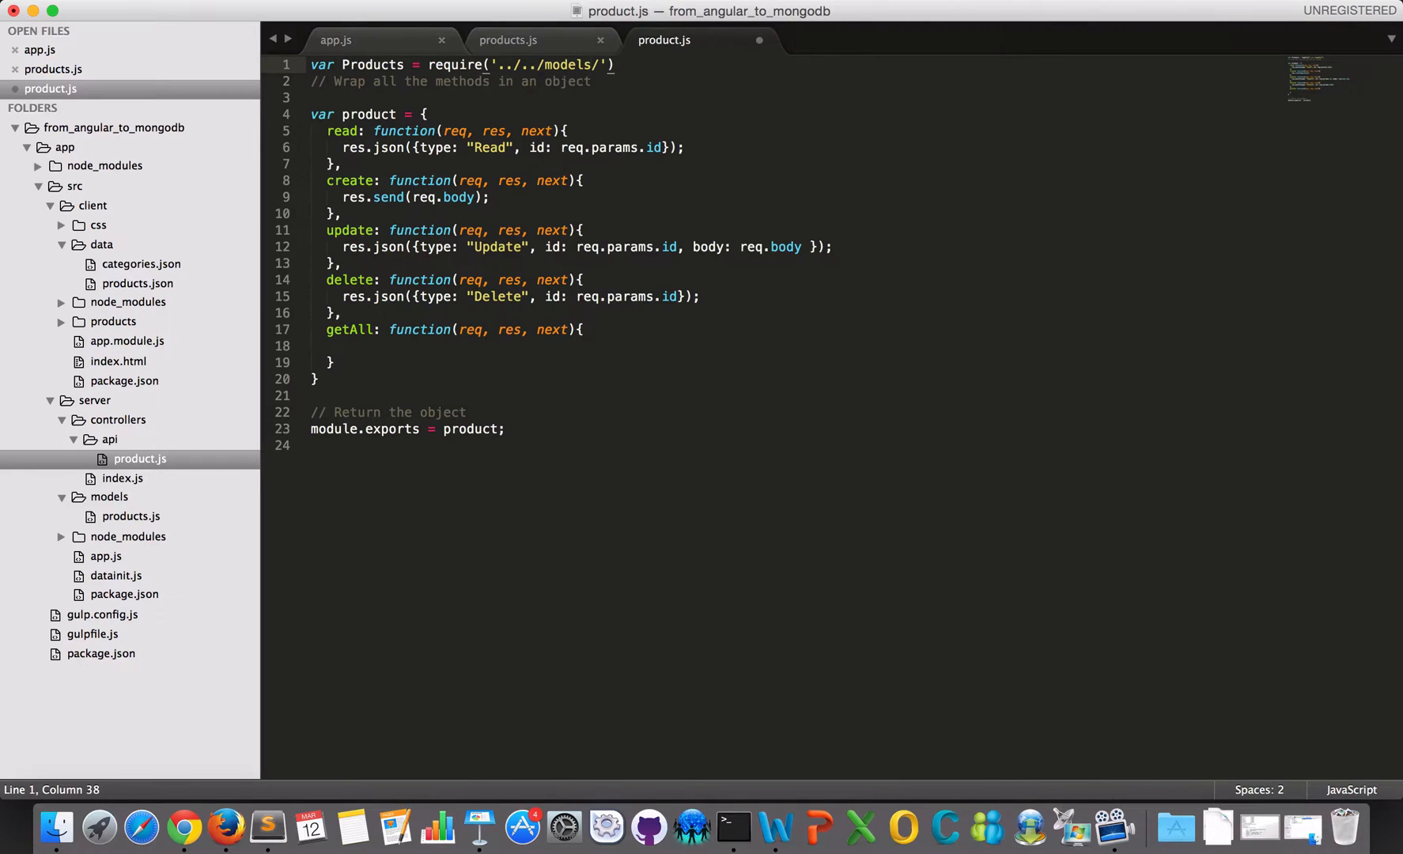
type("products")
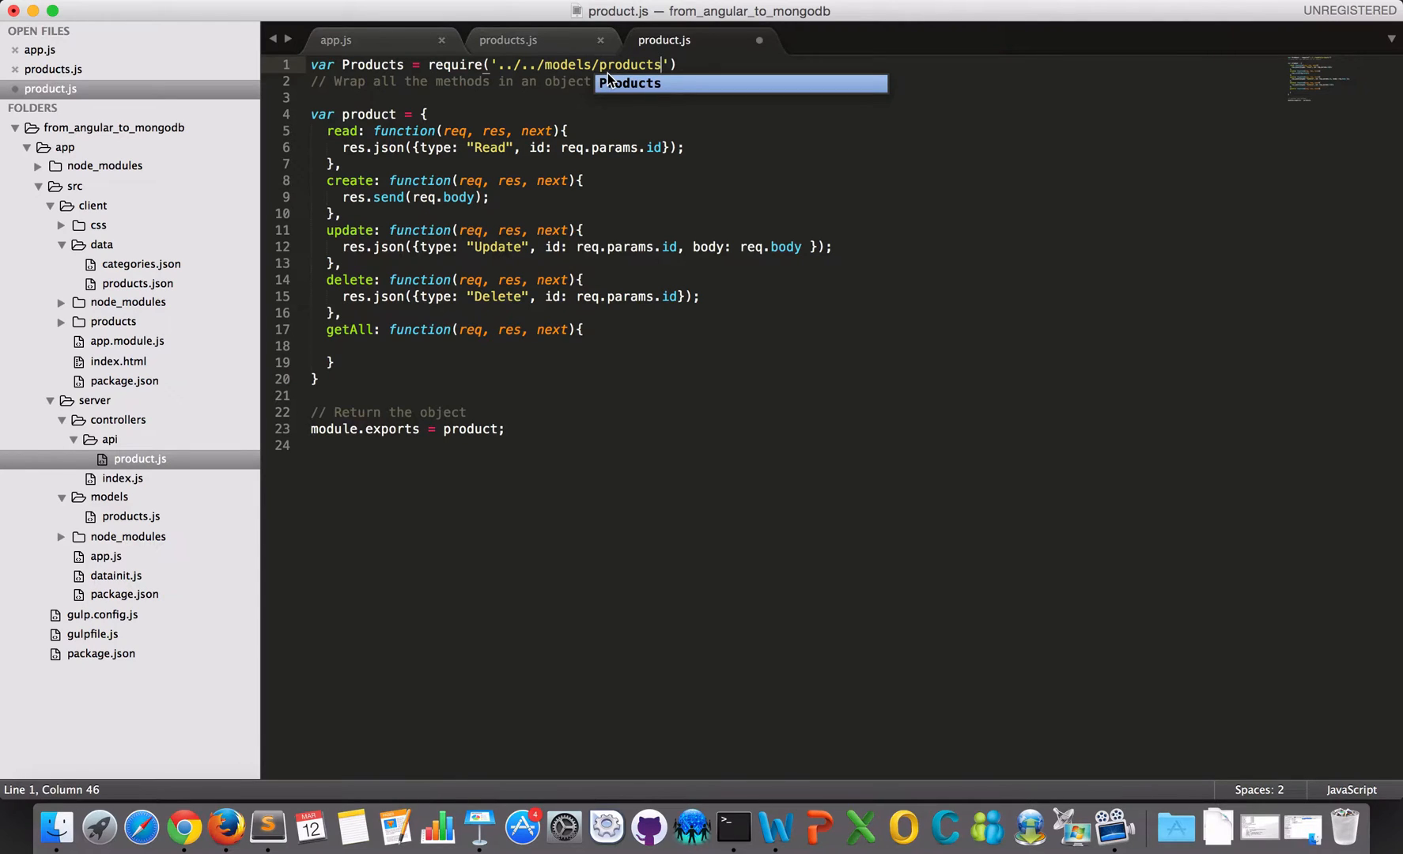
type(".js")
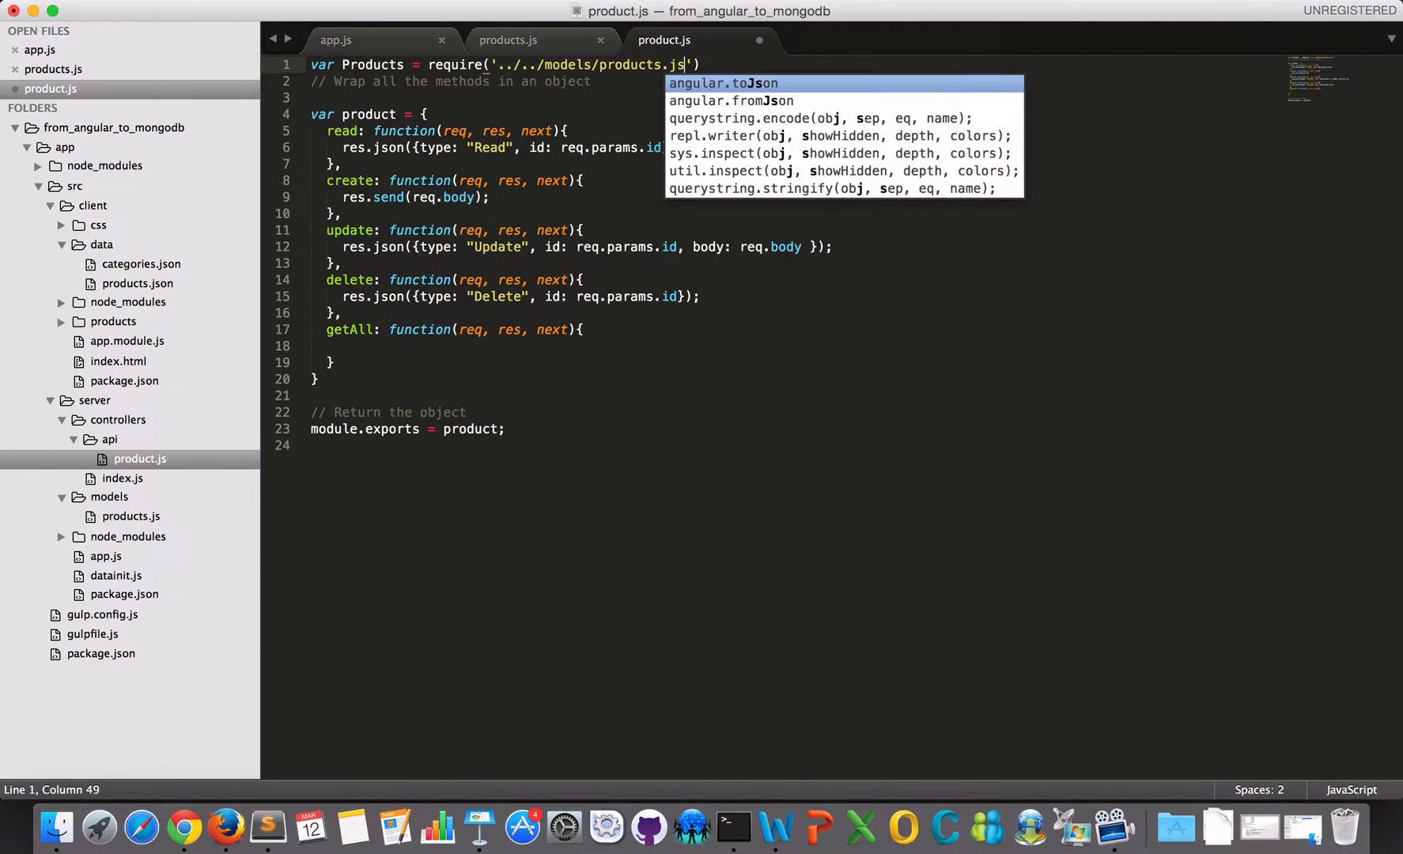
key("backspace")
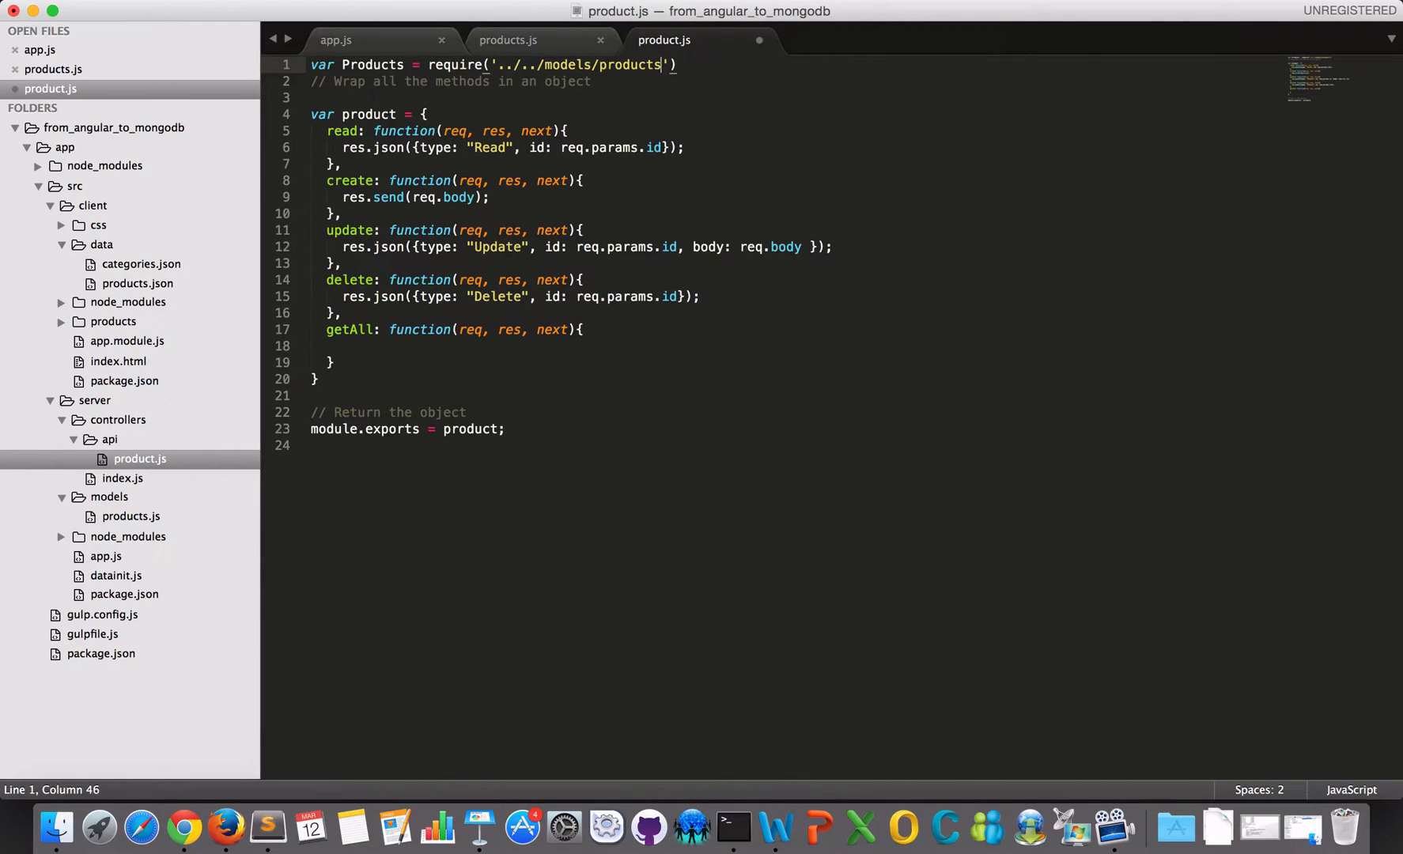
mouse_move(517, 209)
type(";")
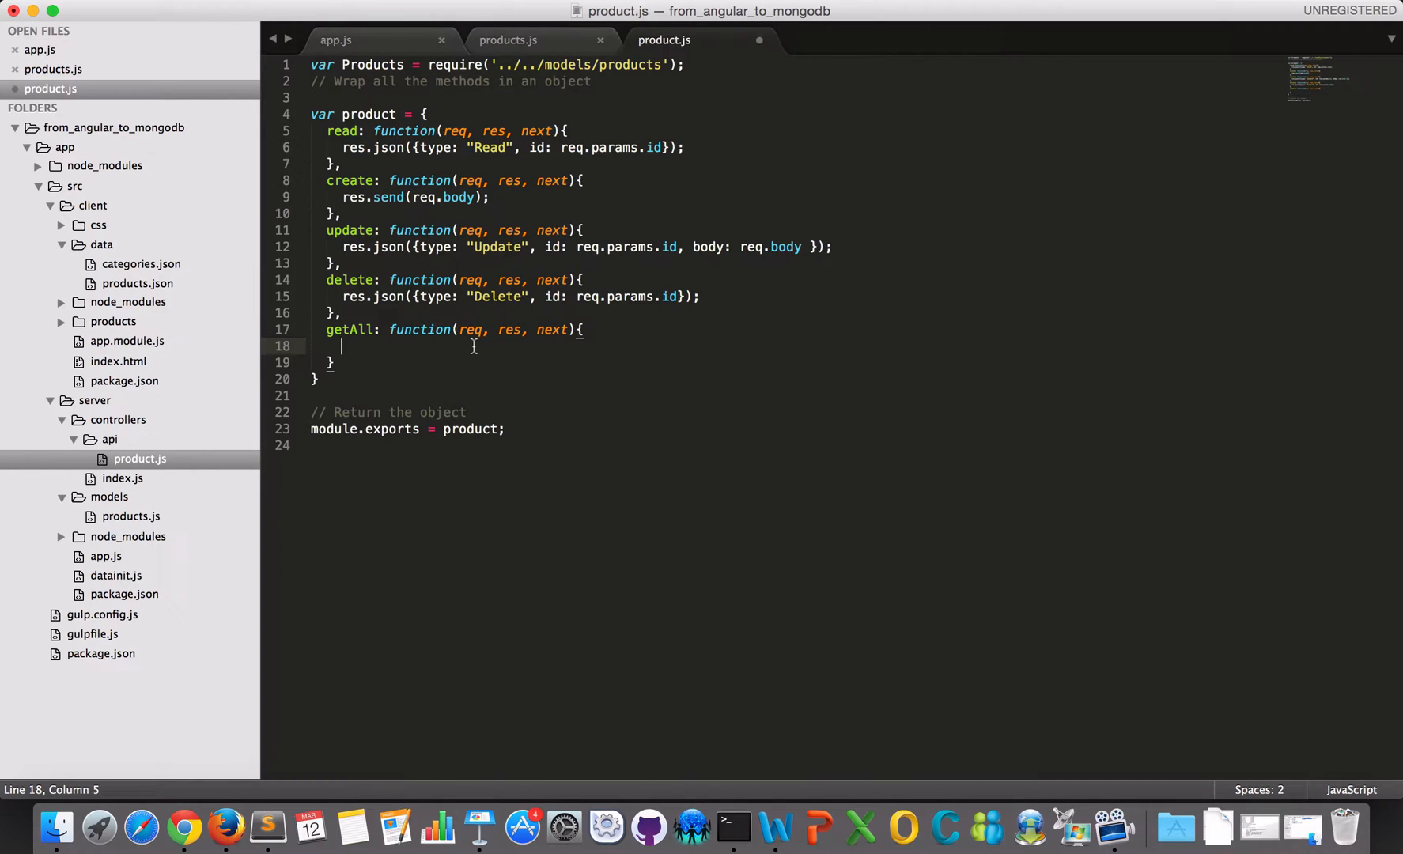
Start getAll with a Products.find(function(err, data){ callback.
type("Products")
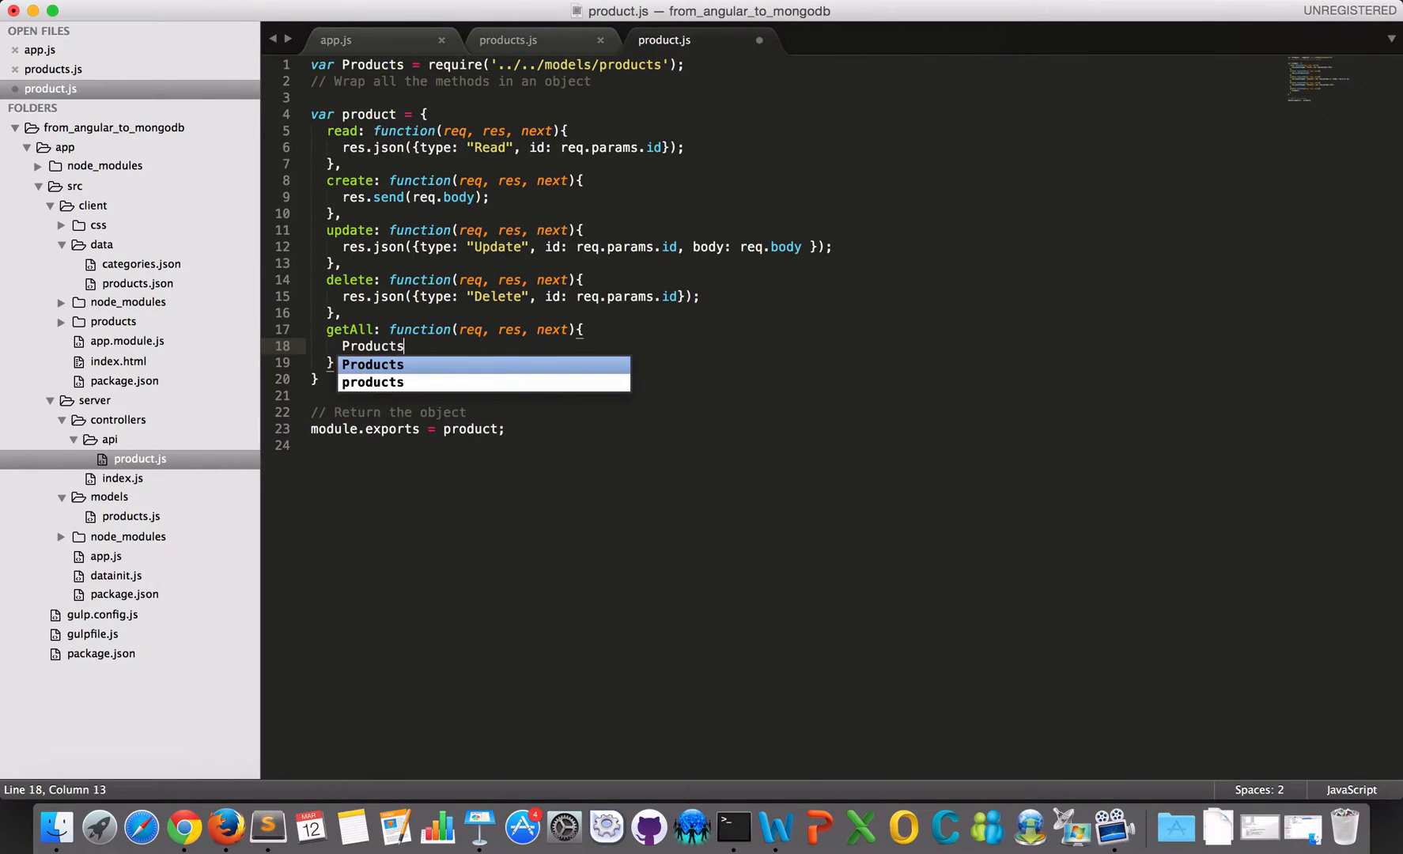
type(".find(")
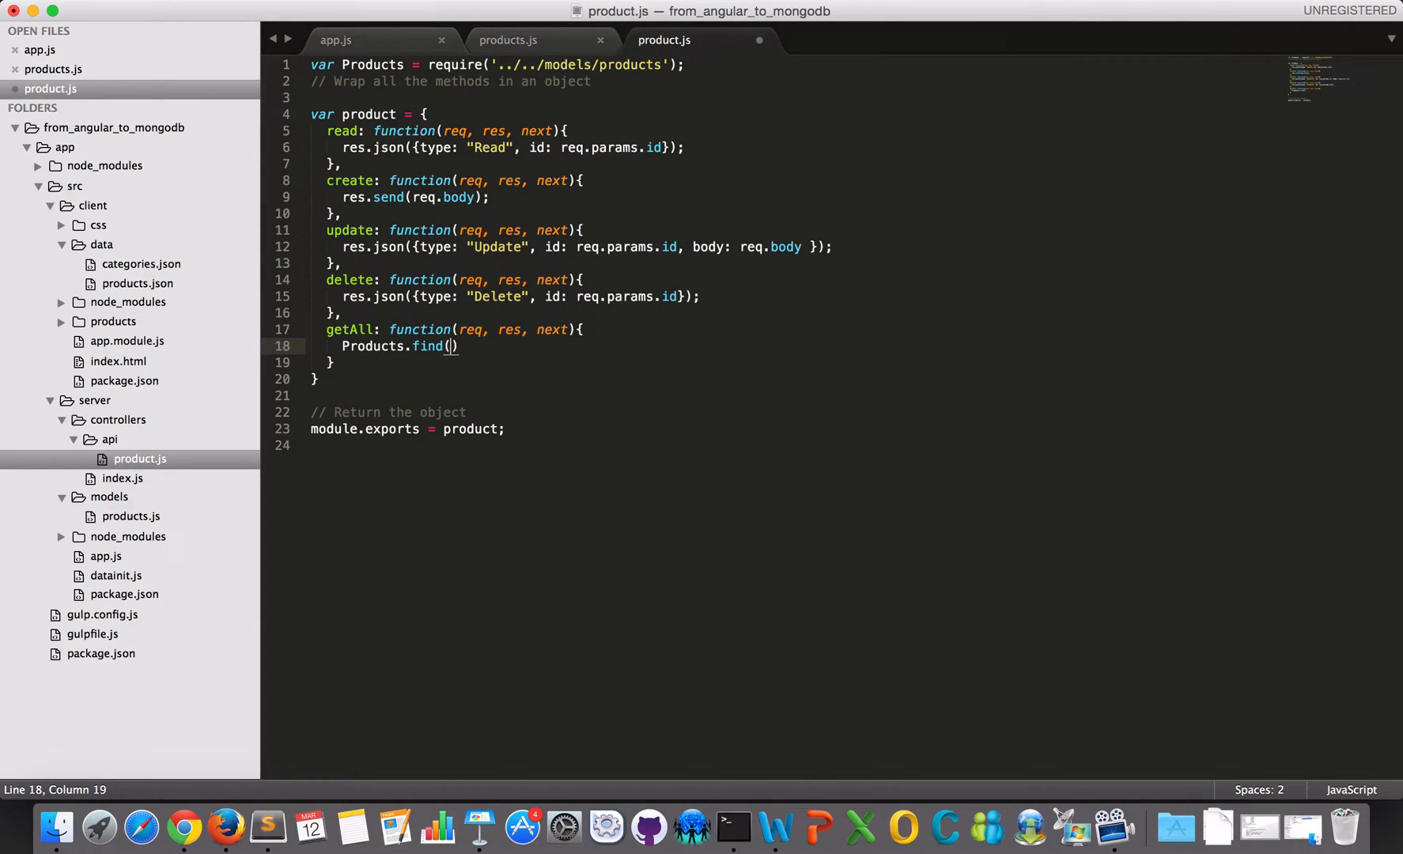
mouse_move(361, 147)
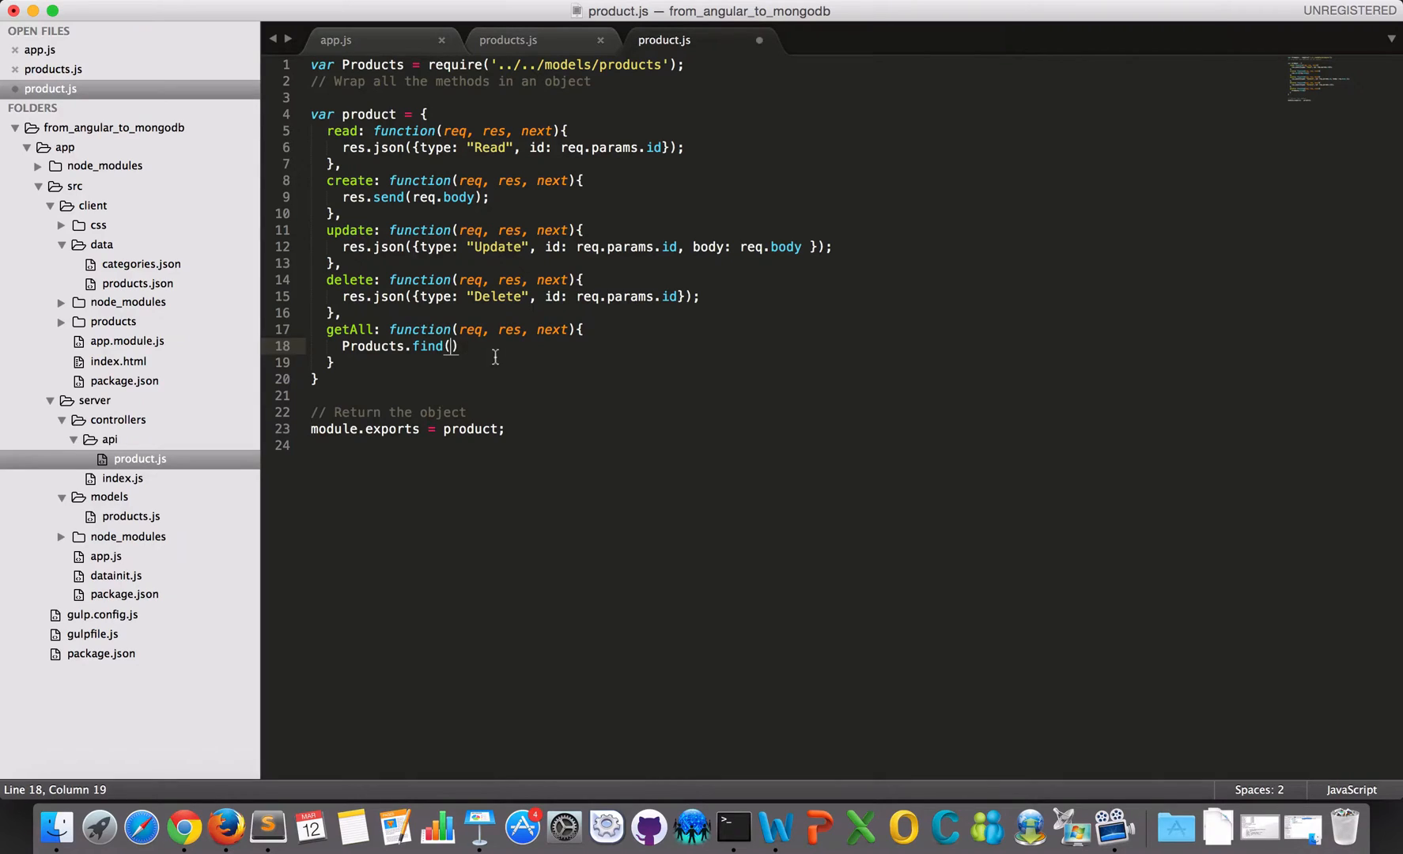
mouse_move(497, 358)
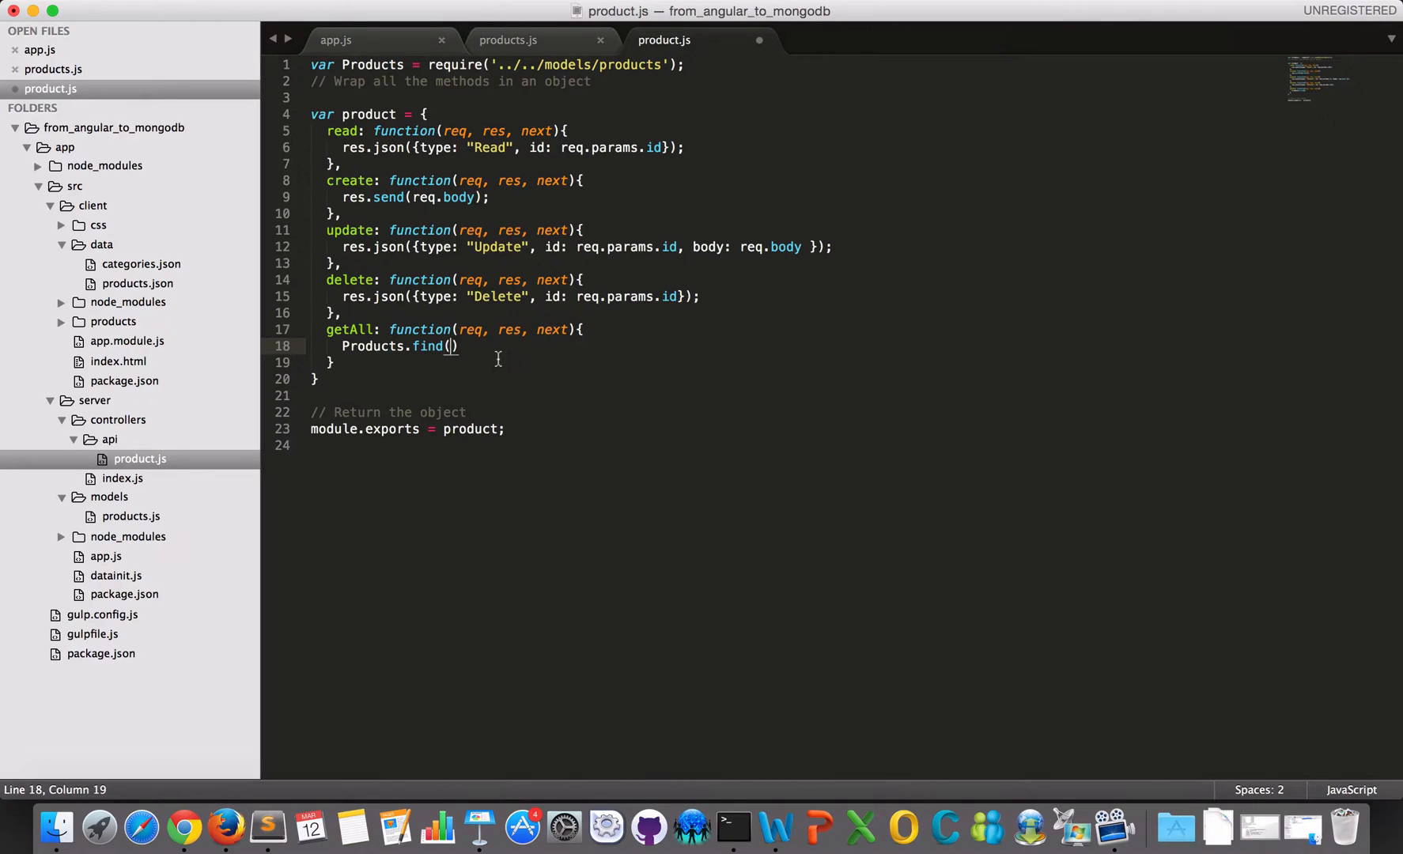
type("function")
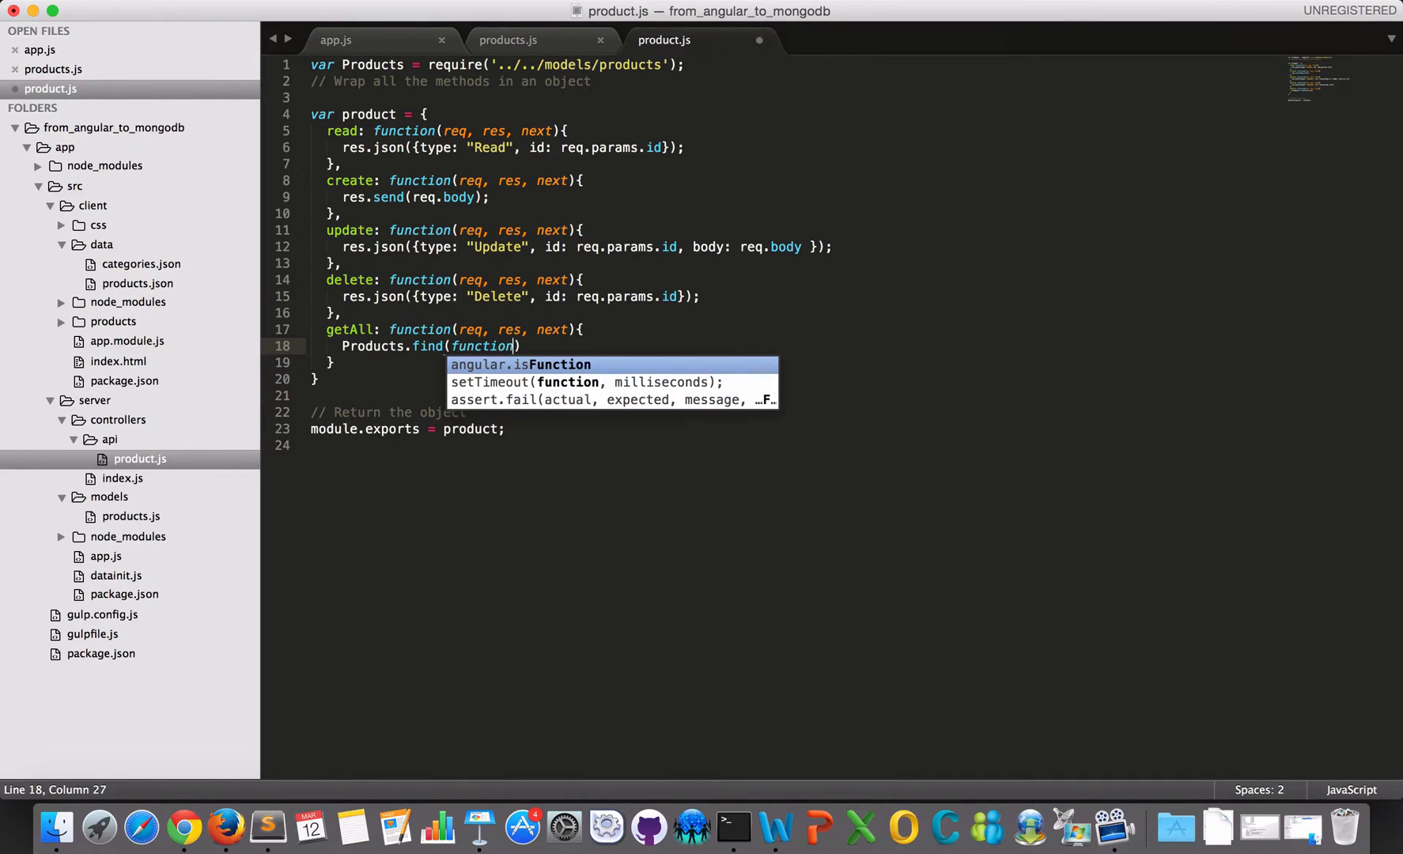
type("(")
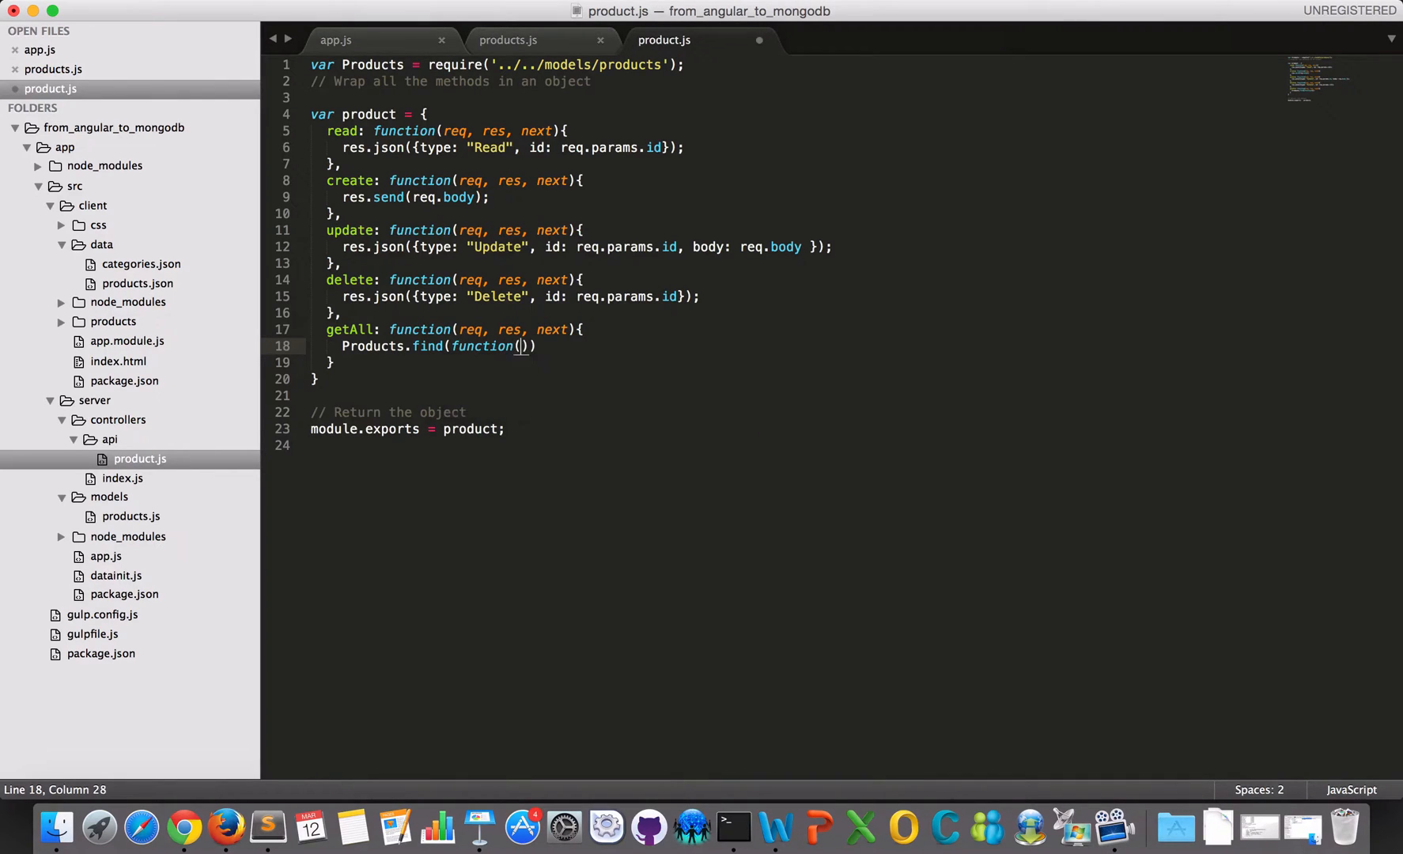
type("err")
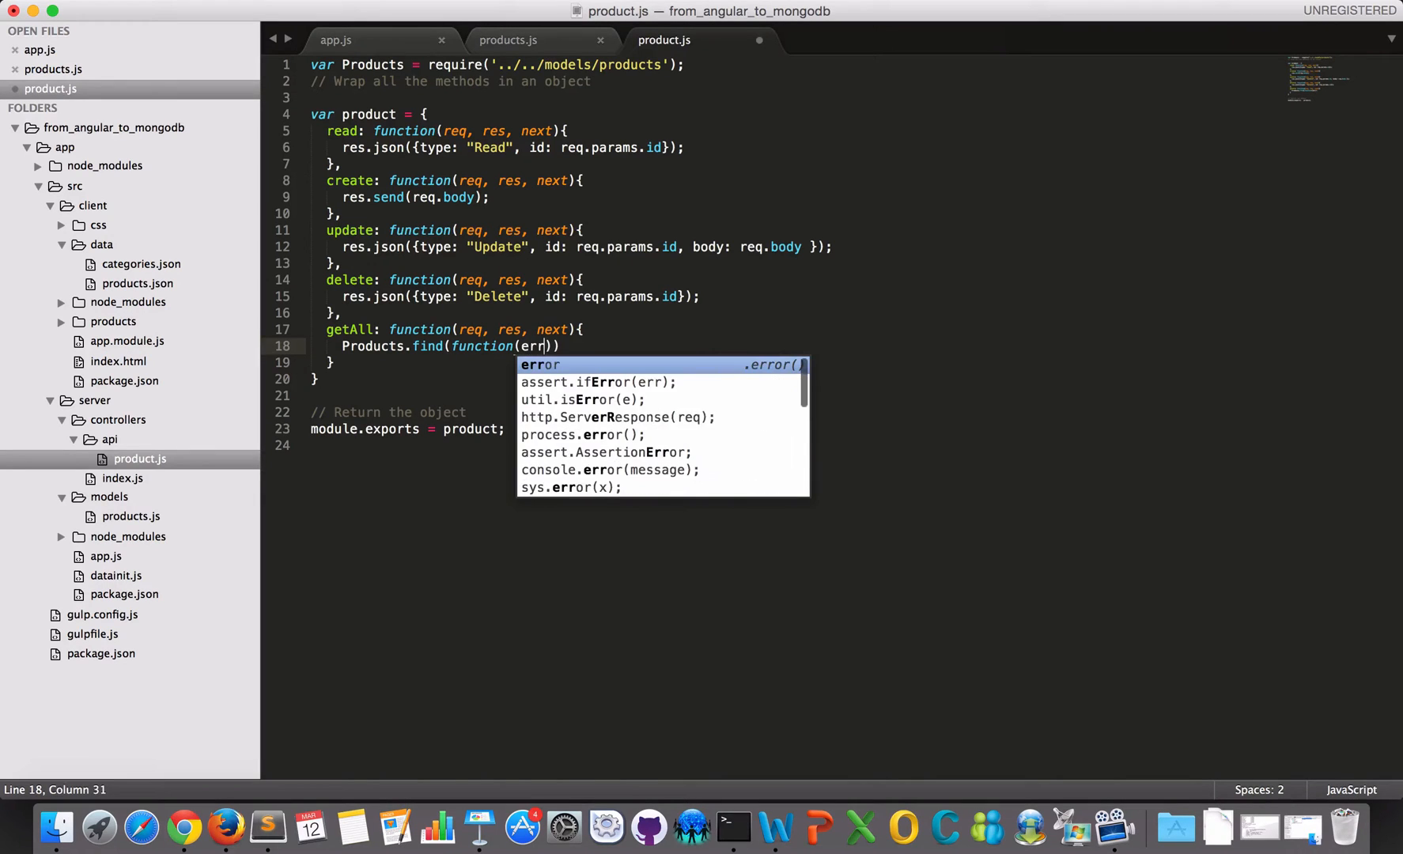
type(", data")
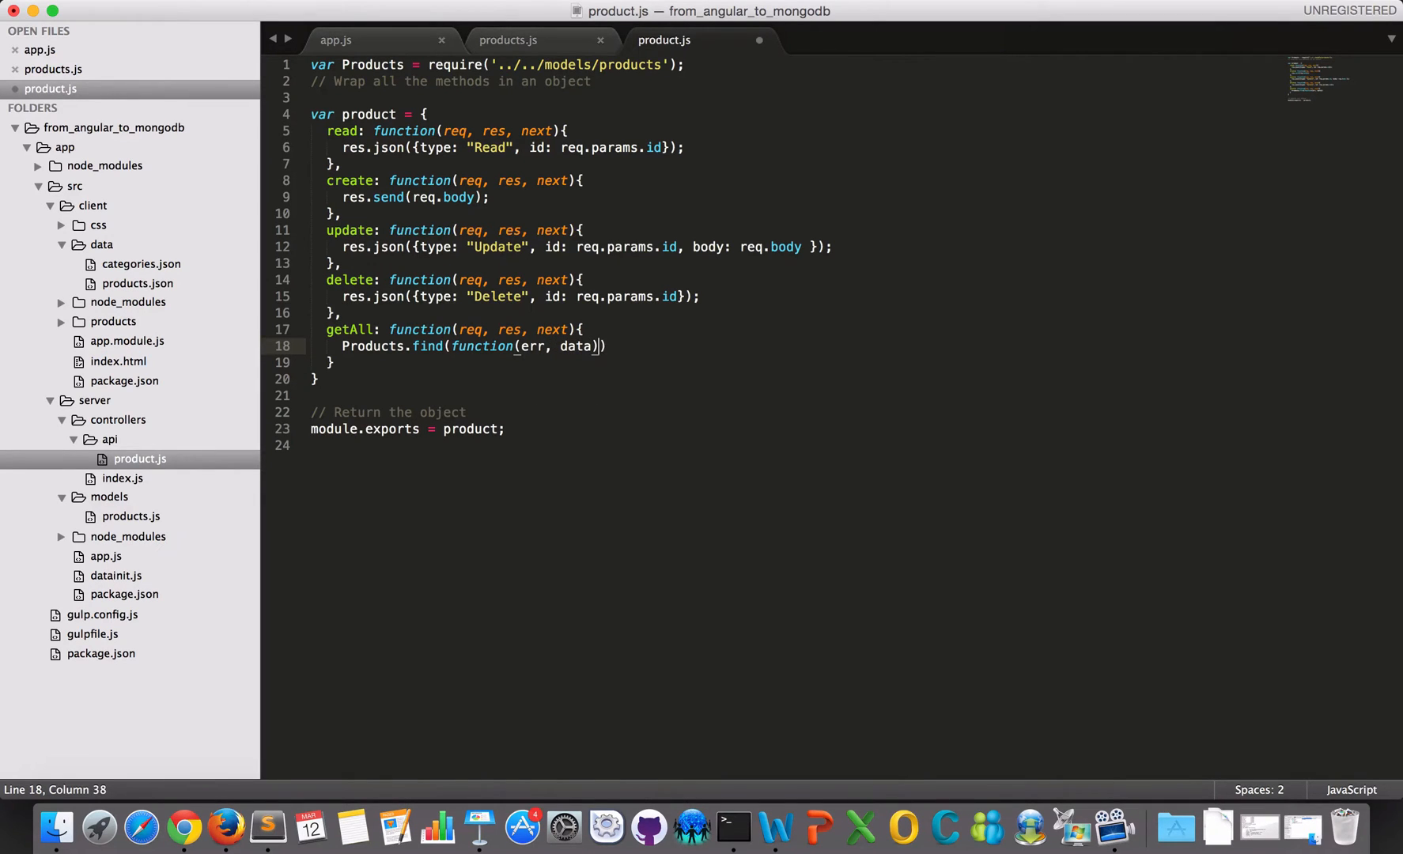
type("{")
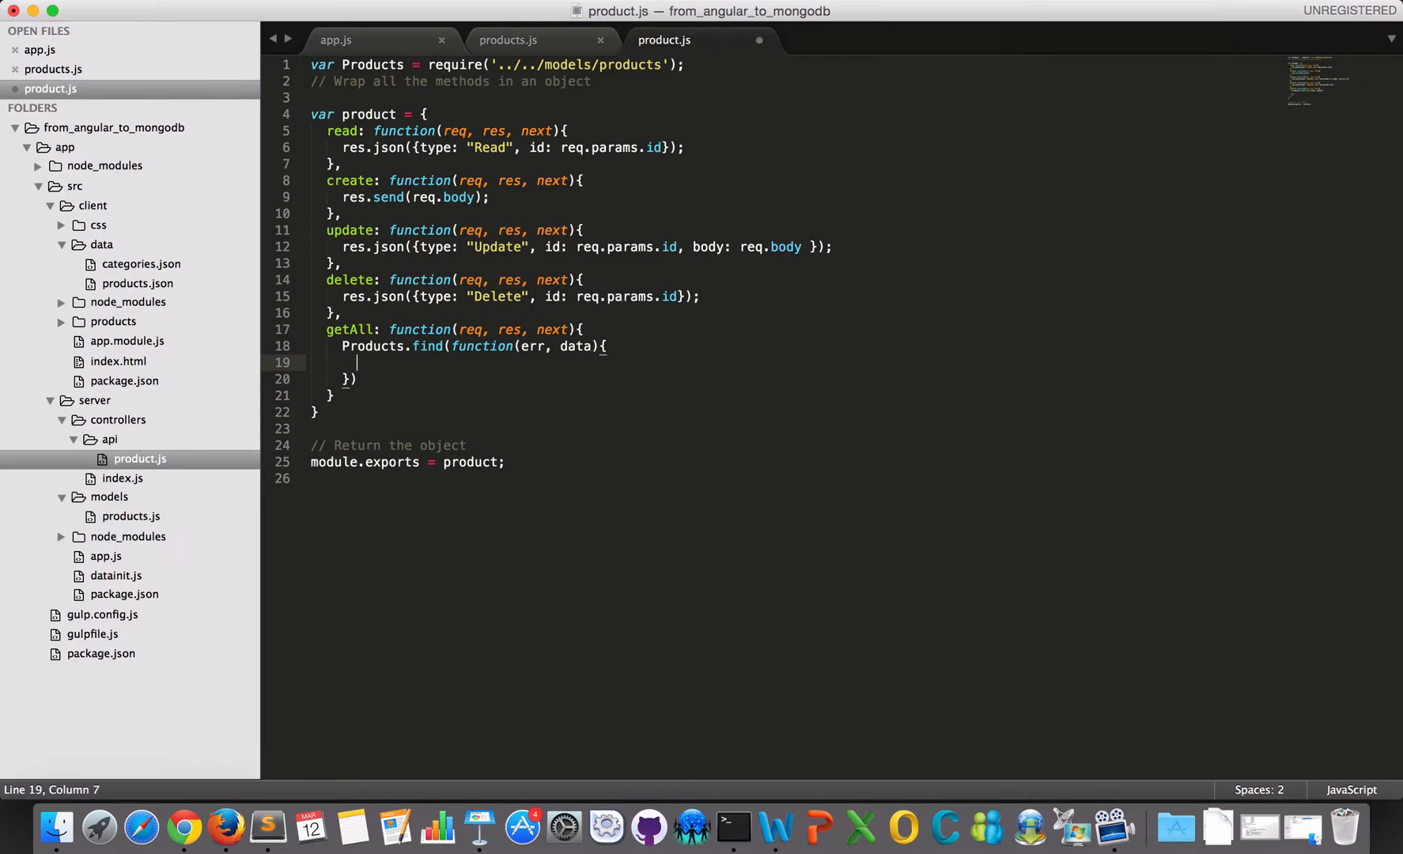
Log errors with console.error, respond with res.json(data), and save the controller.
type("if(err")
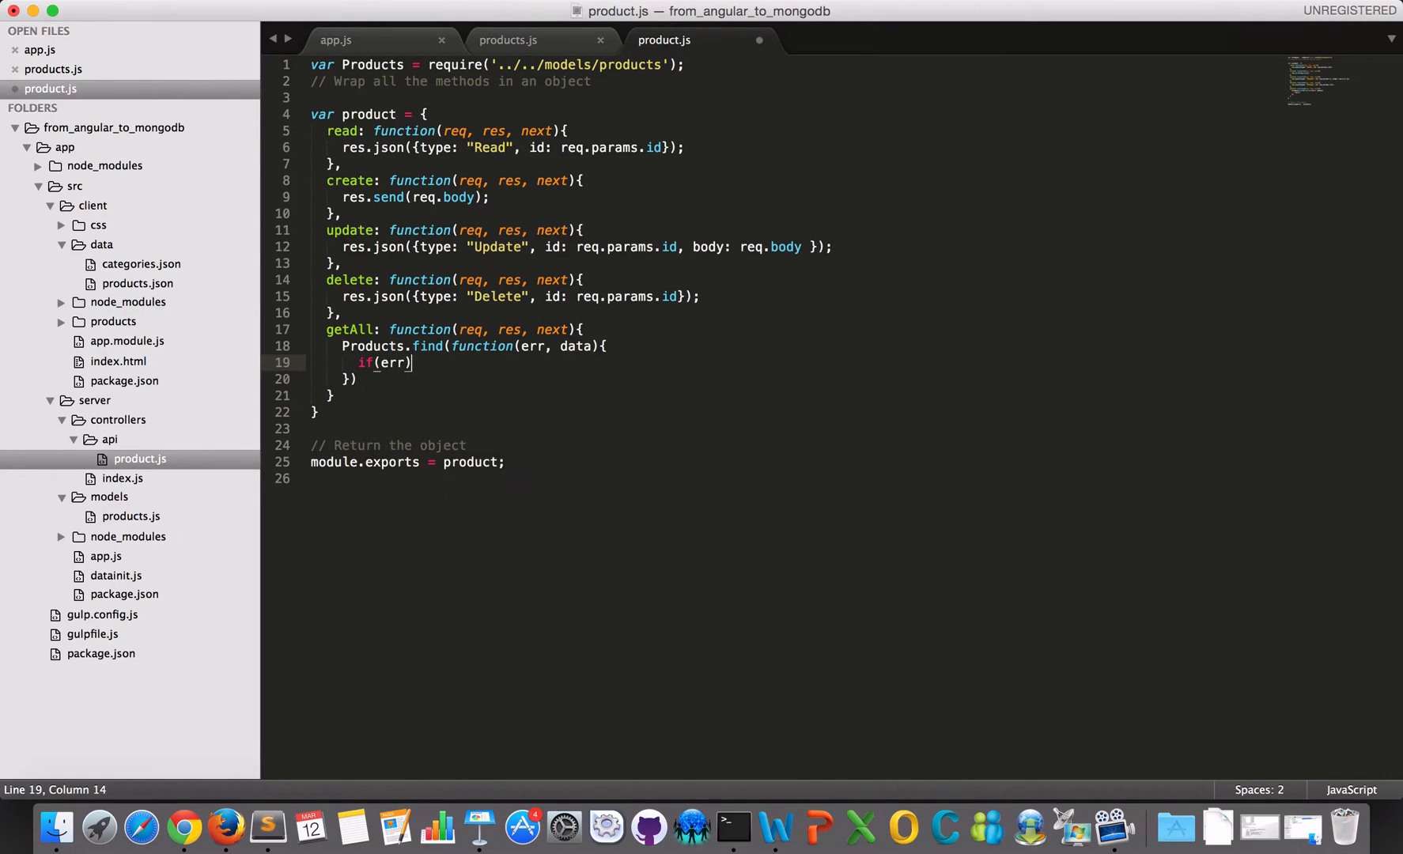
type("console.")
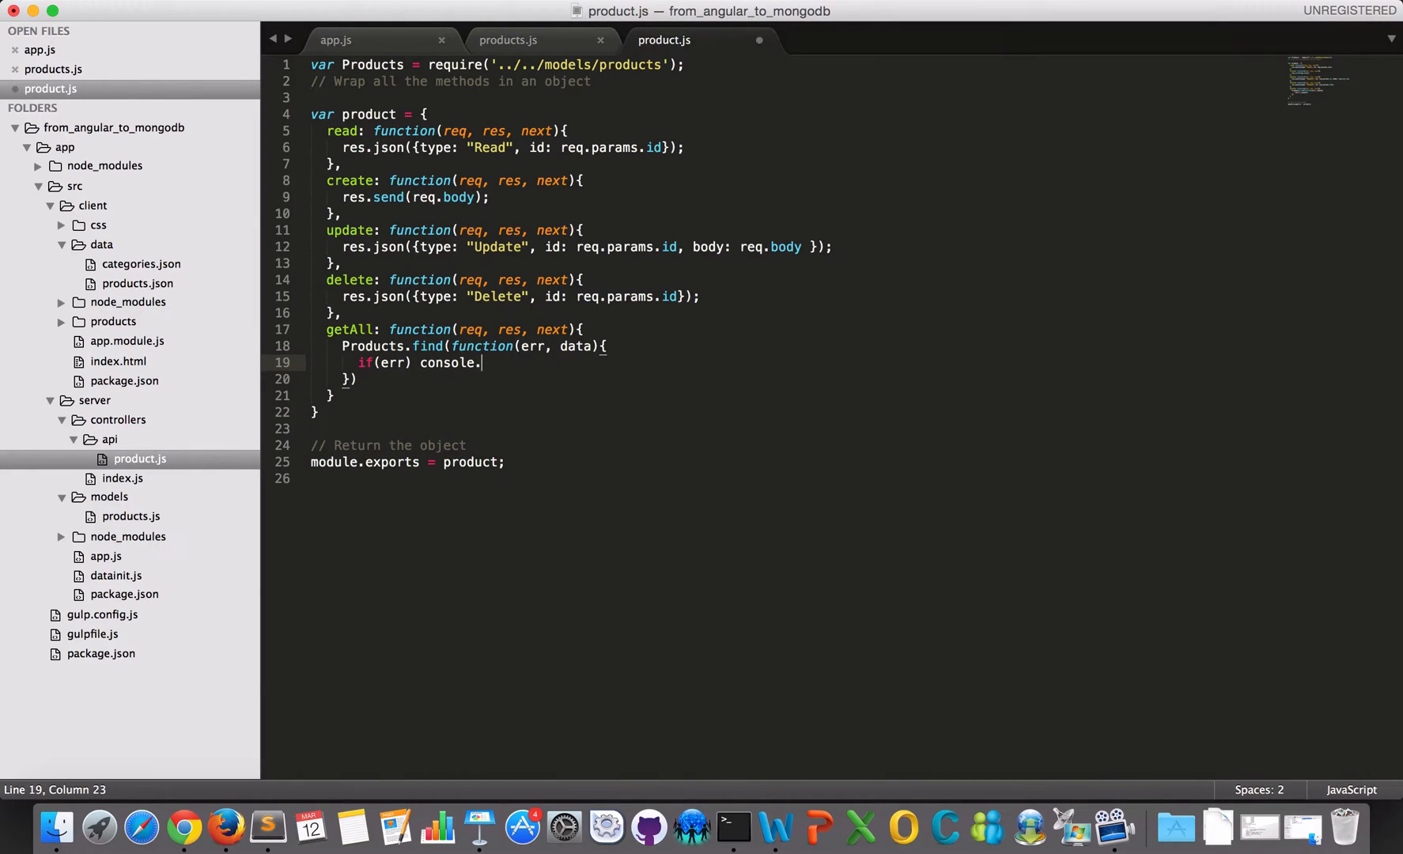
type("error;")
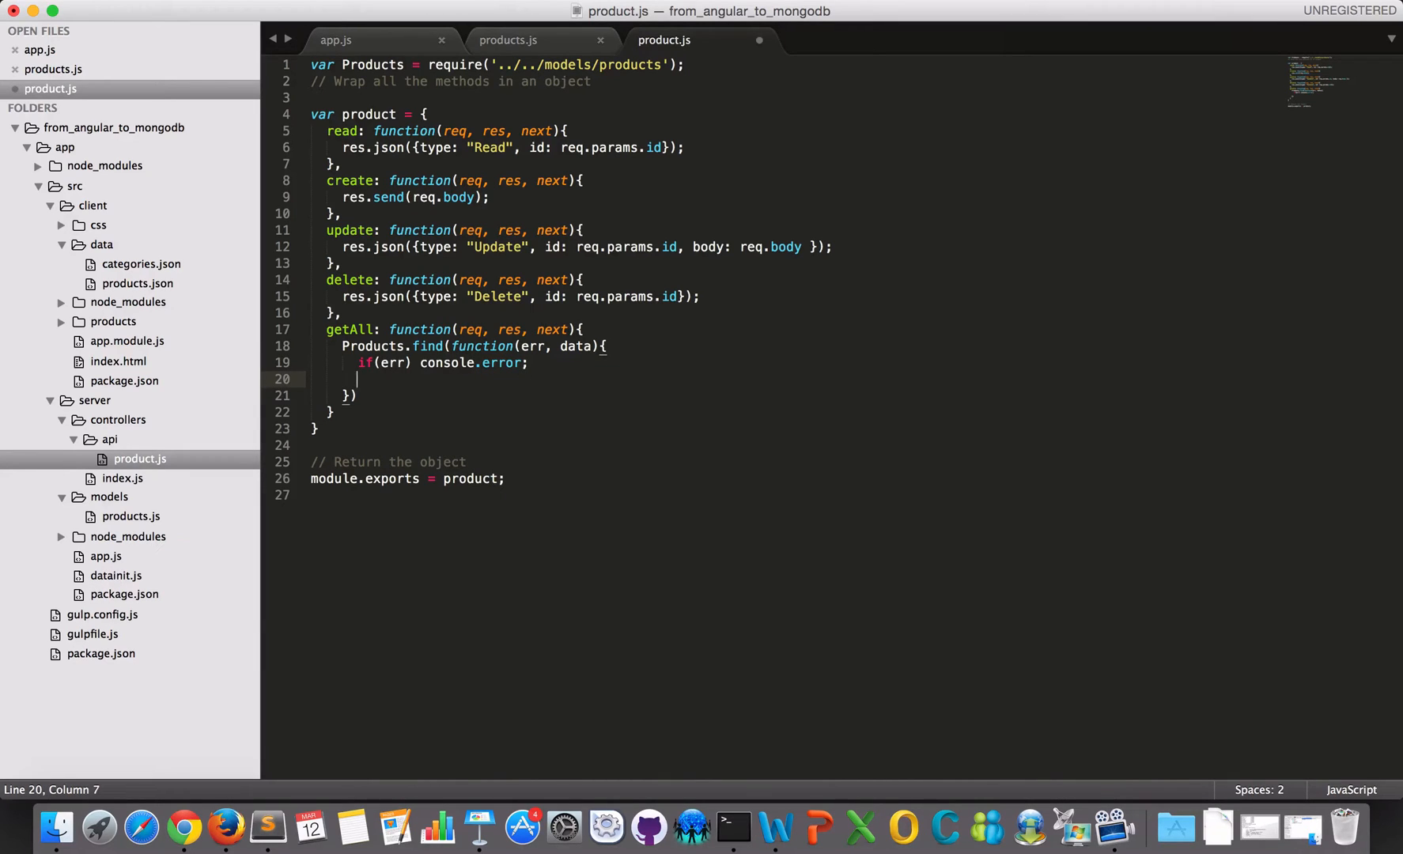
type("res")
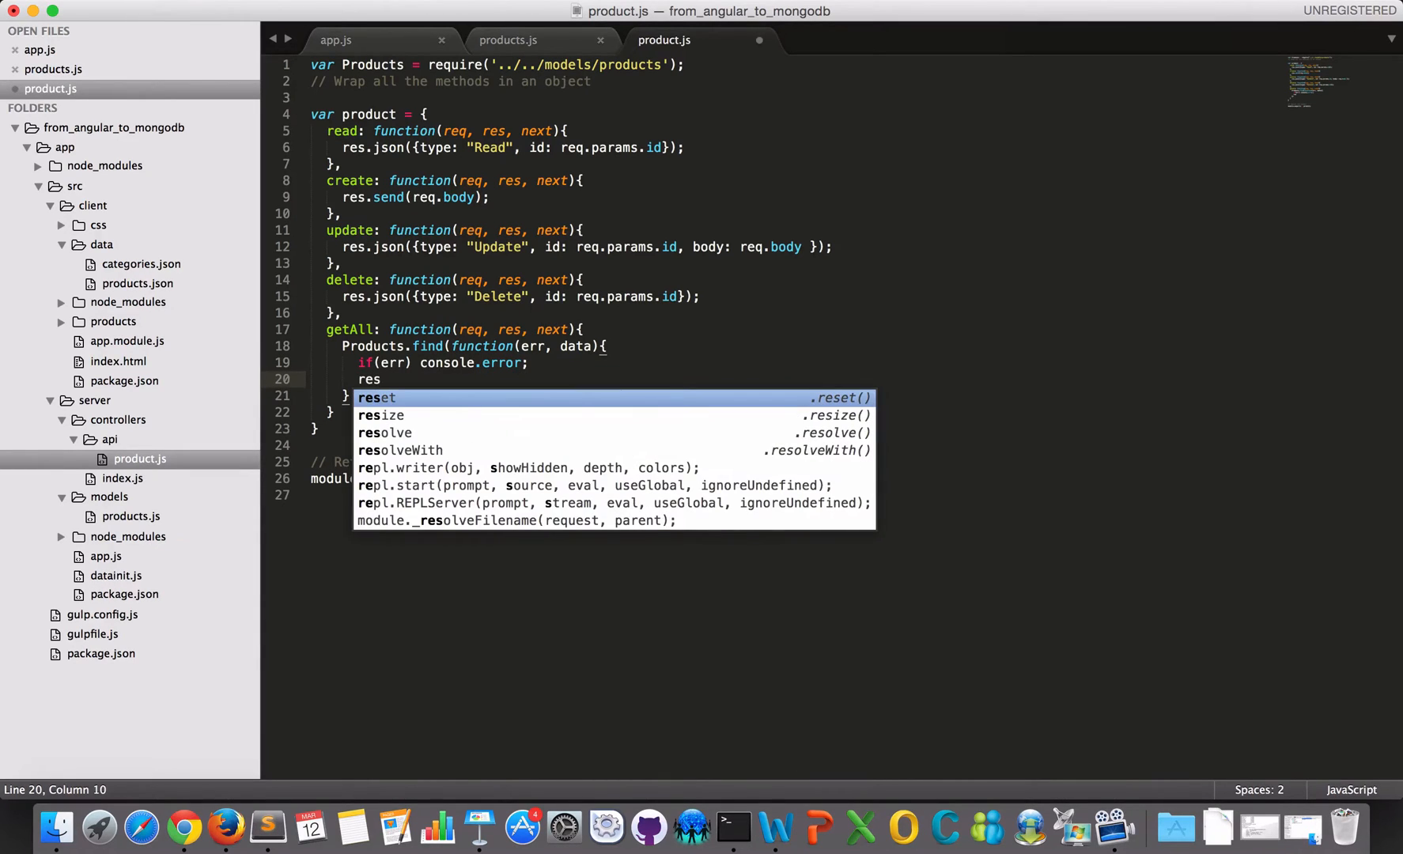
type(".json")
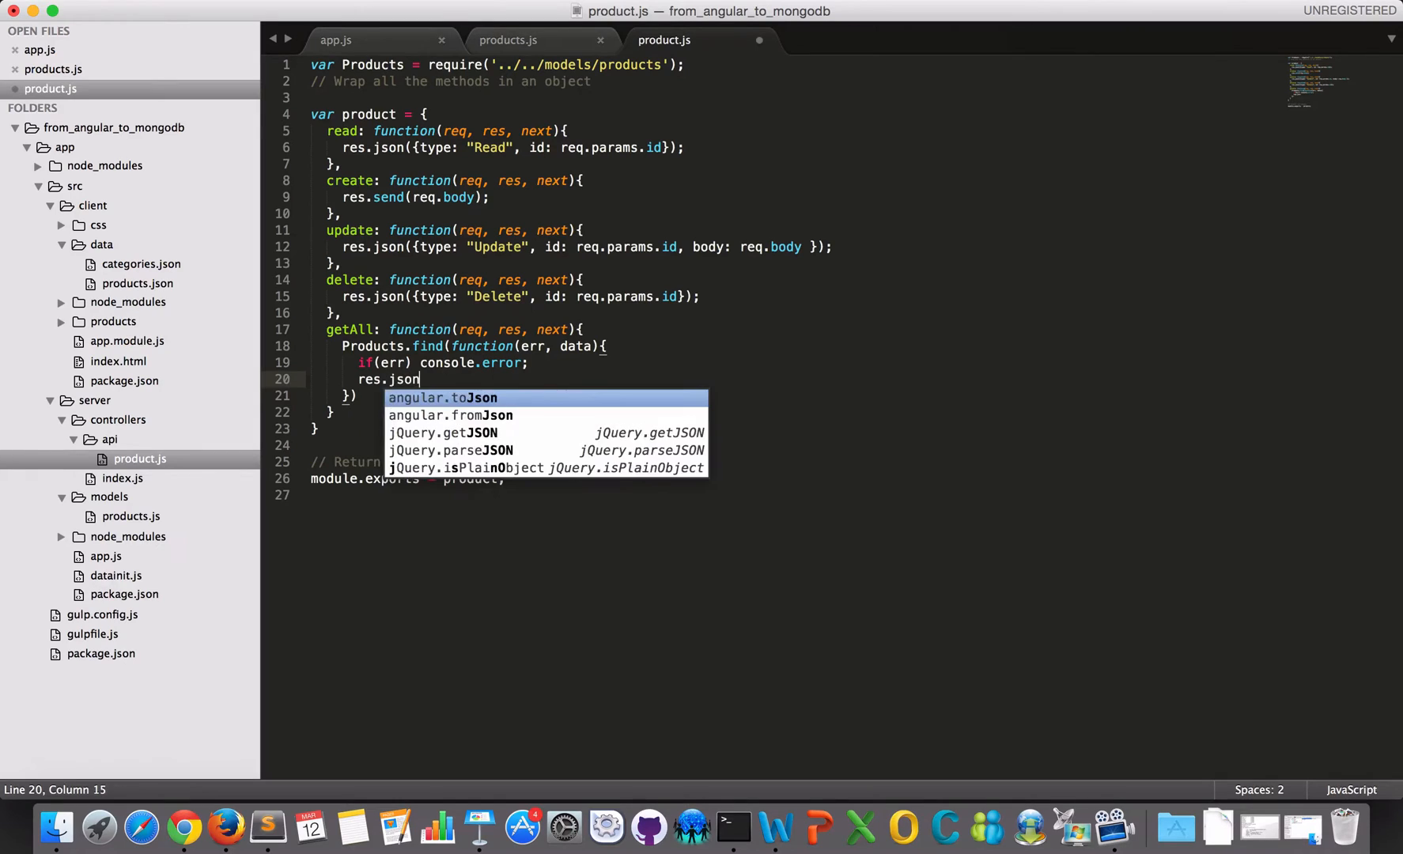
type("(data)")
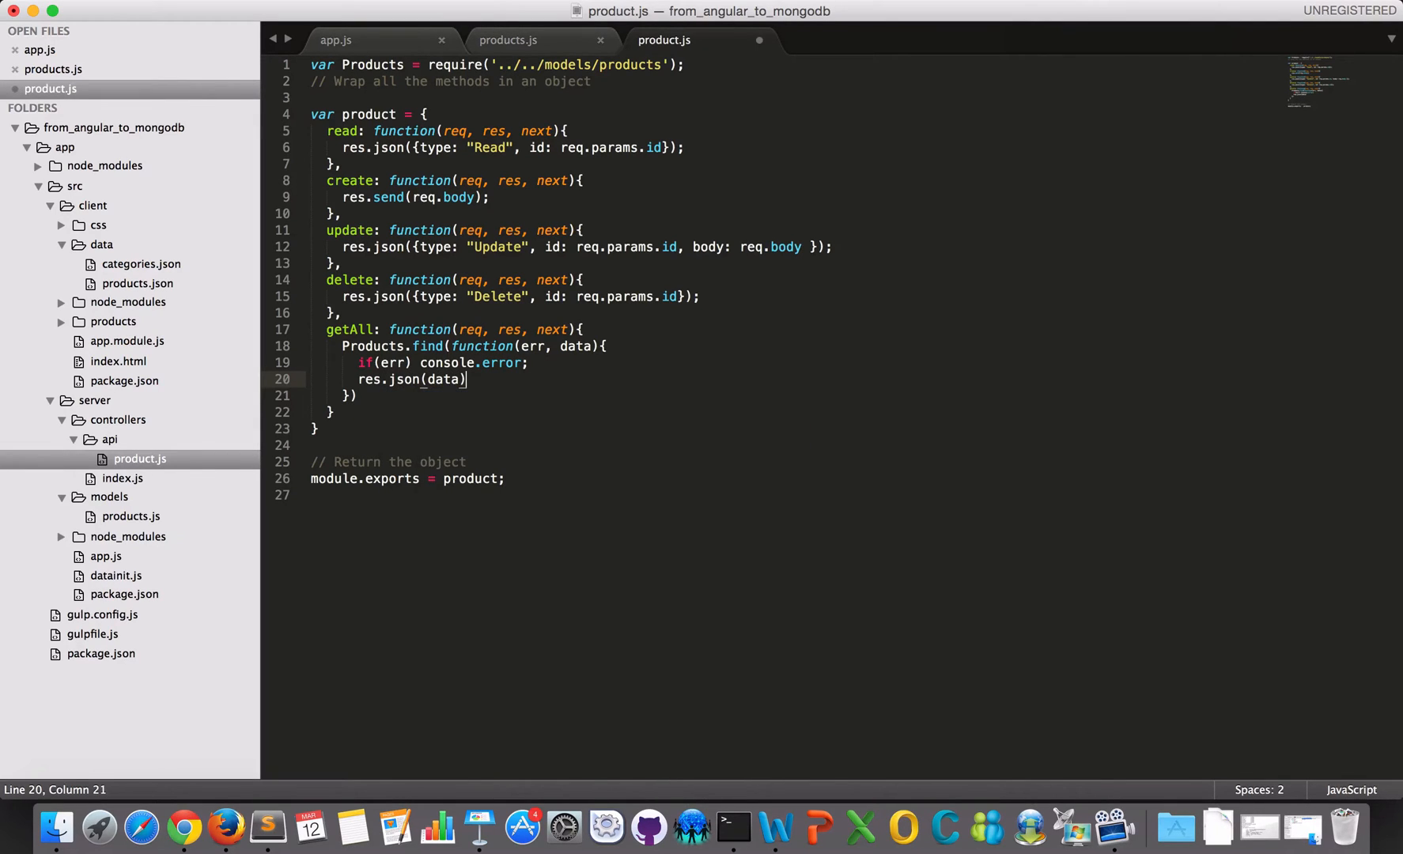
type(";")
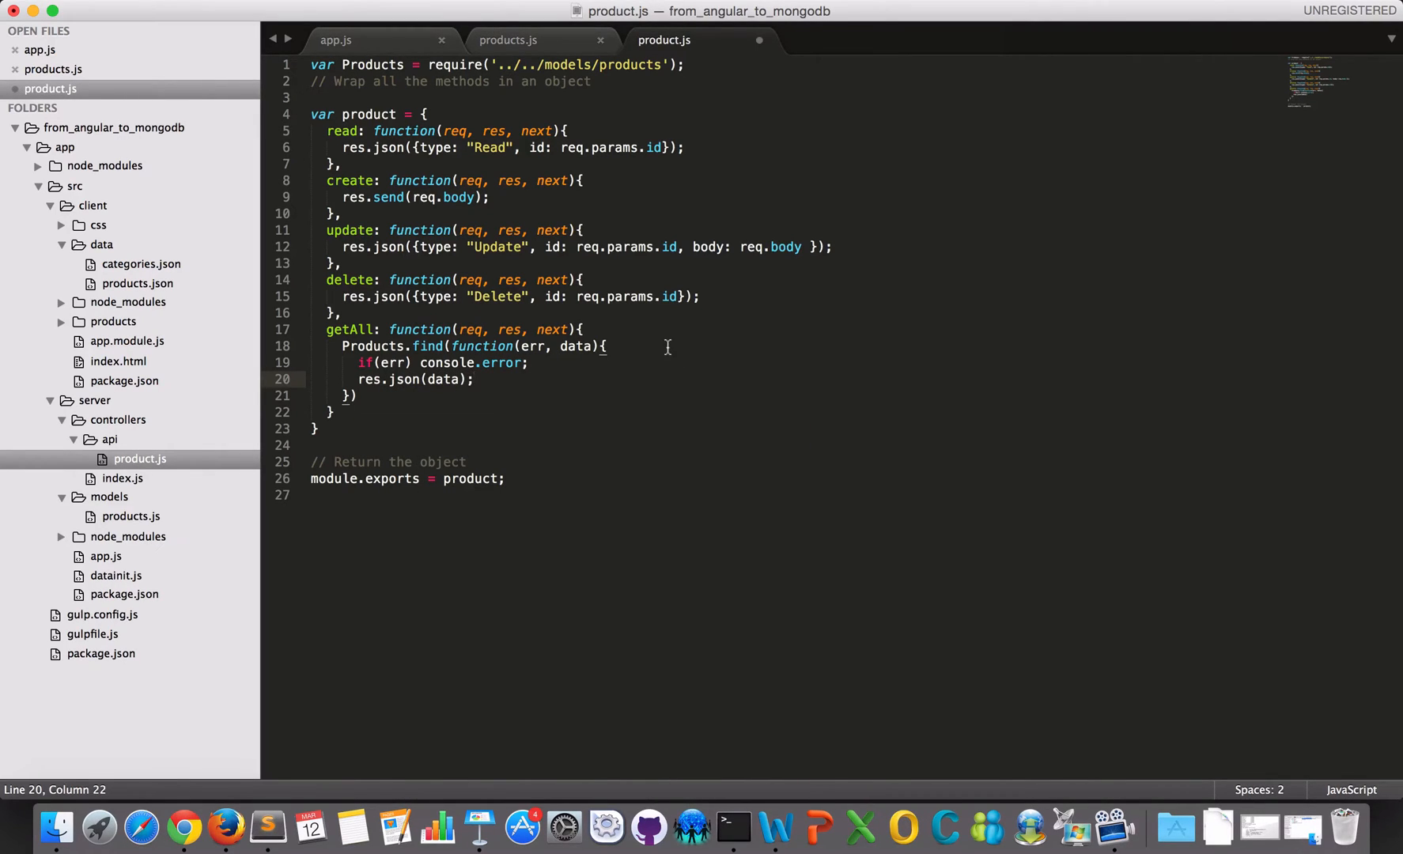
key("cmd+s")
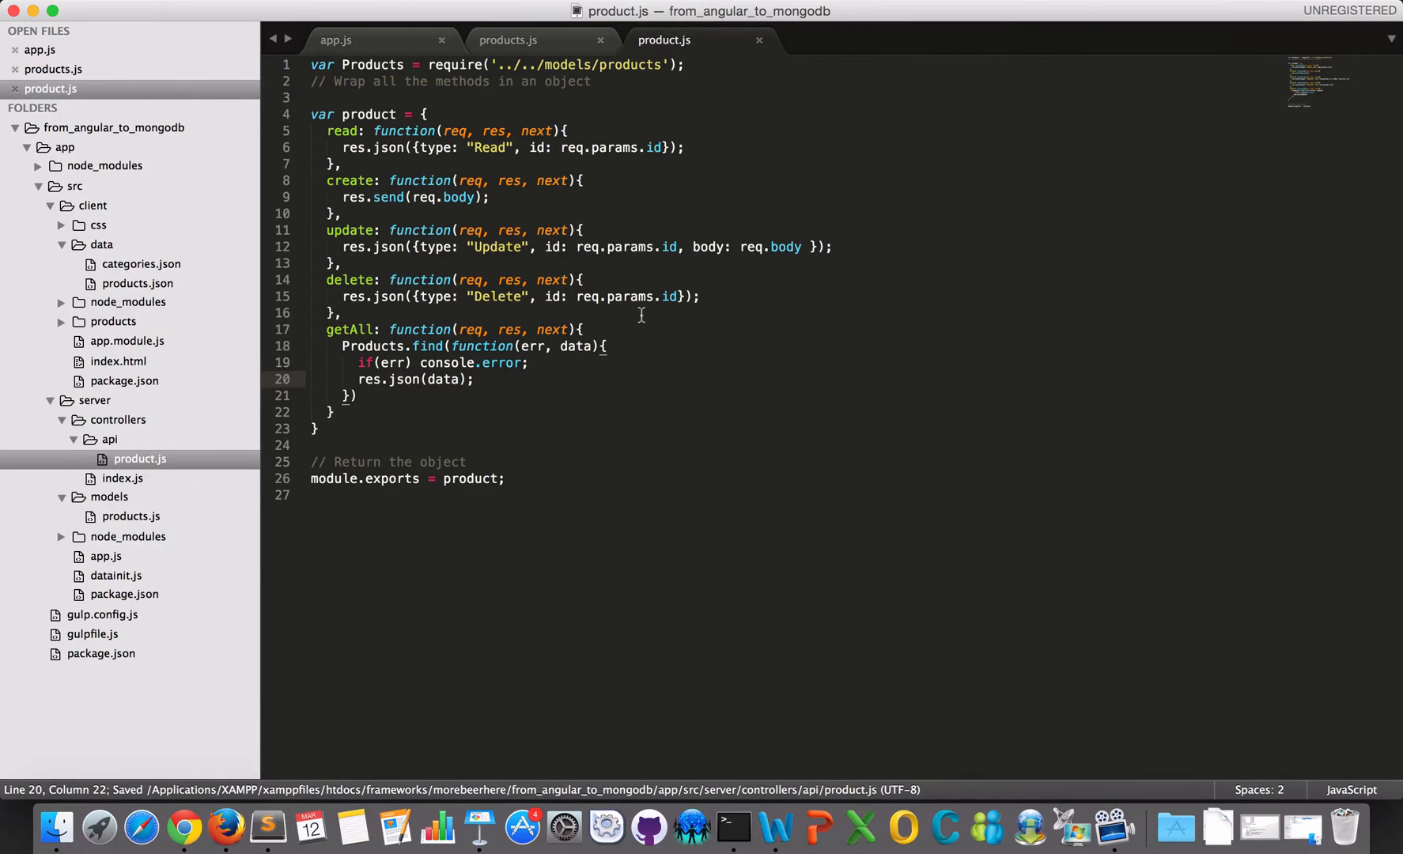
left_click(733, 826)
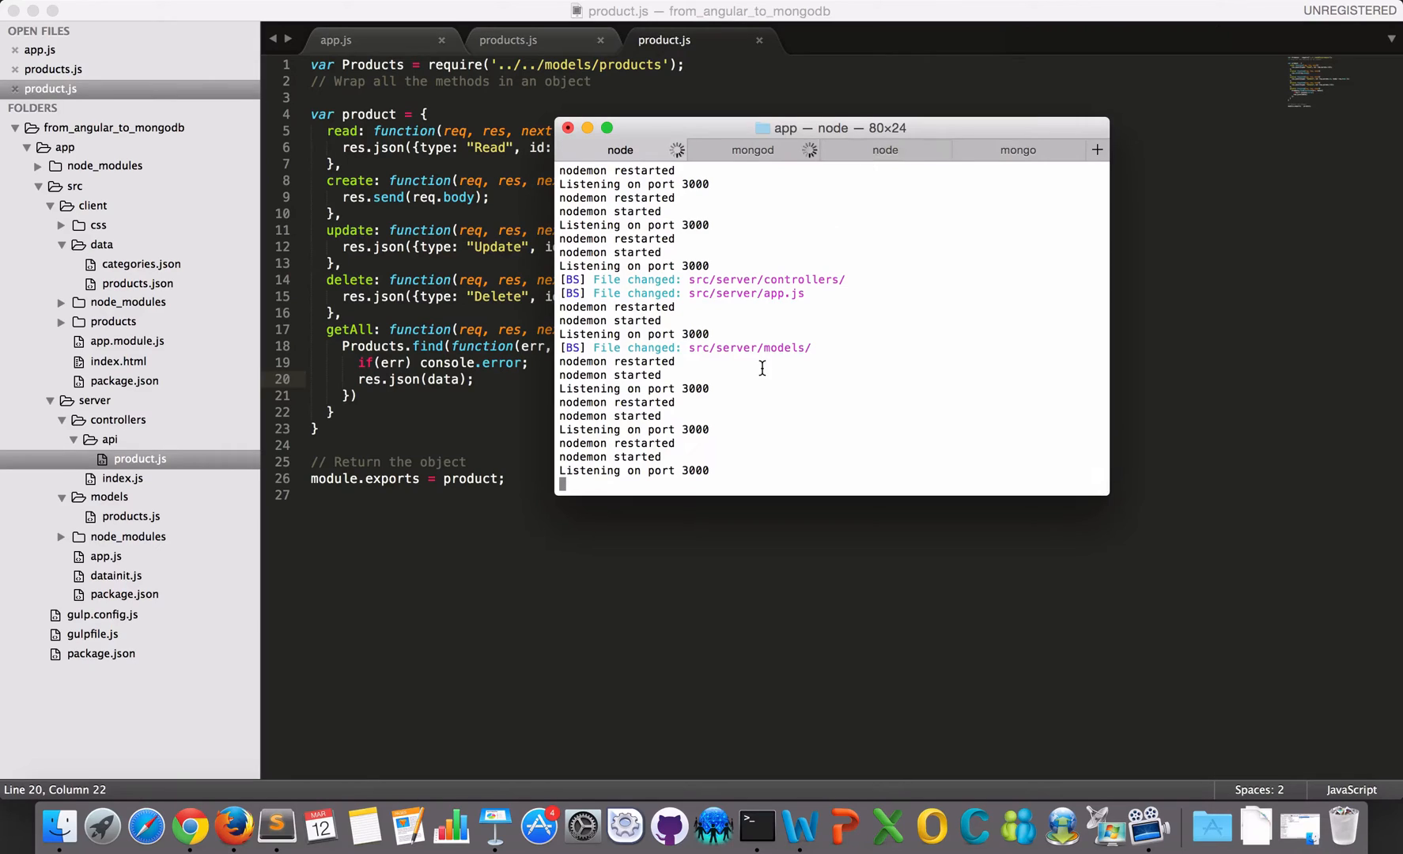
mouse_move(494, 375)
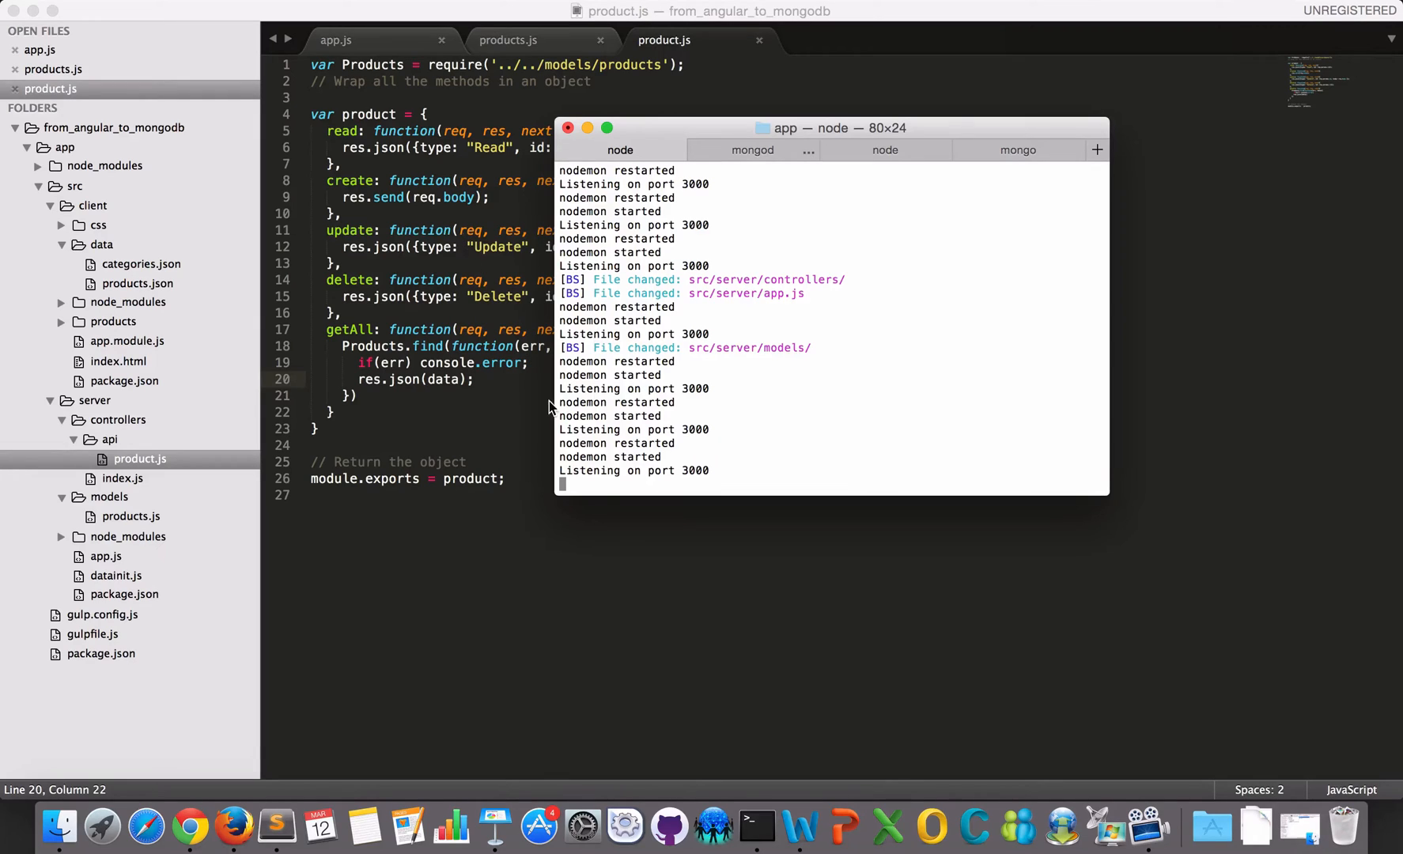
mouse_move(492, 385)
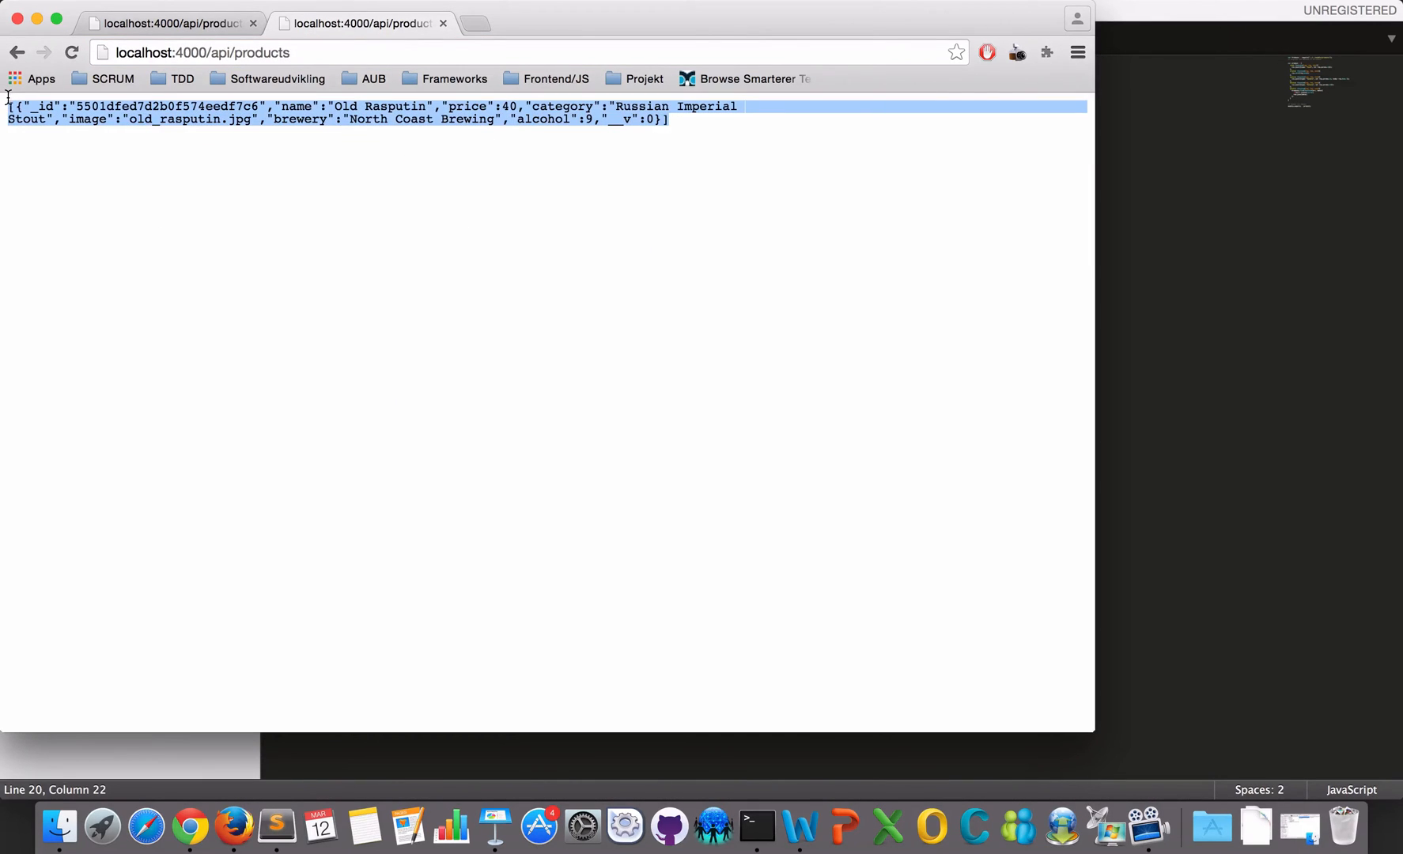
mouse_move(897, 344)
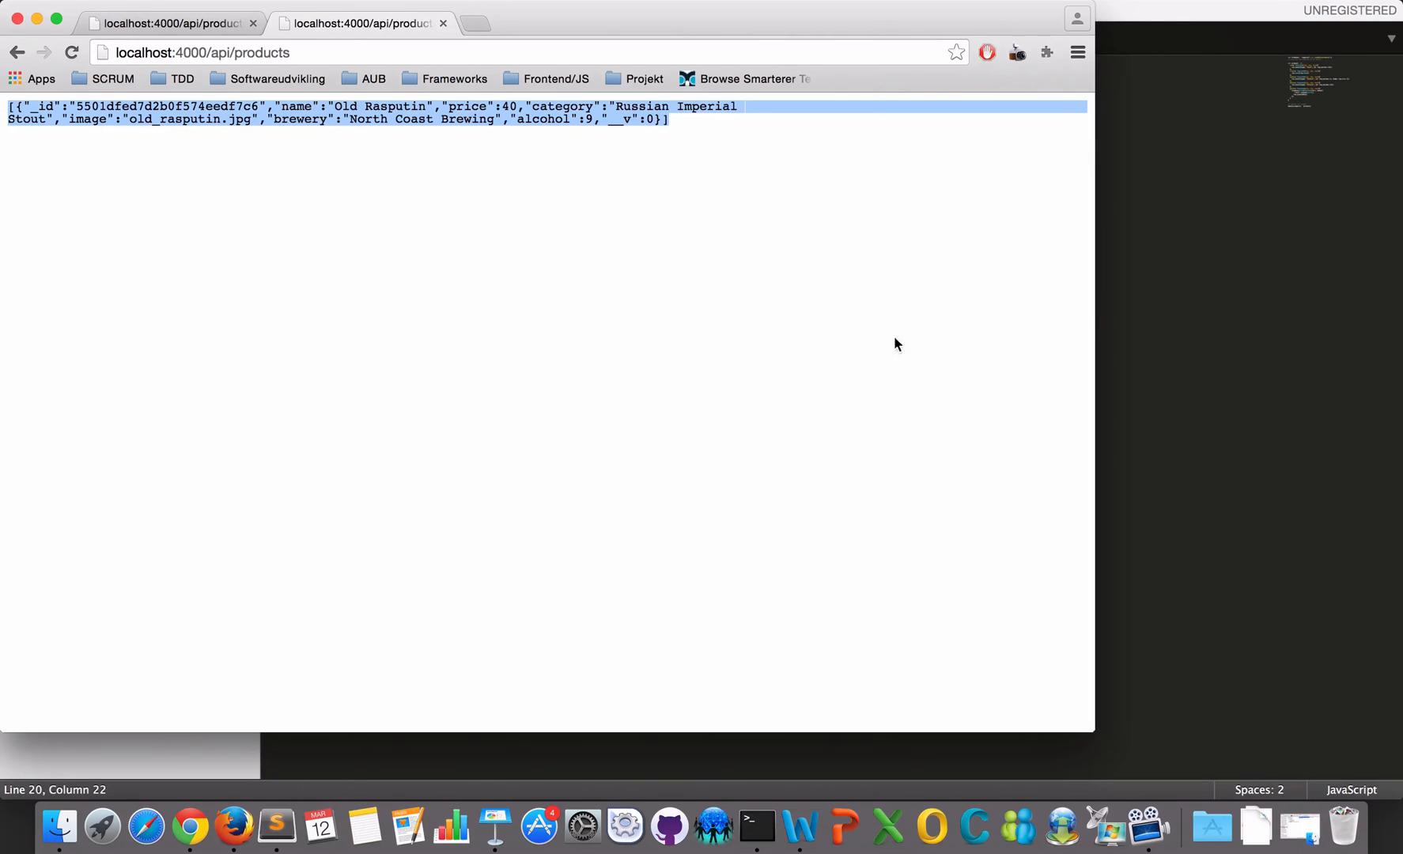